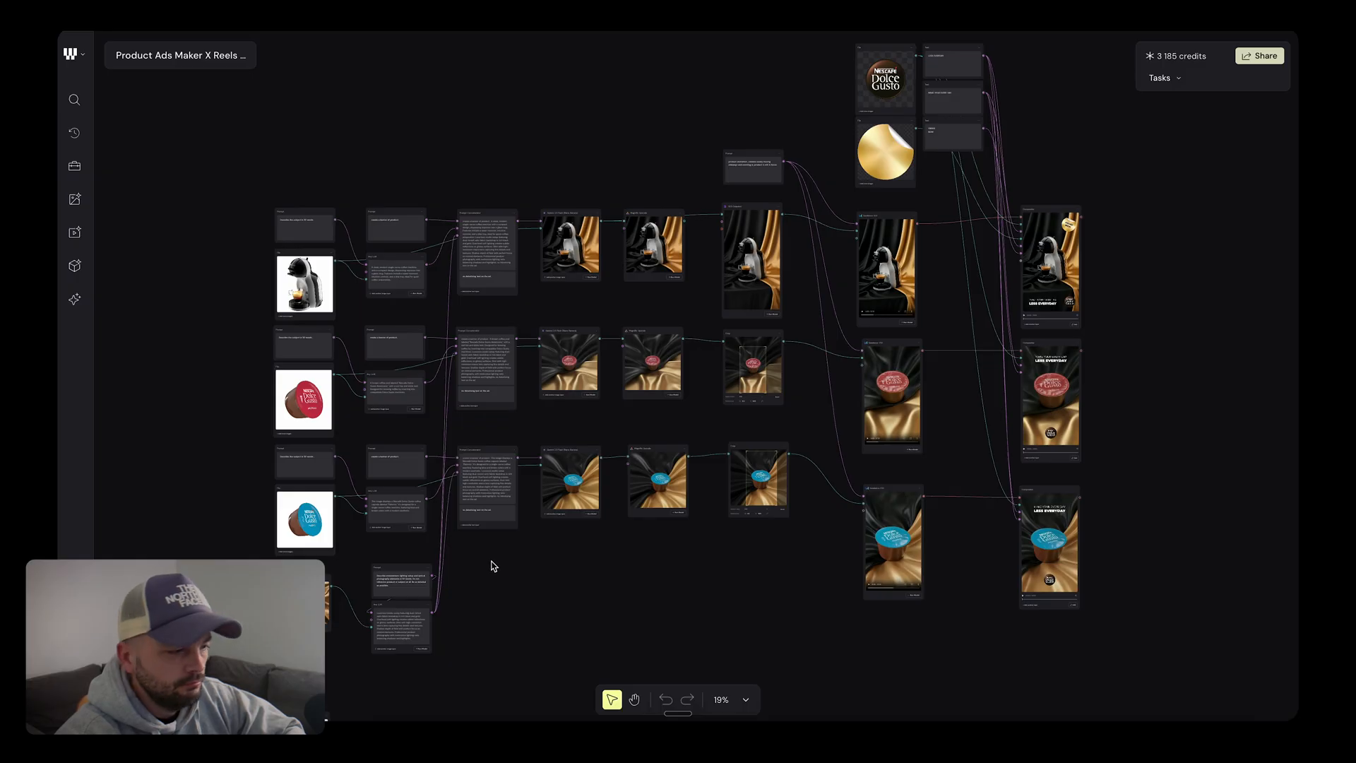
pyautogui.moveTo(546, 588)
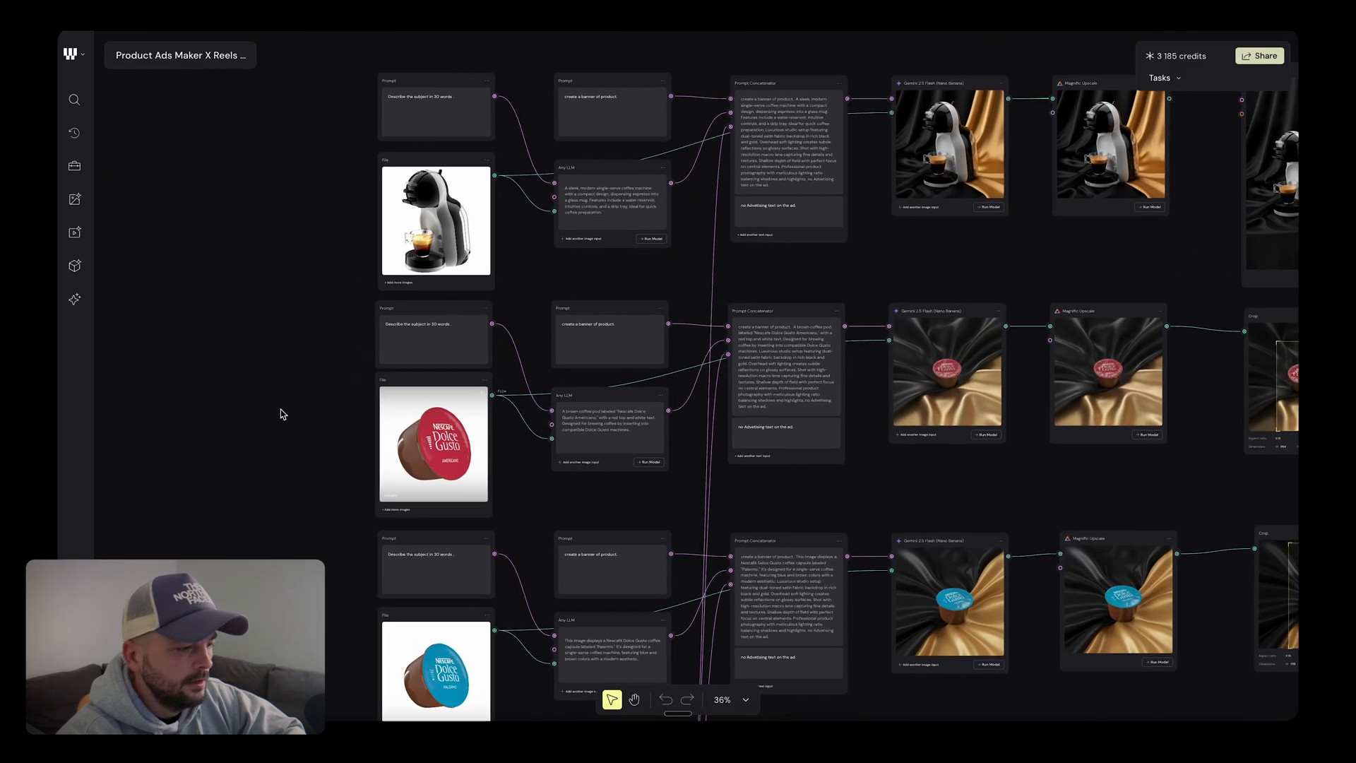
# - Scroll across the Any LLM nodes to reach the product-description one using openai/gpt-4o
pyautogui.scroll(-3)
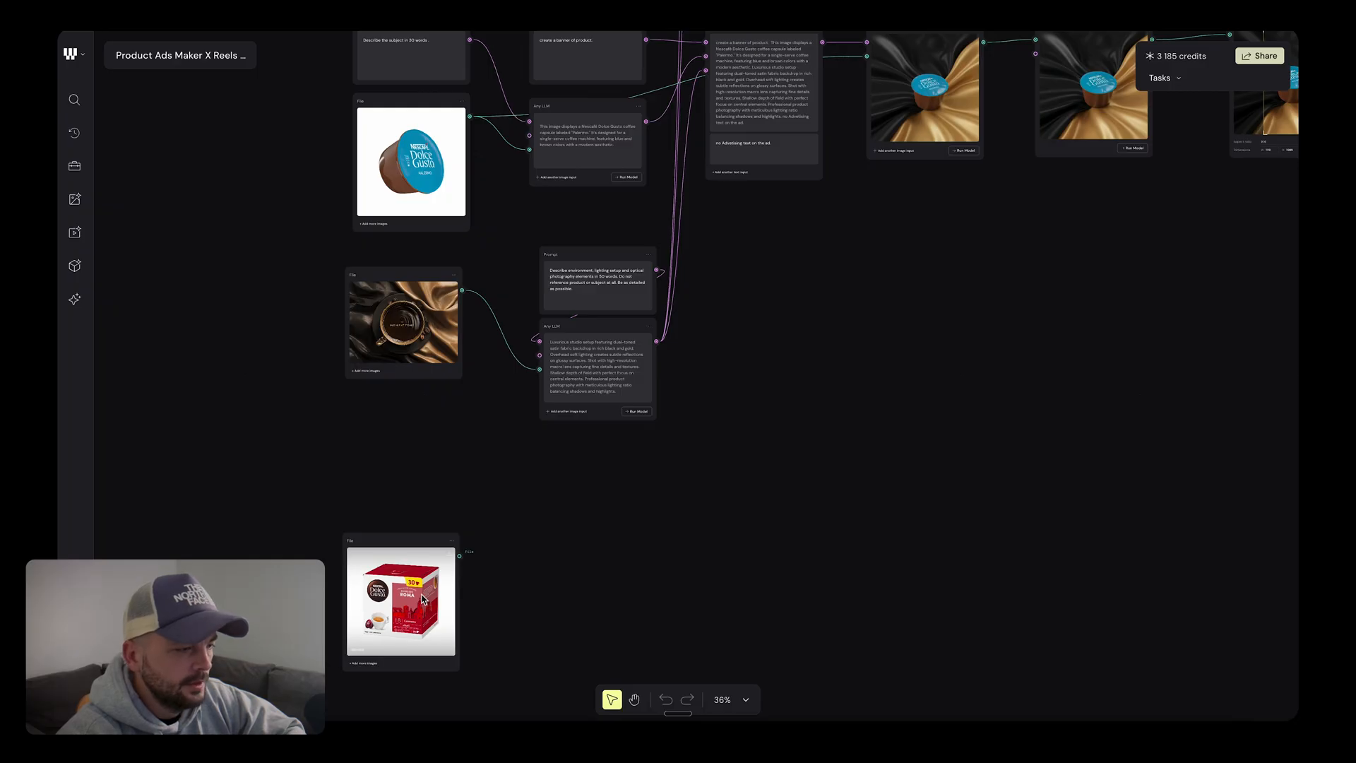
pyautogui.scroll(-3)
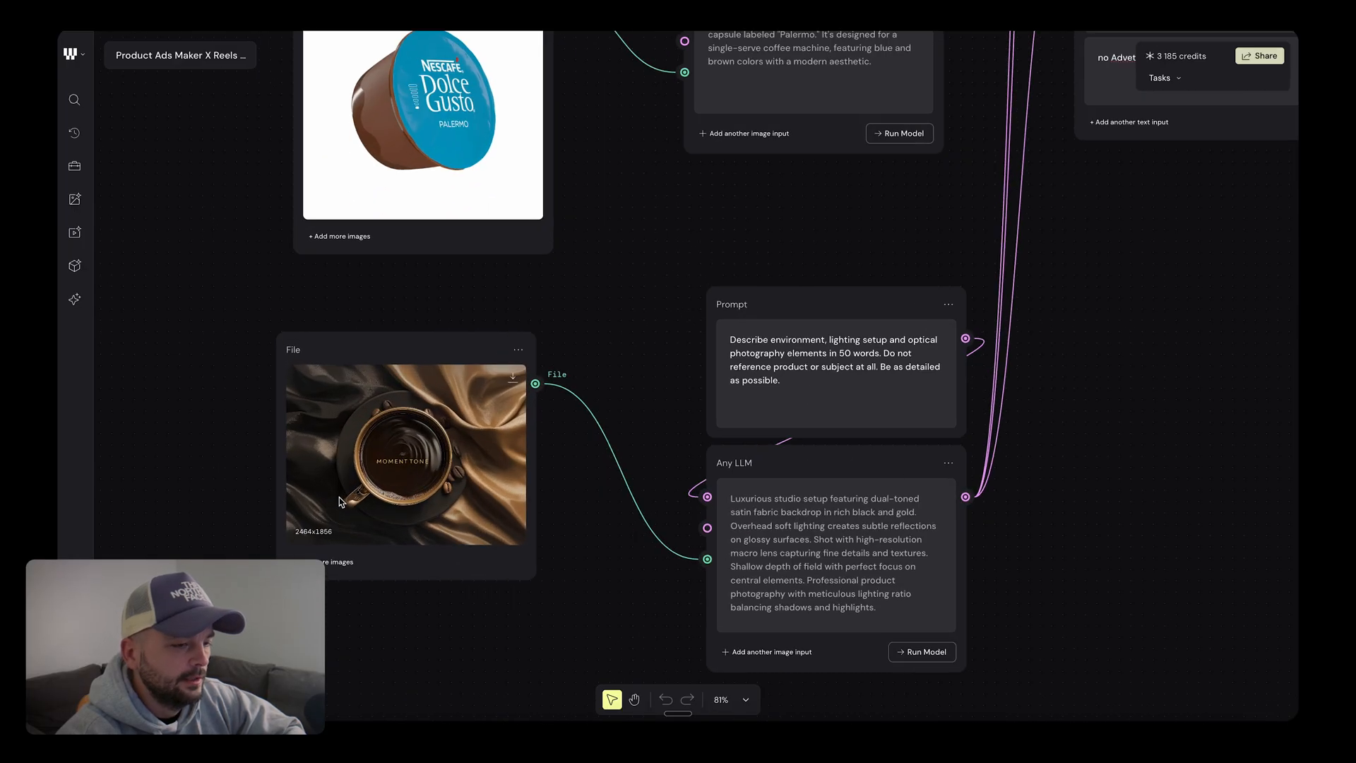
pyautogui.moveTo(456, 467)
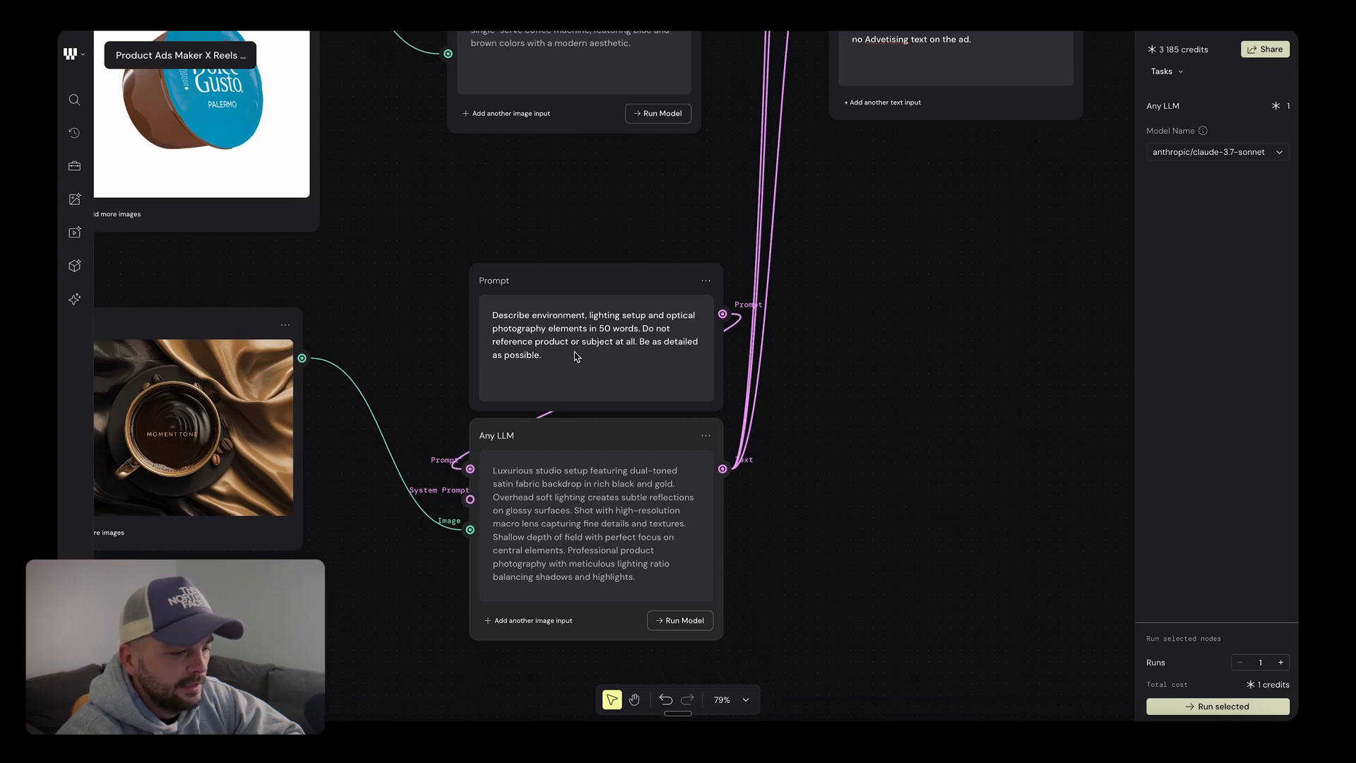
pyautogui.moveTo(658, 327)
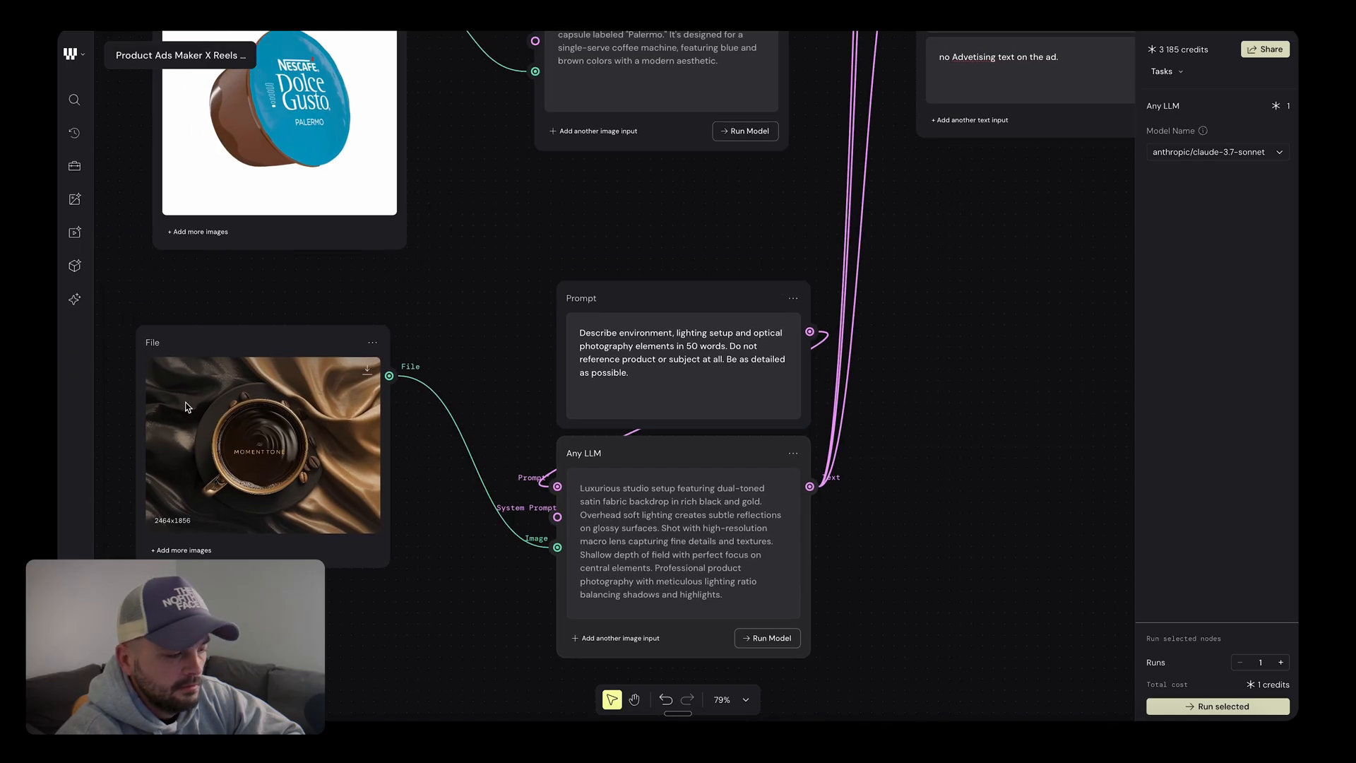
pyautogui.moveTo(258, 532)
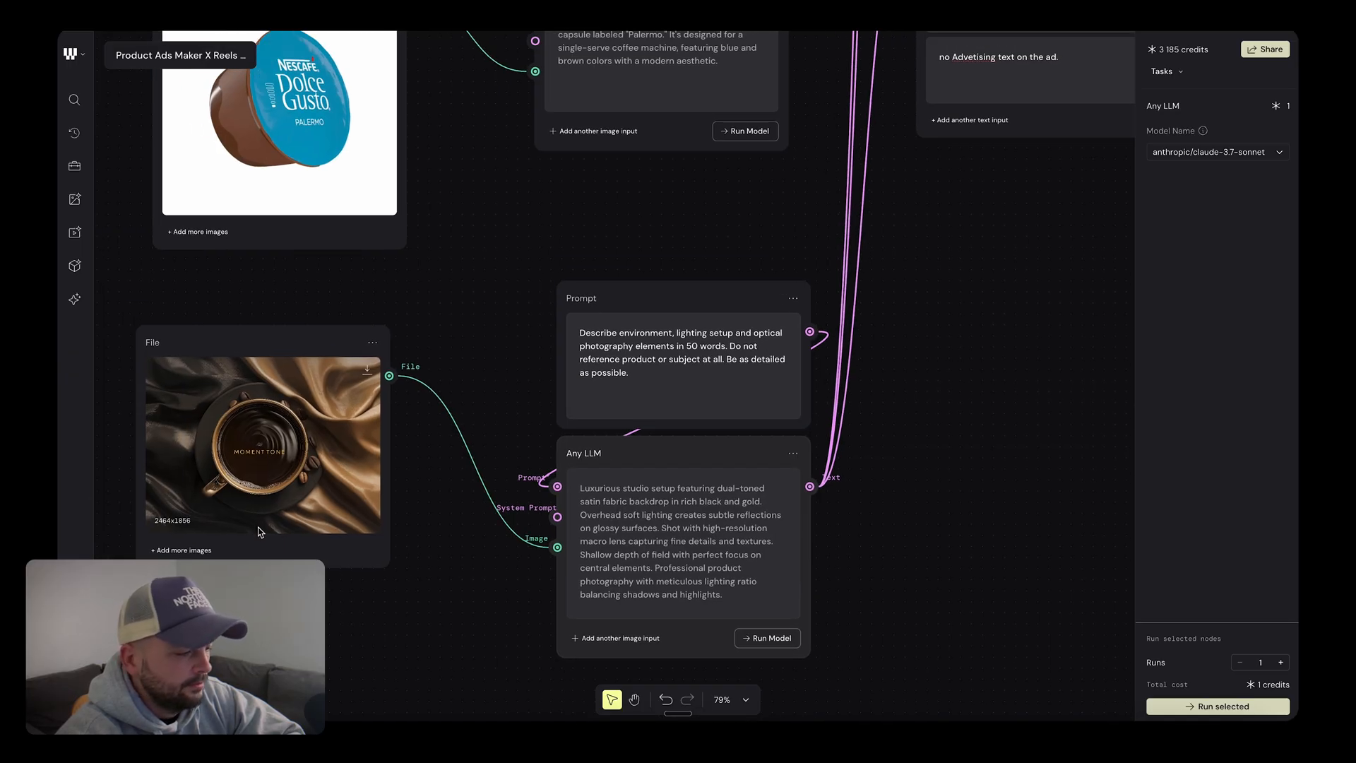
pyautogui.moveTo(319, 539)
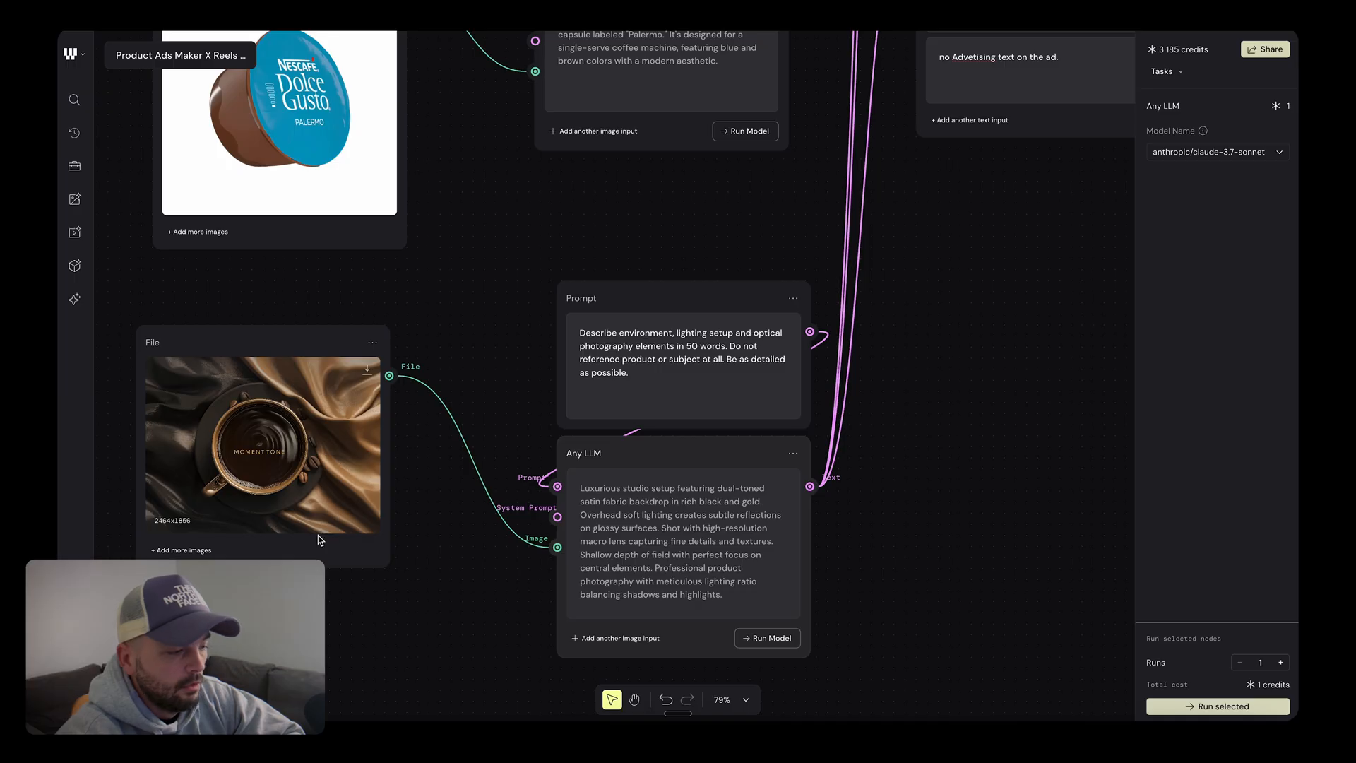
pyautogui.moveTo(348, 422)
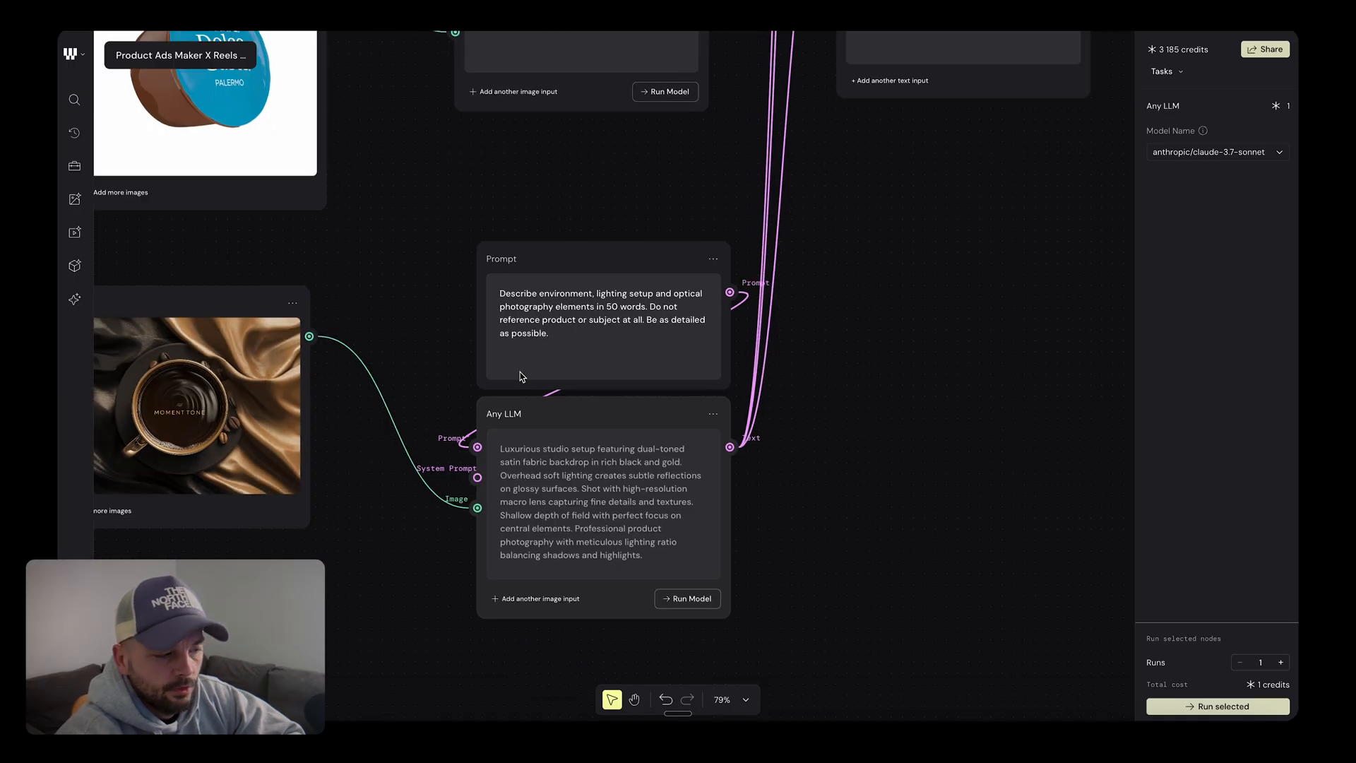
pyautogui.moveTo(666, 337)
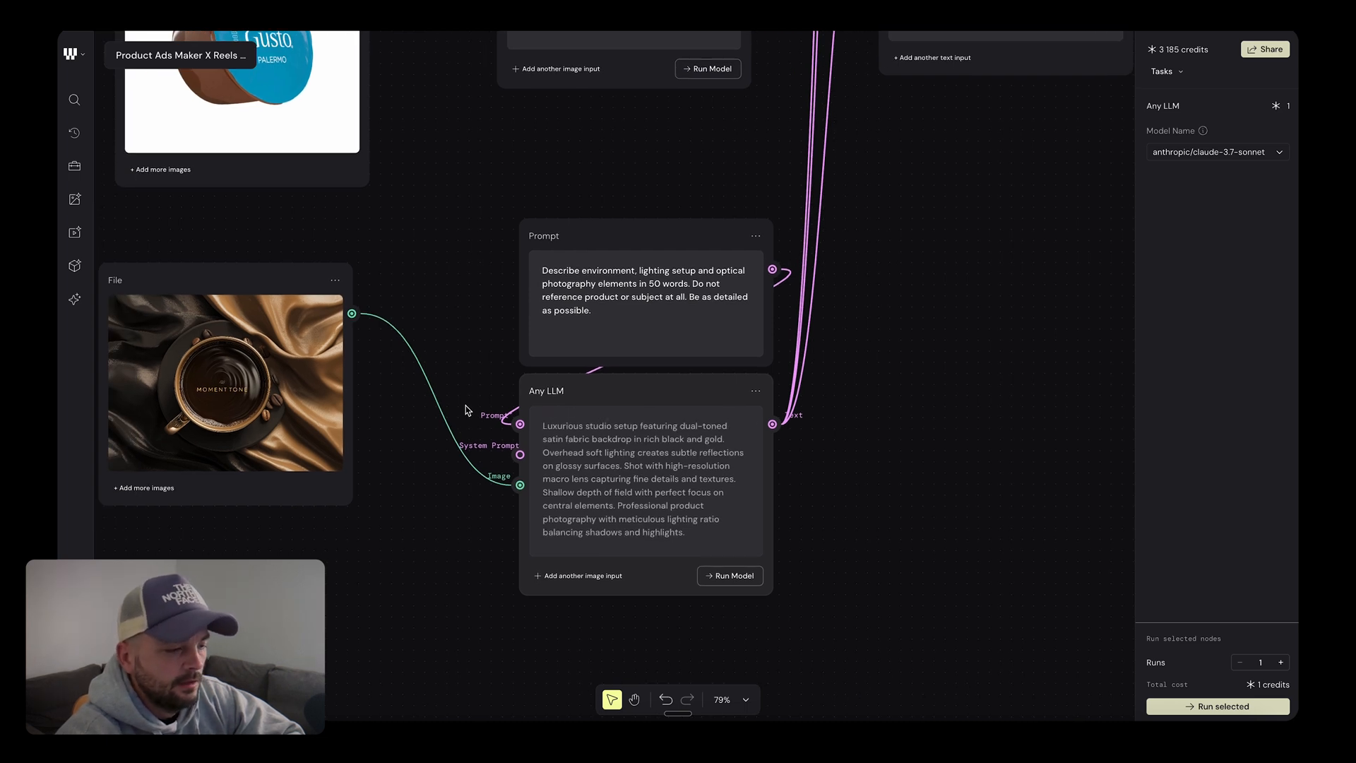
pyautogui.moveTo(594, 409)
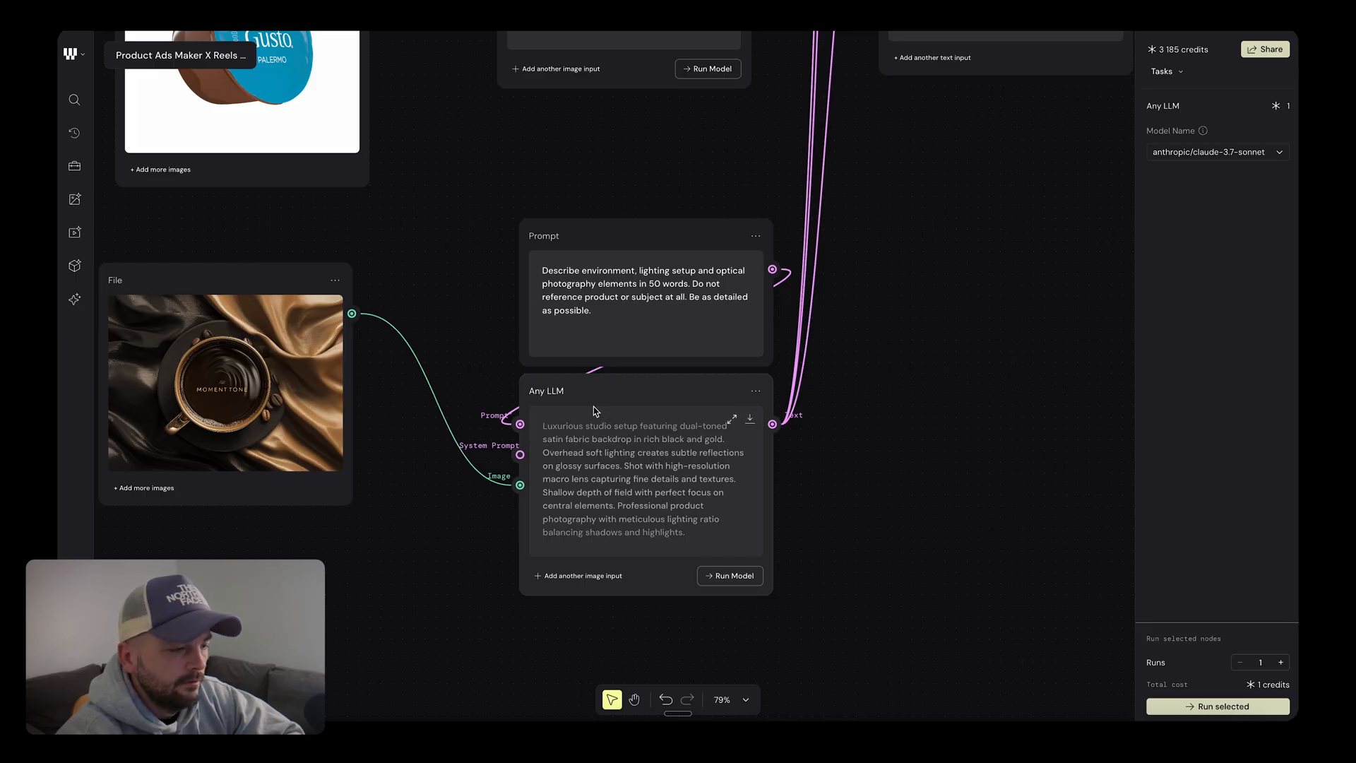
pyautogui.scroll(-3)
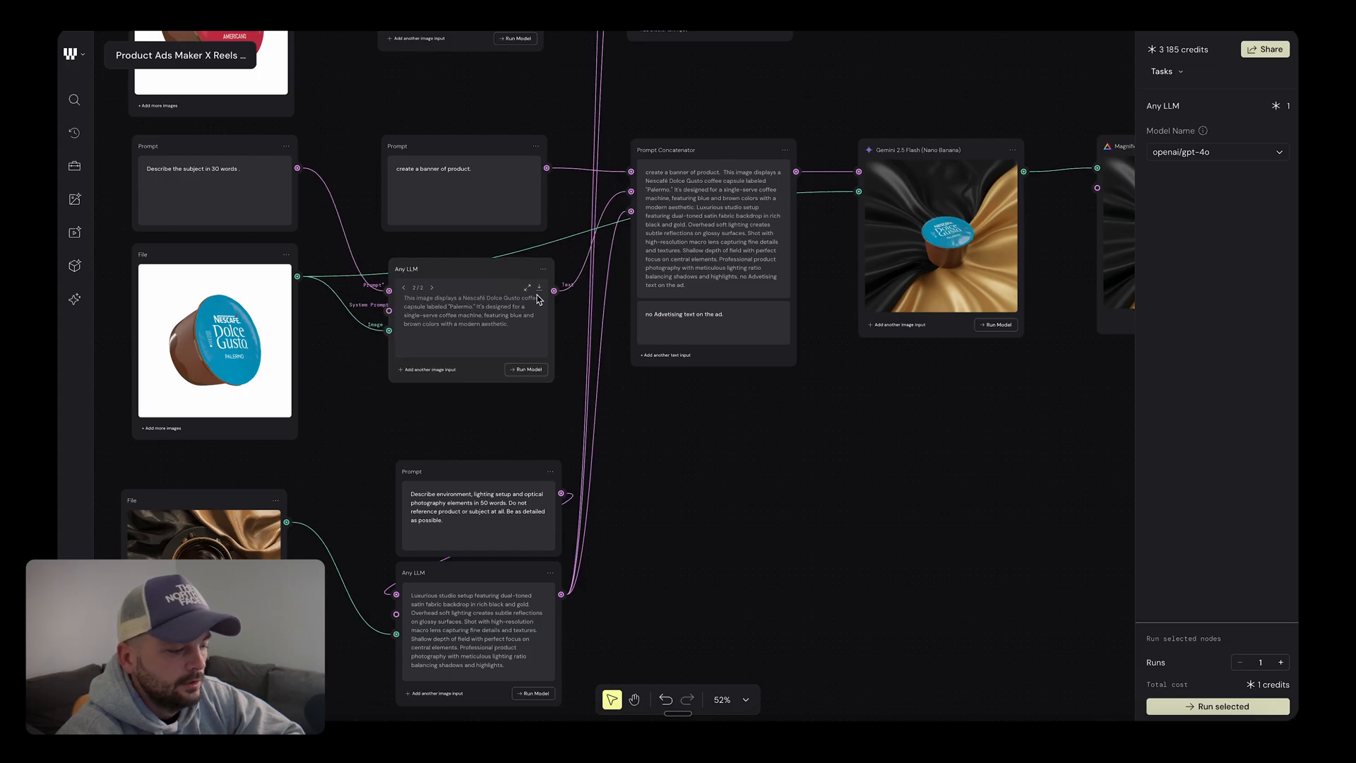
# - Check the environment LLM node's Claude model, then pan to the Prompt Concatenator
pyautogui.click(1216, 153)
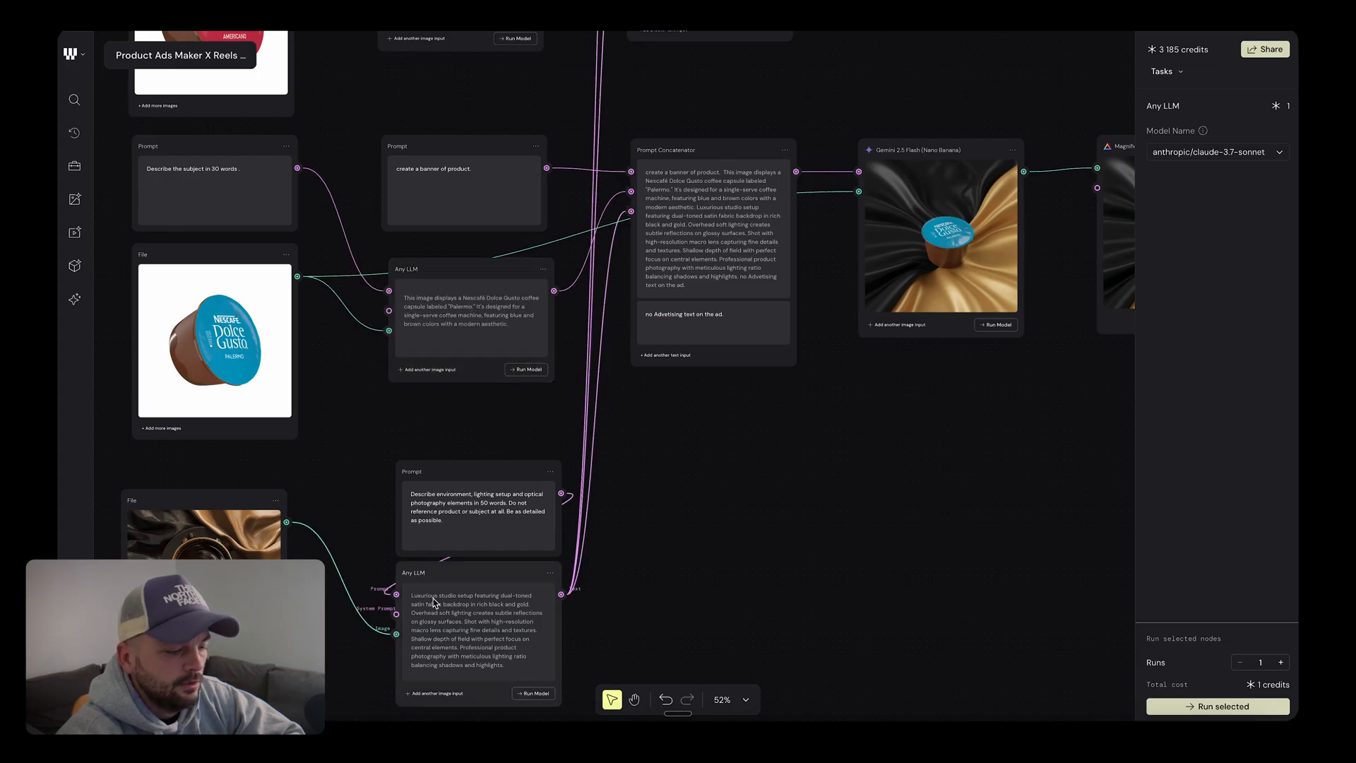
pyautogui.moveTo(413, 571); pyautogui.dragTo(471, 557)
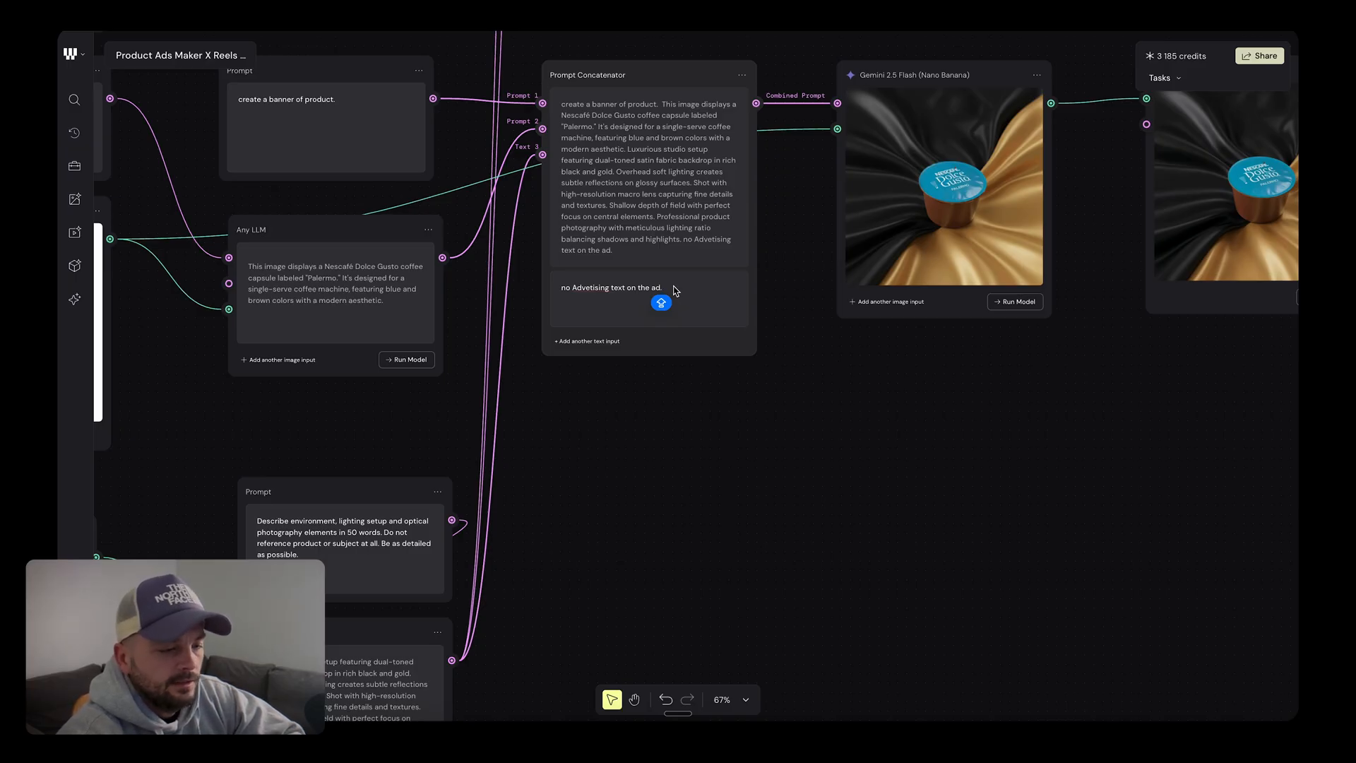
pyautogui.moveTo(802, 312)
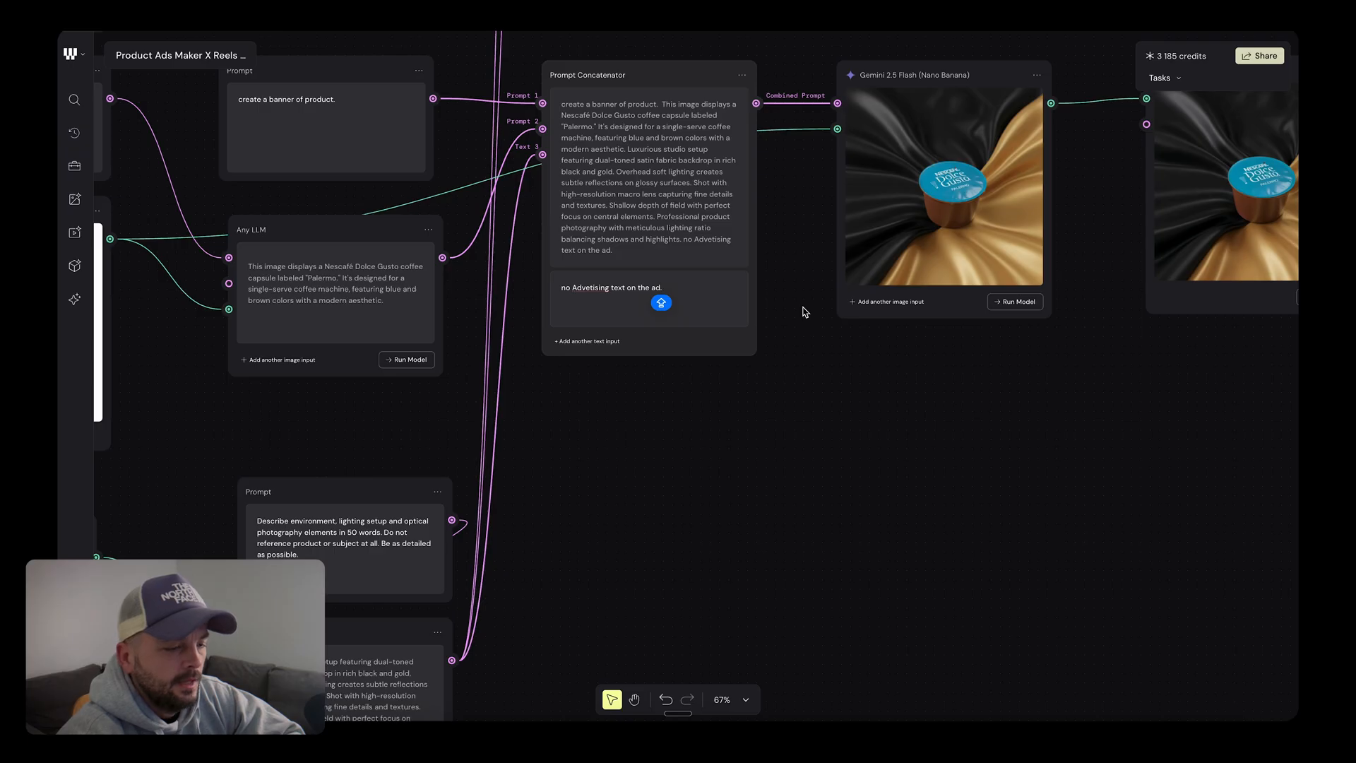
pyautogui.scroll(-3)
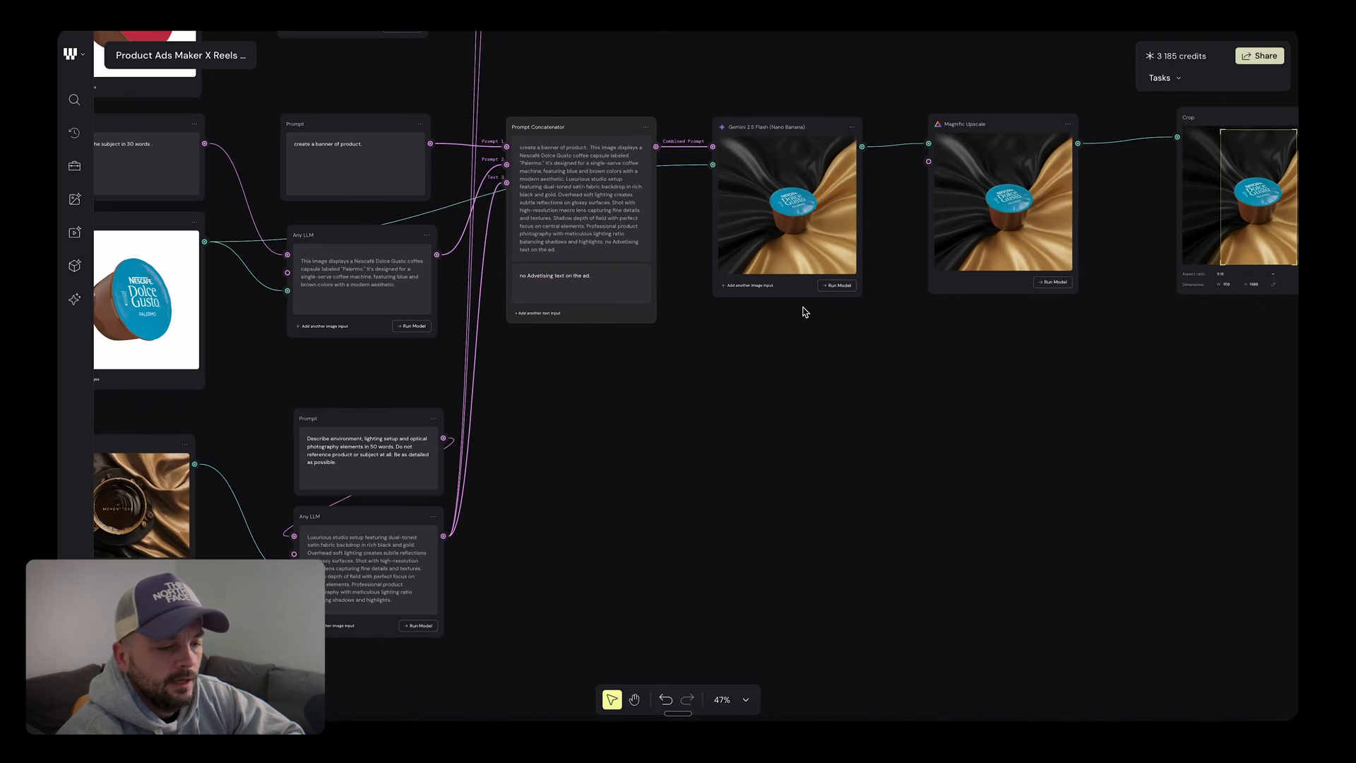
pyautogui.scroll(-3)
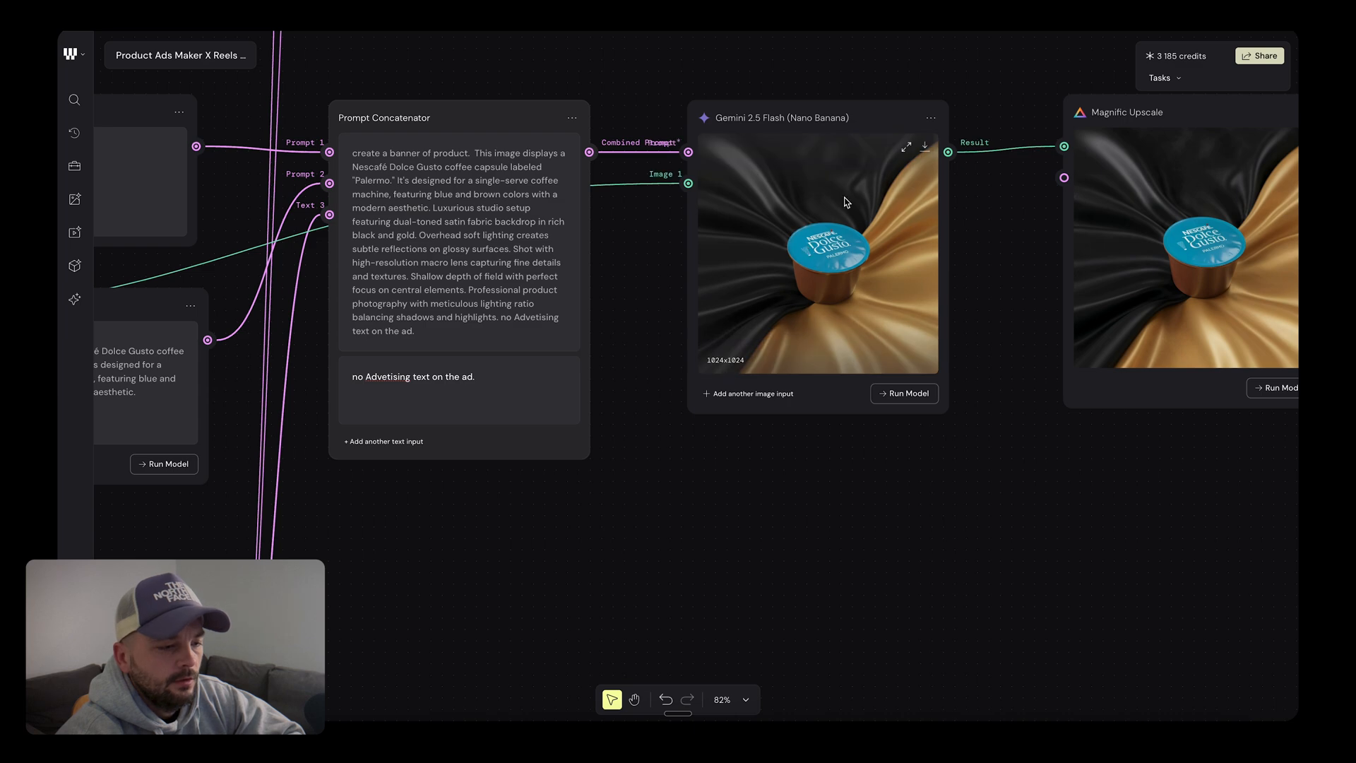
pyautogui.scroll(-3)
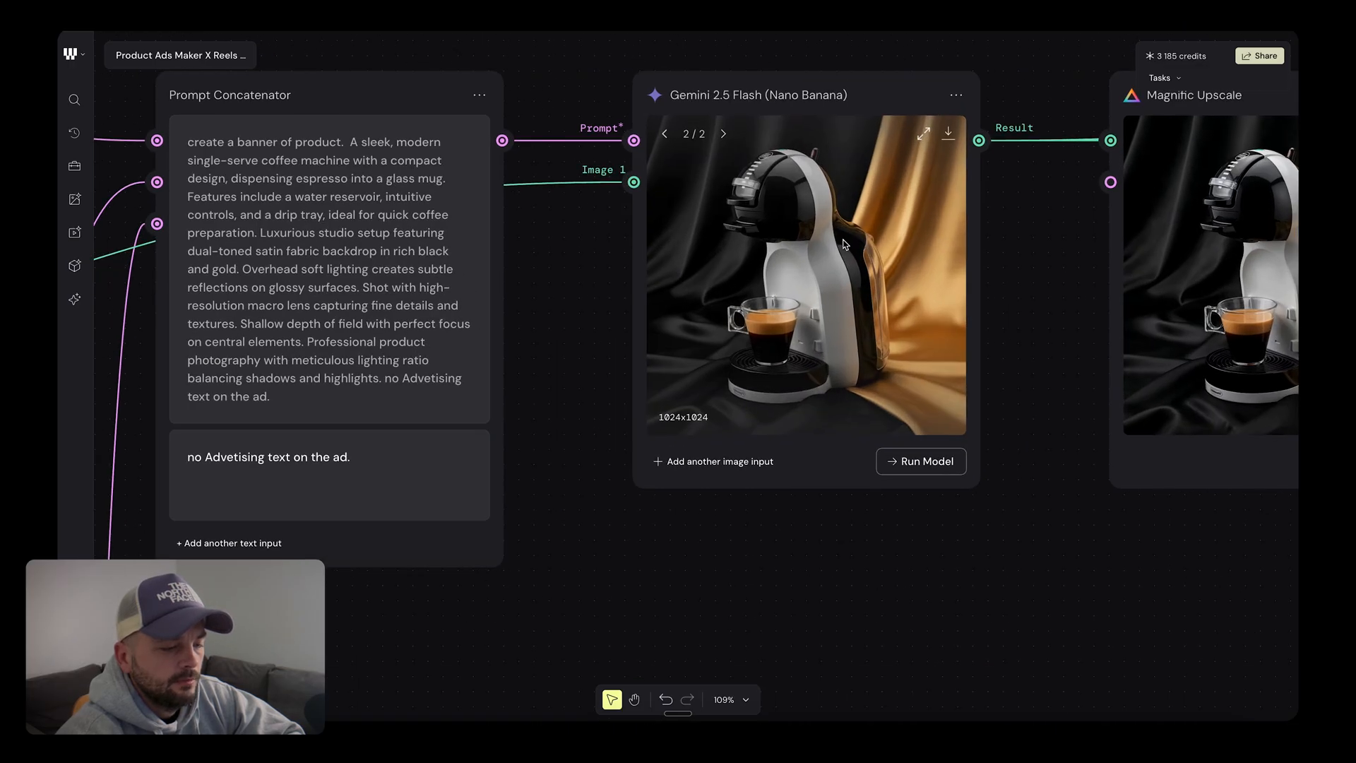
pyautogui.scroll(-3)
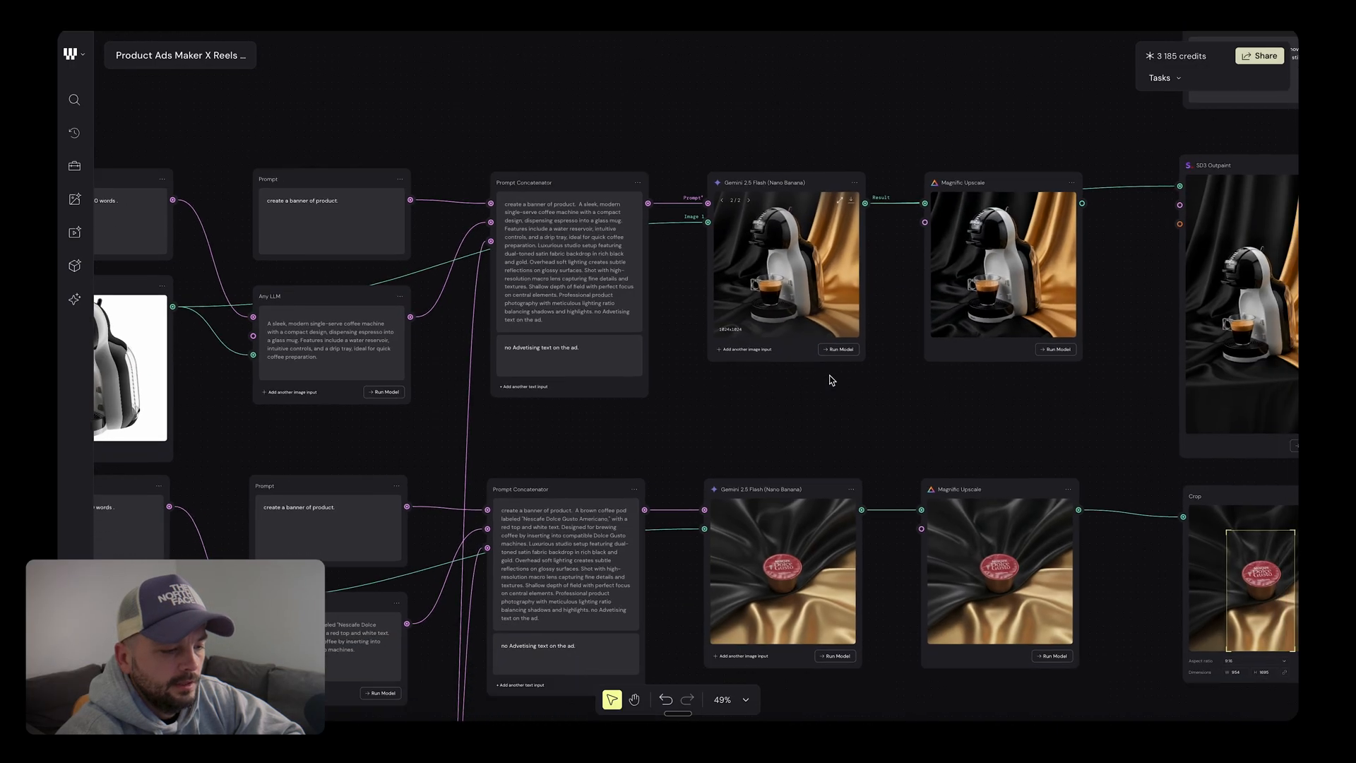
pyautogui.scroll(-3)
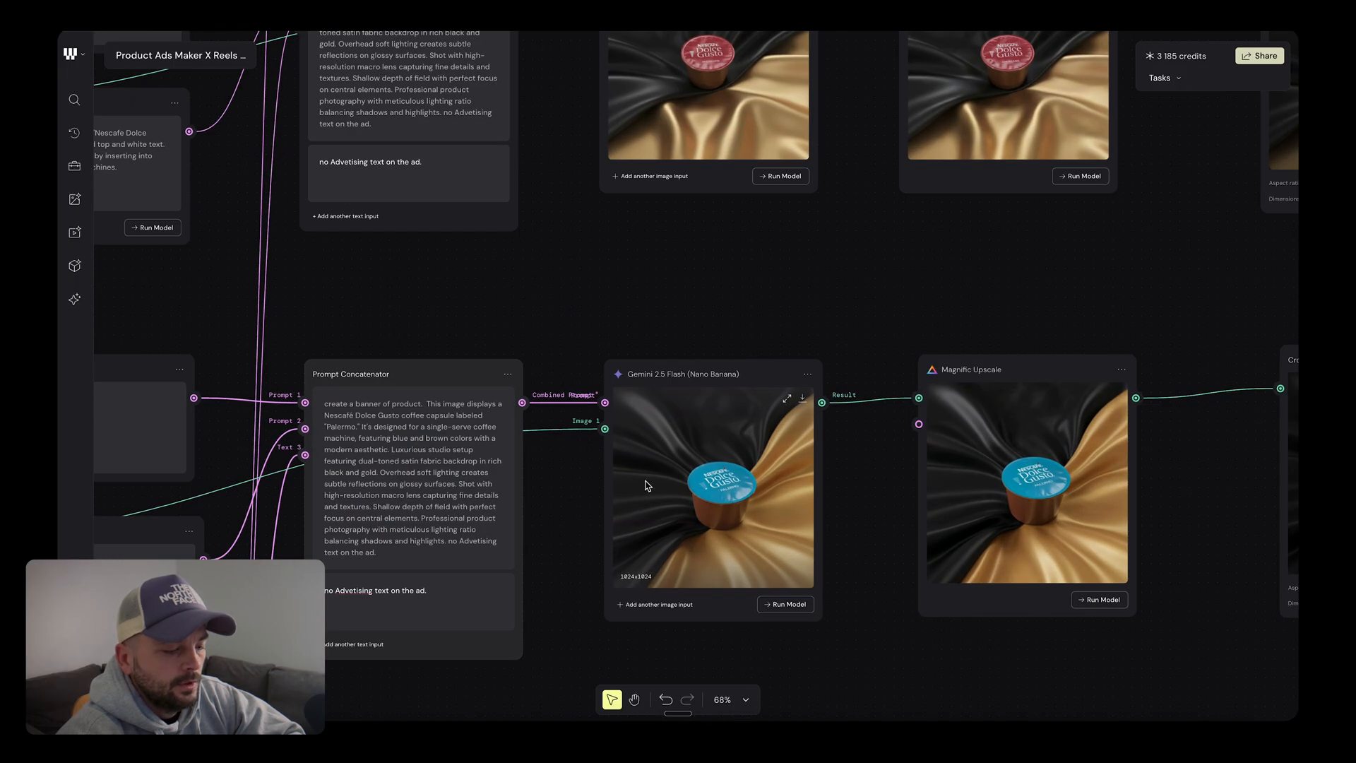
pyautogui.moveTo(716, 531)
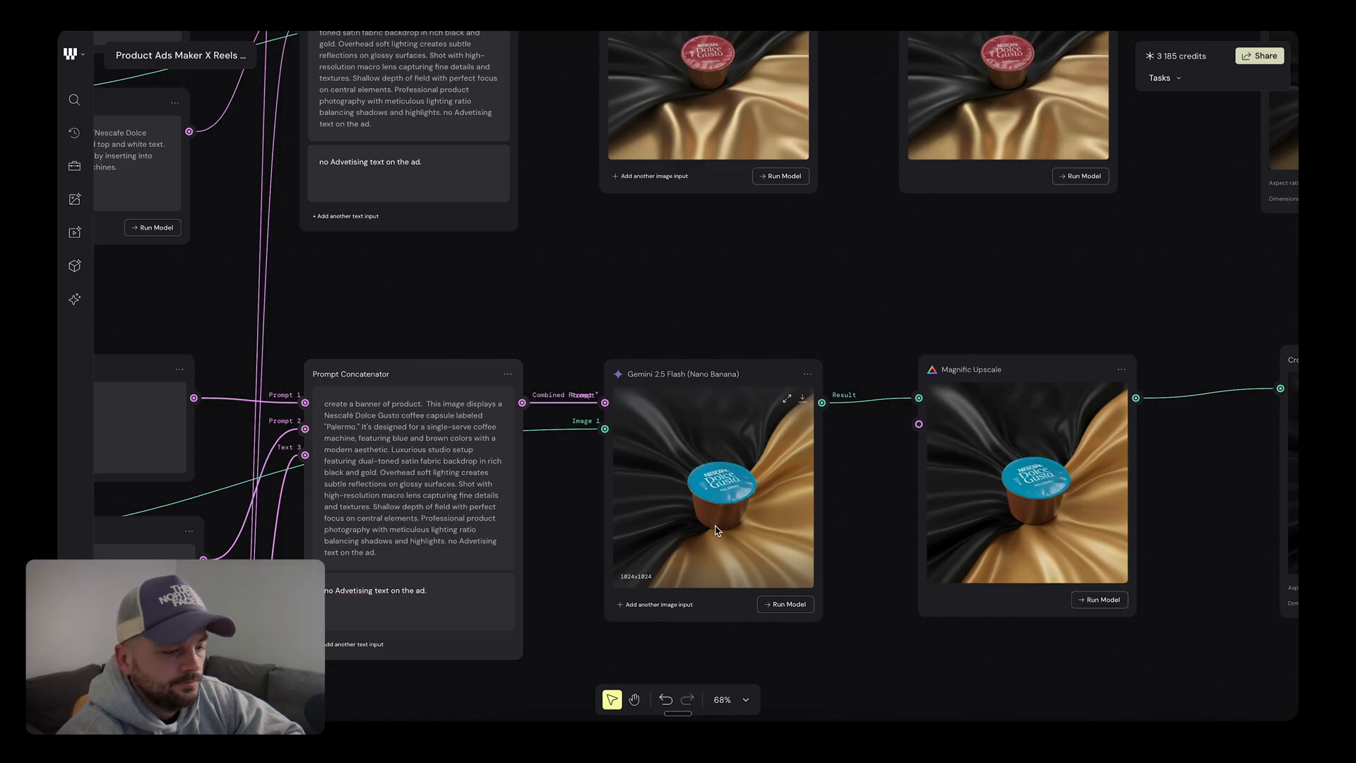
pyautogui.scroll(-3)
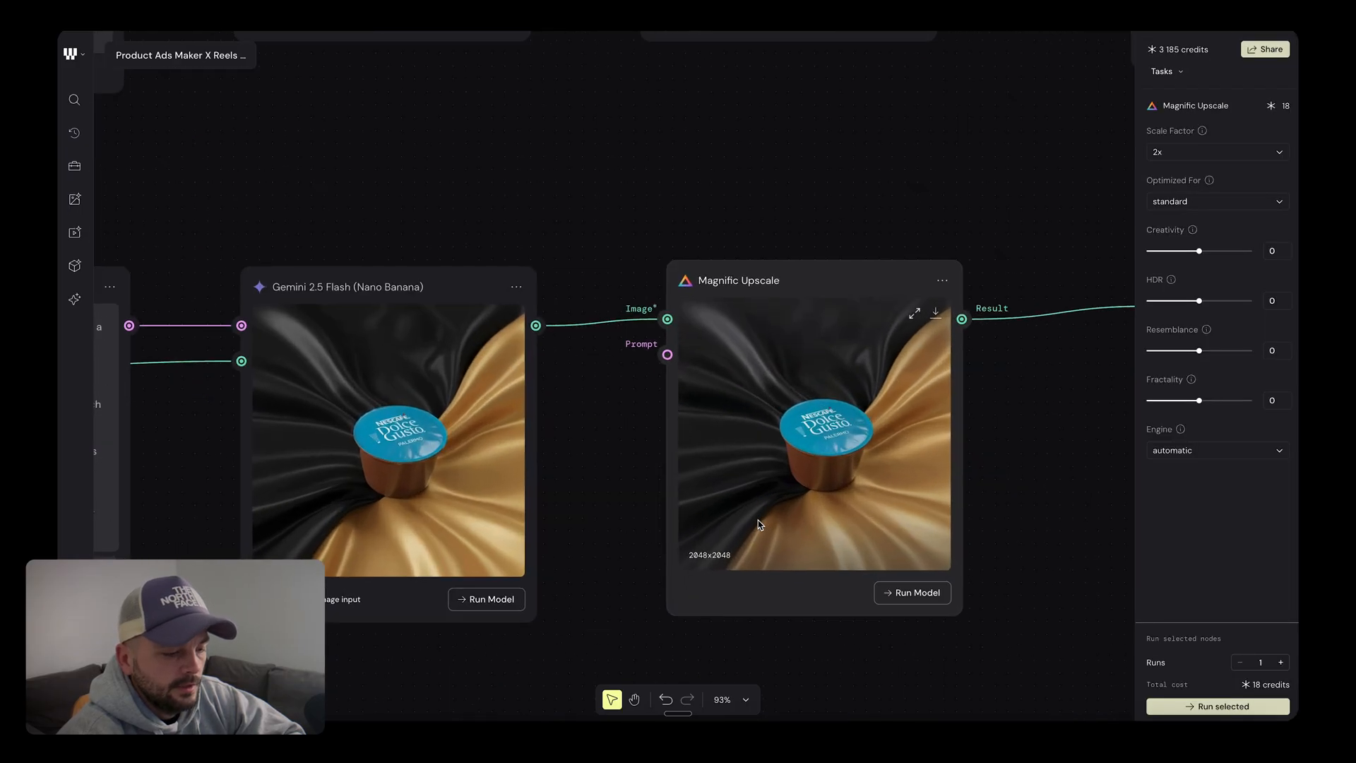
# - Zoom out over the workflow from the Magnific Upscale node's 2x settings
pyautogui.scroll(-3)
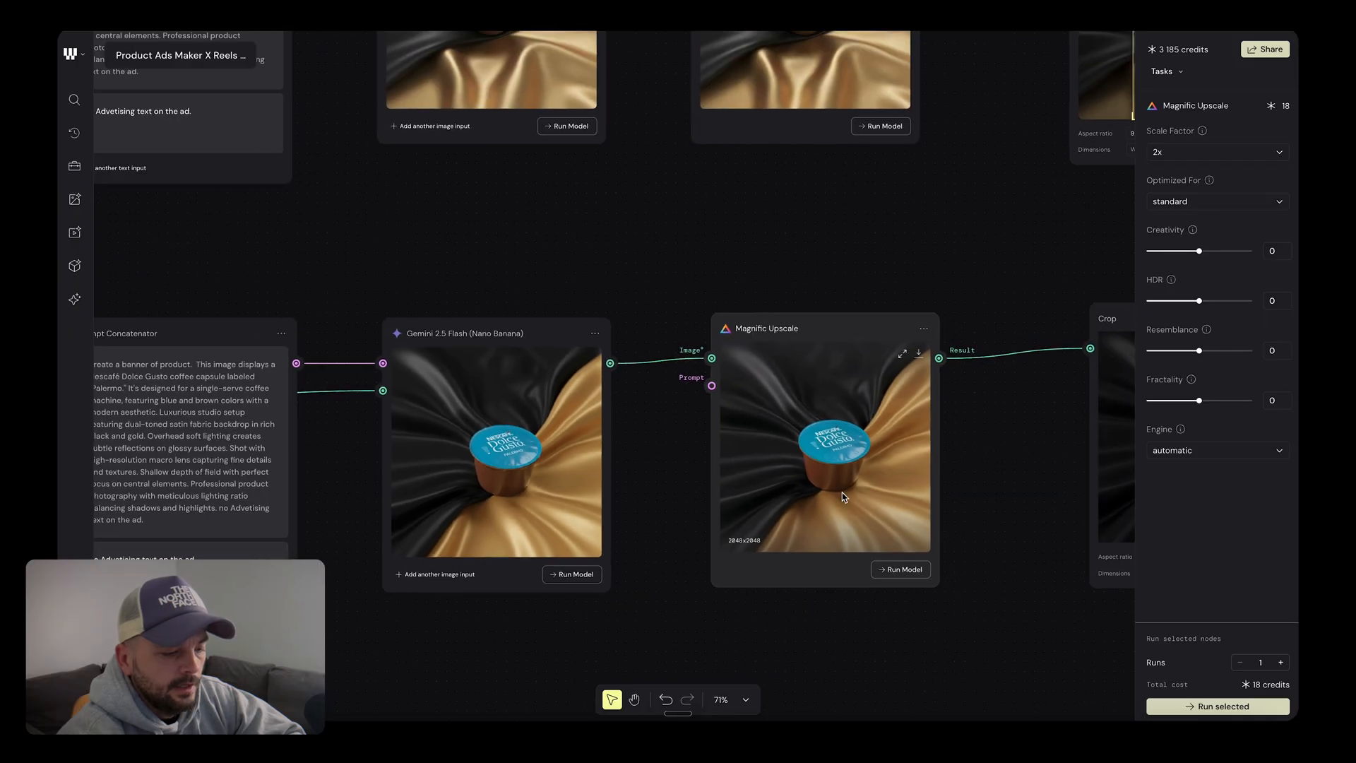
pyautogui.moveTo(739, 551)
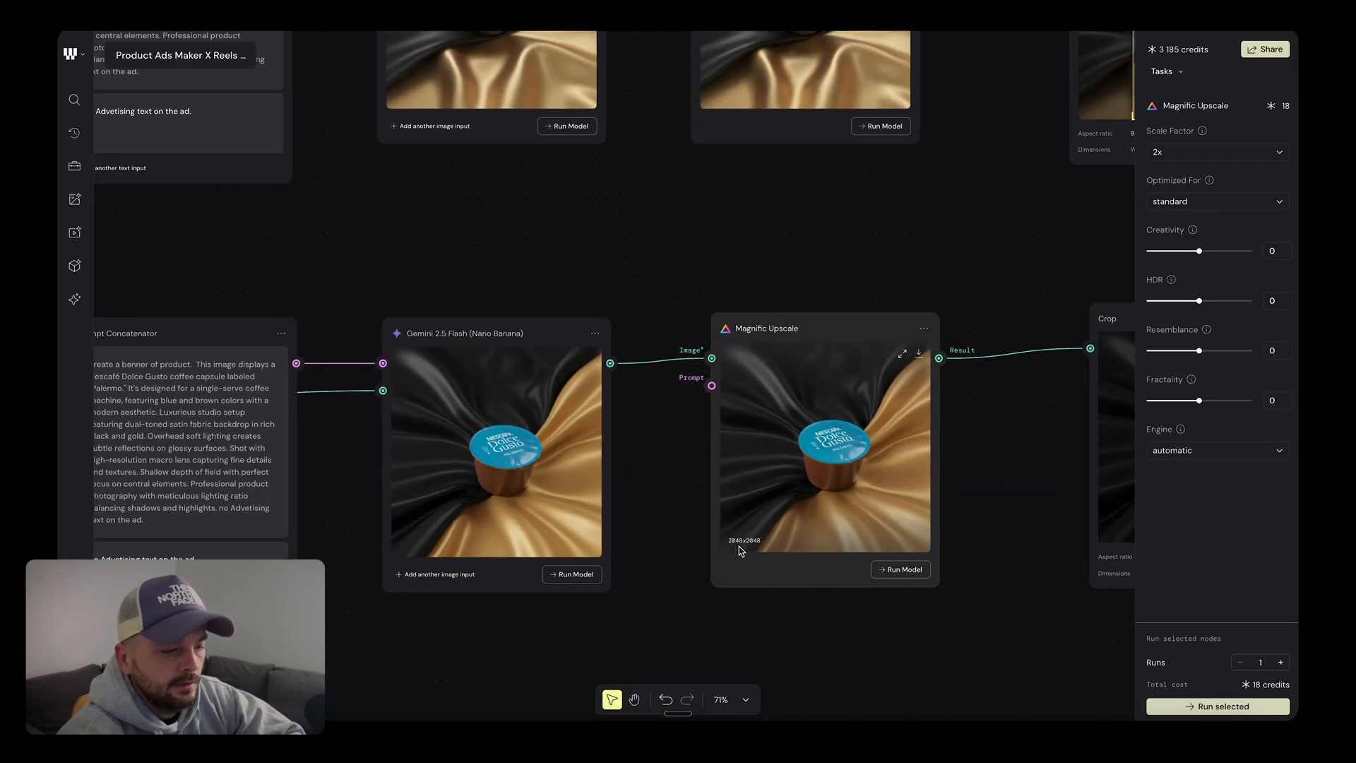
pyautogui.scroll(-3)
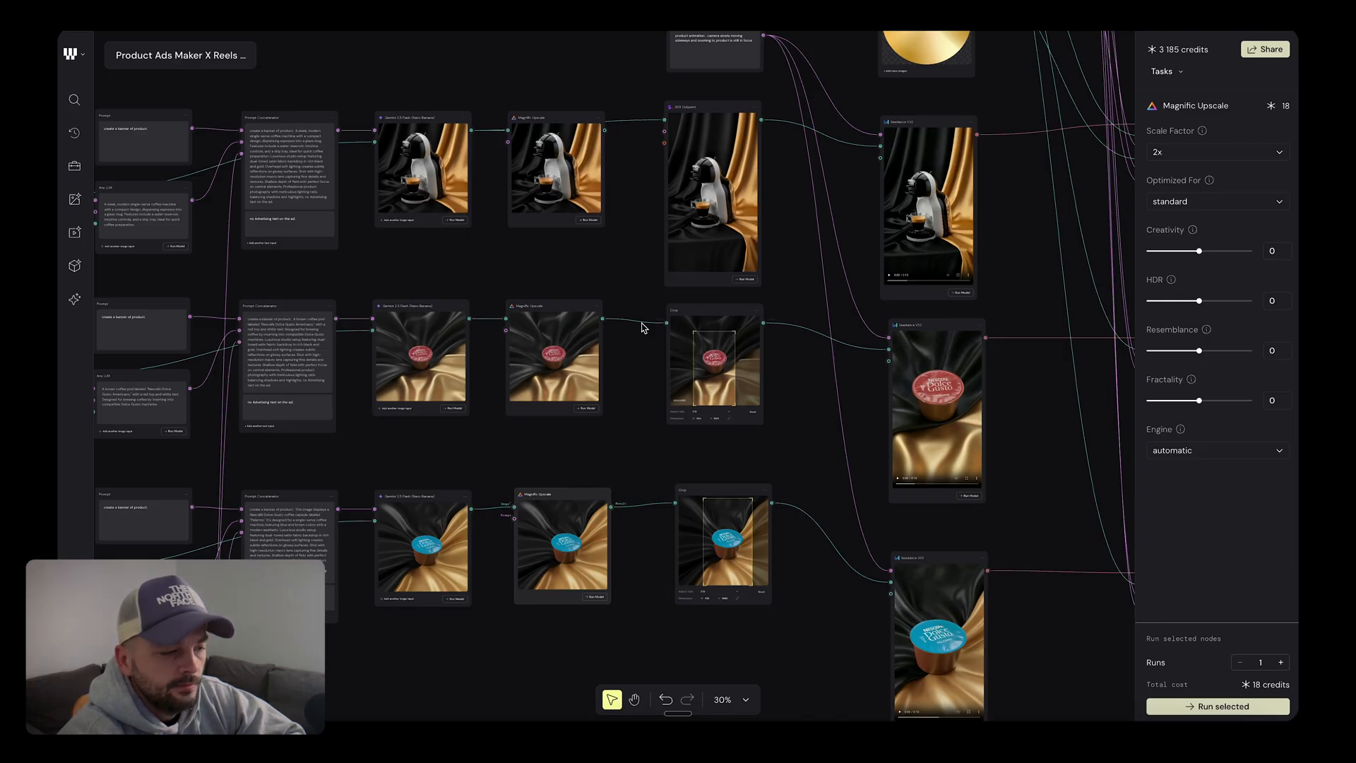
pyautogui.moveTo(743, 259)
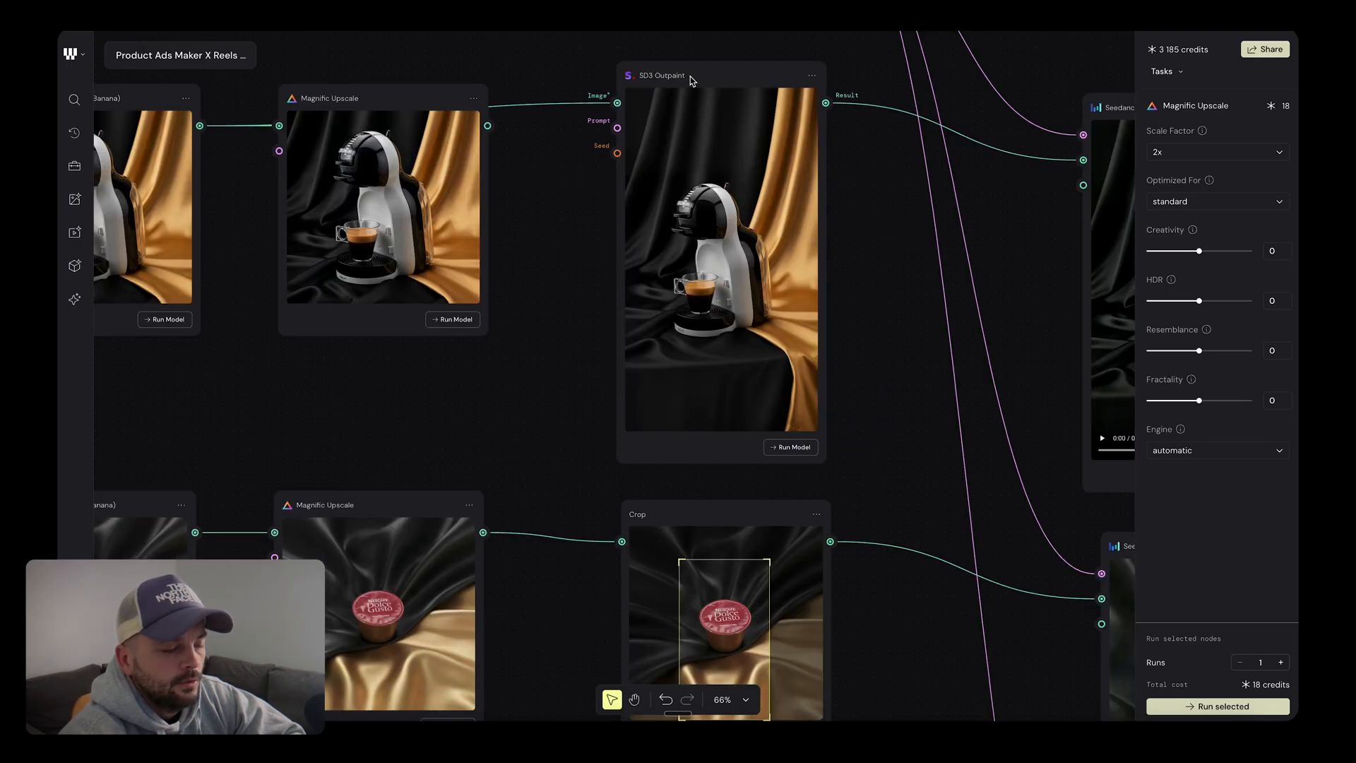
# - Deselect Magnific Upscale and scroll to the capsule Crop and Seedance nodes
pyautogui.scroll(-3)
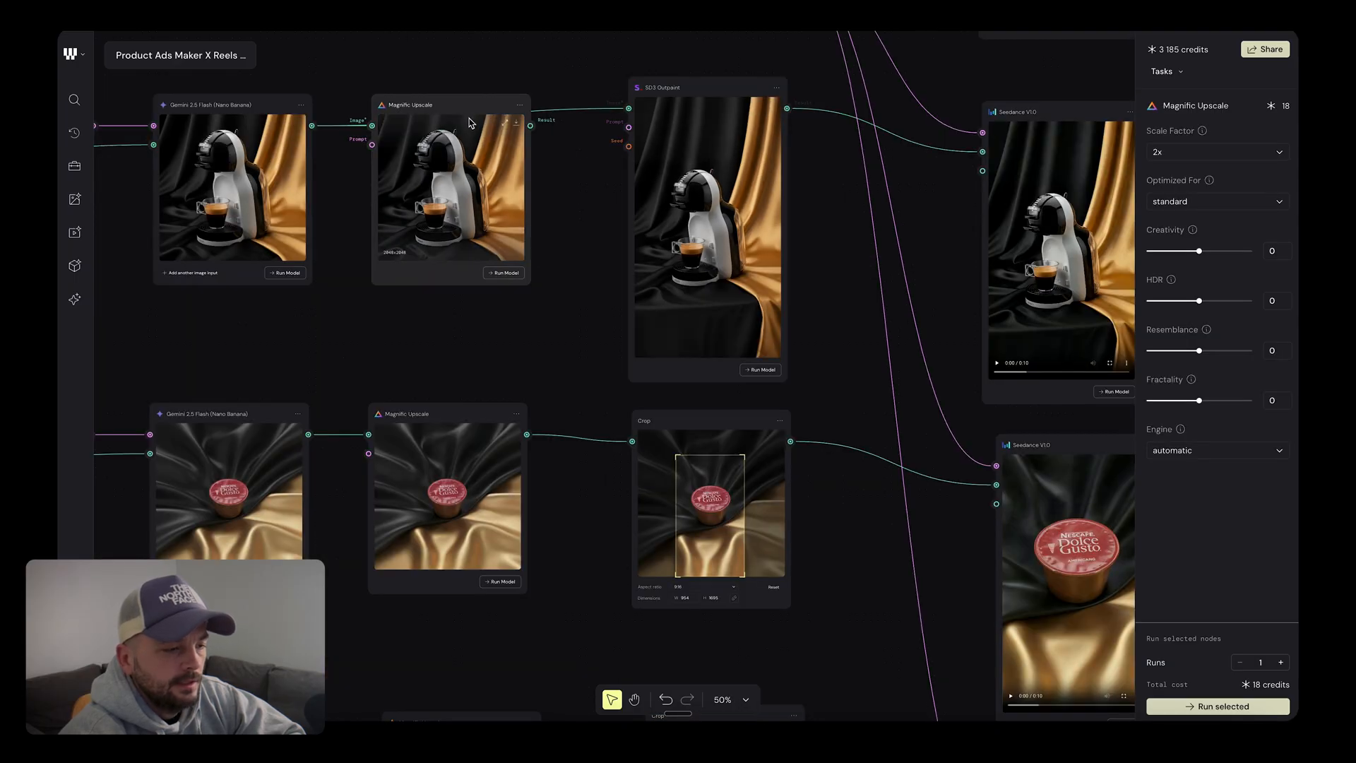
pyautogui.click(705, 87)
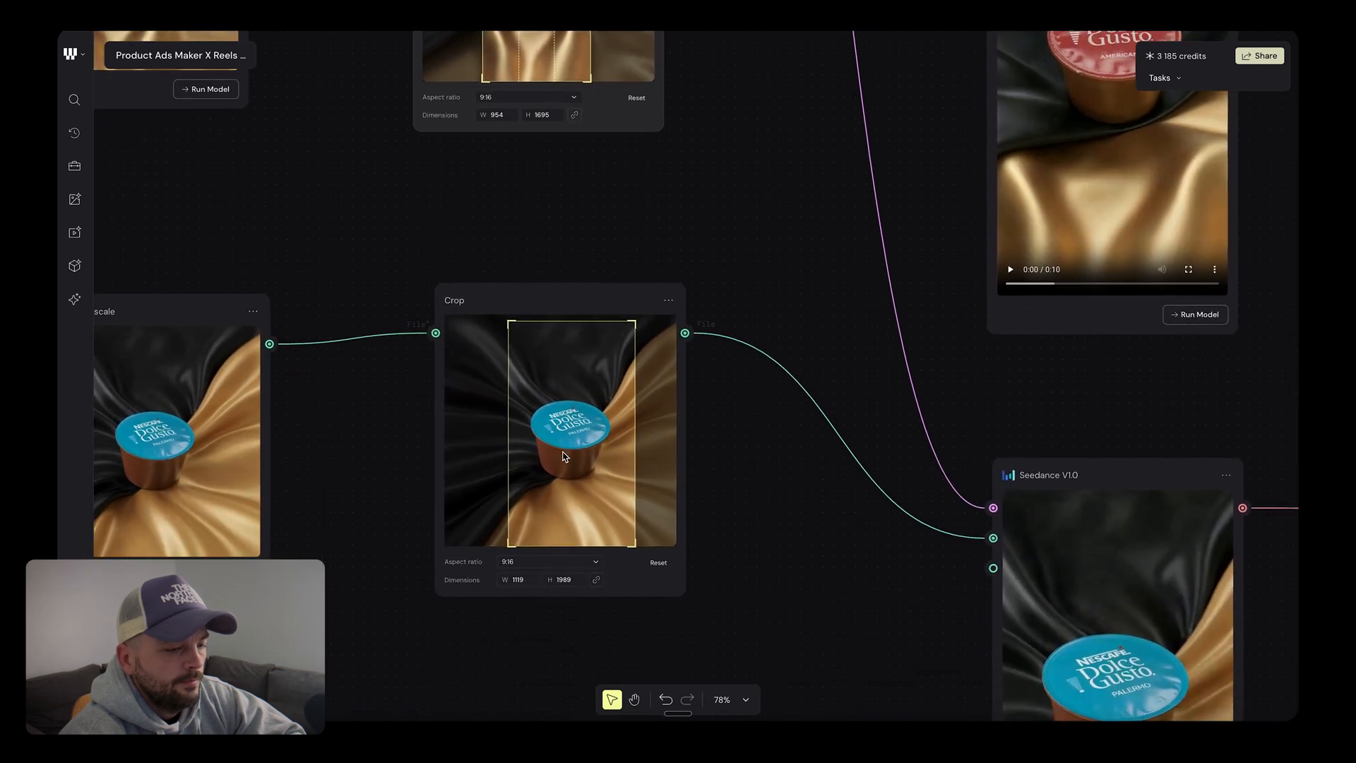
pyautogui.scroll(-3)
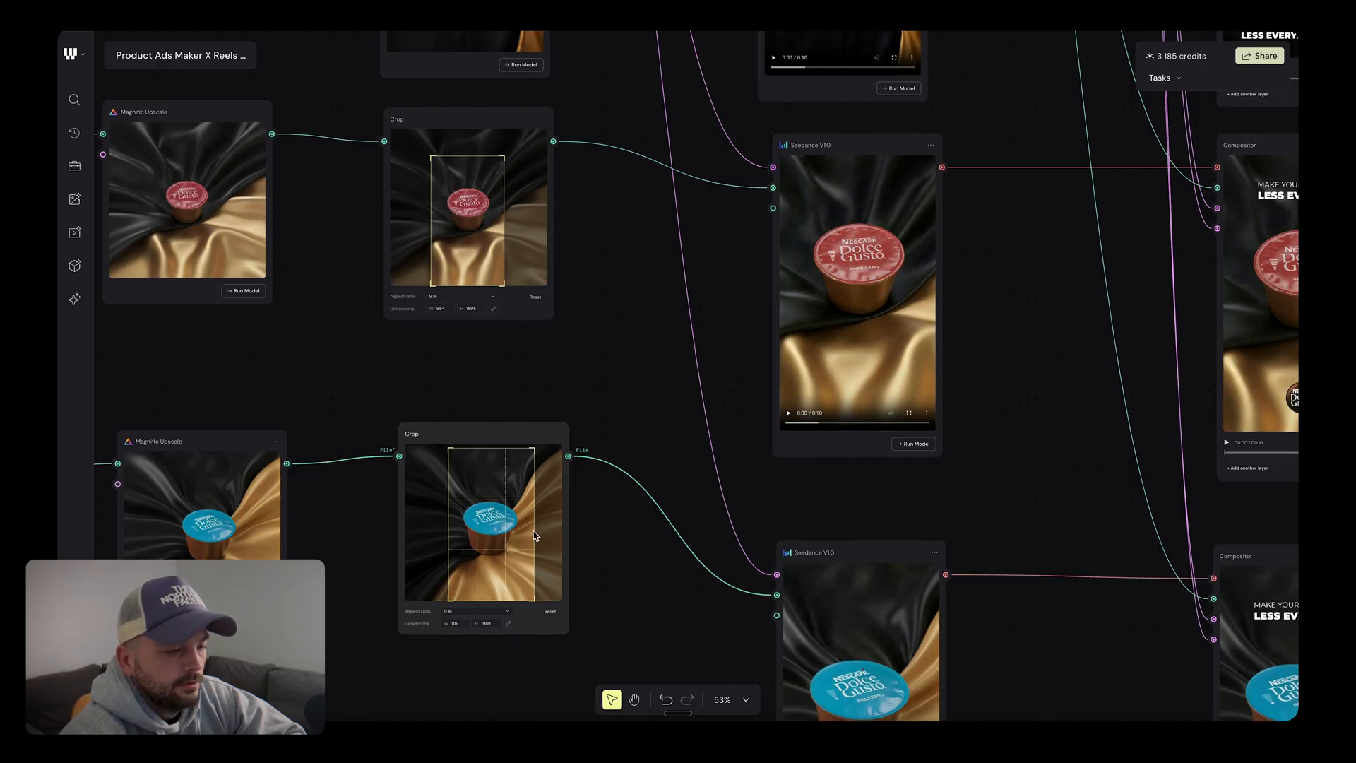
pyautogui.moveTo(578, 410)
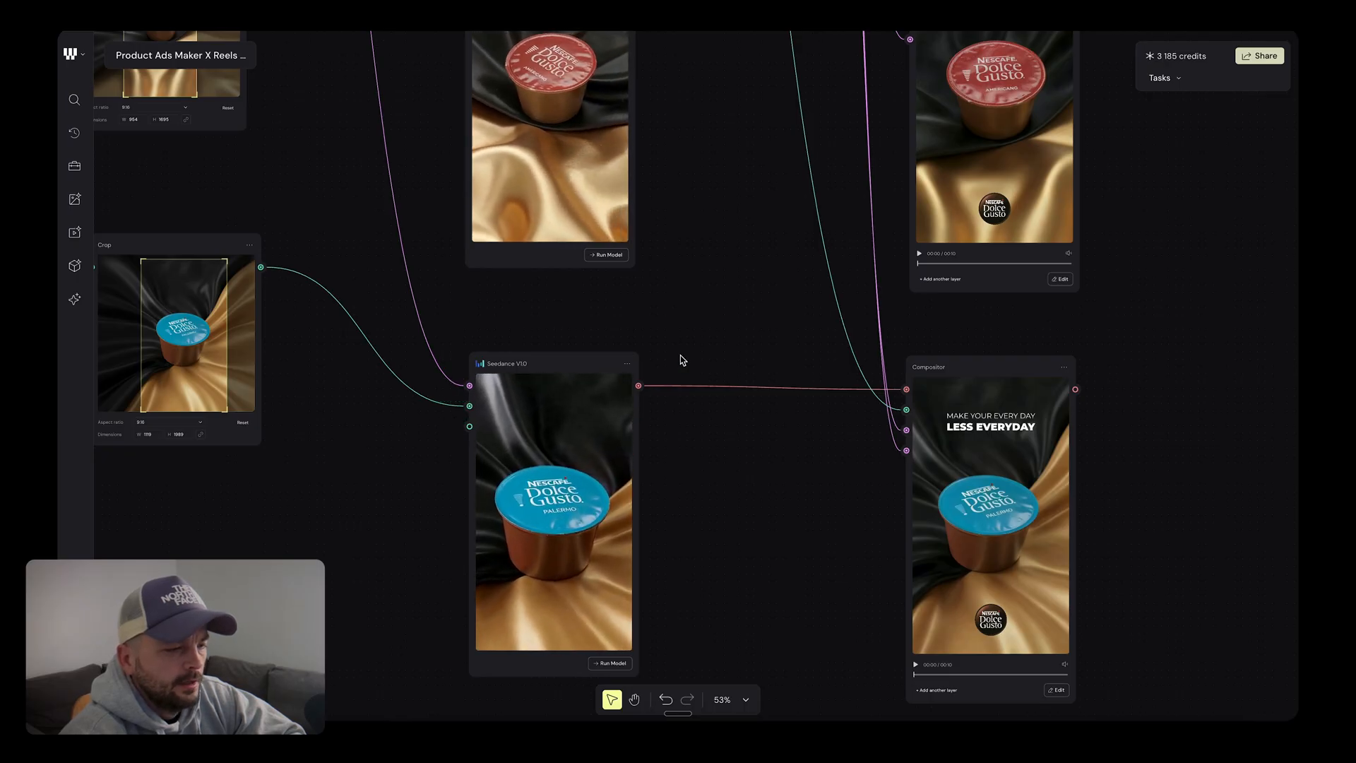
pyautogui.scroll(-3)
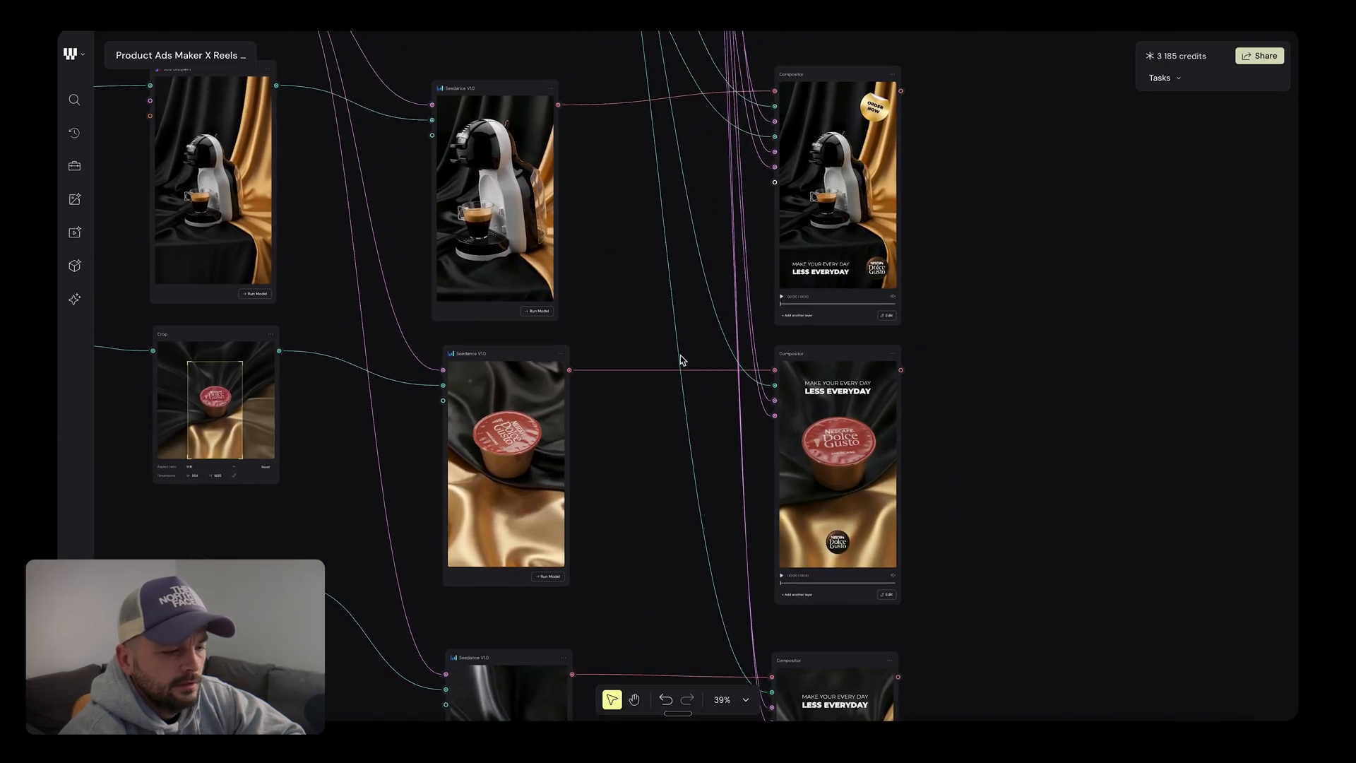
pyautogui.scroll(-3)
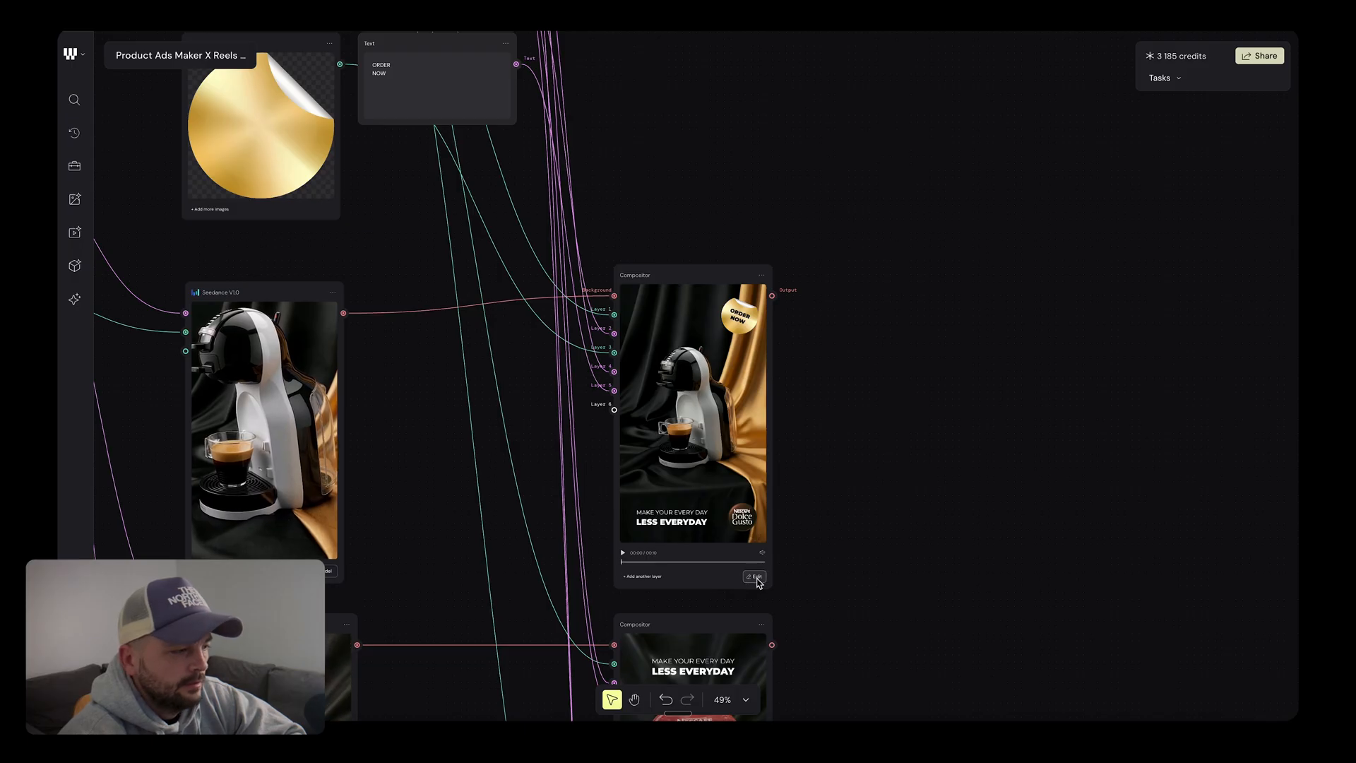
# - Edit the coffee machine Compositor, checking fonts of the ORDER NOW and headline layers, then close
pyautogui.click(754, 577)
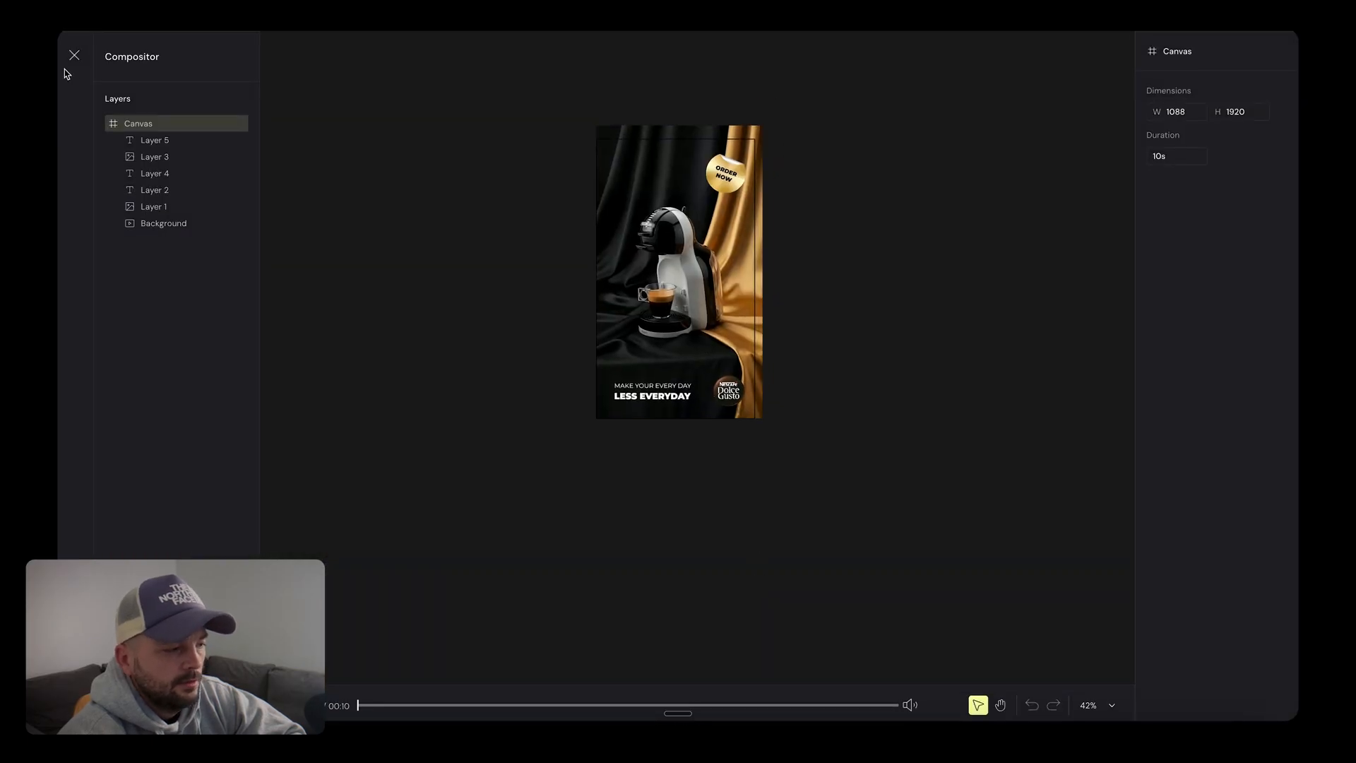
pyautogui.click(154, 140)
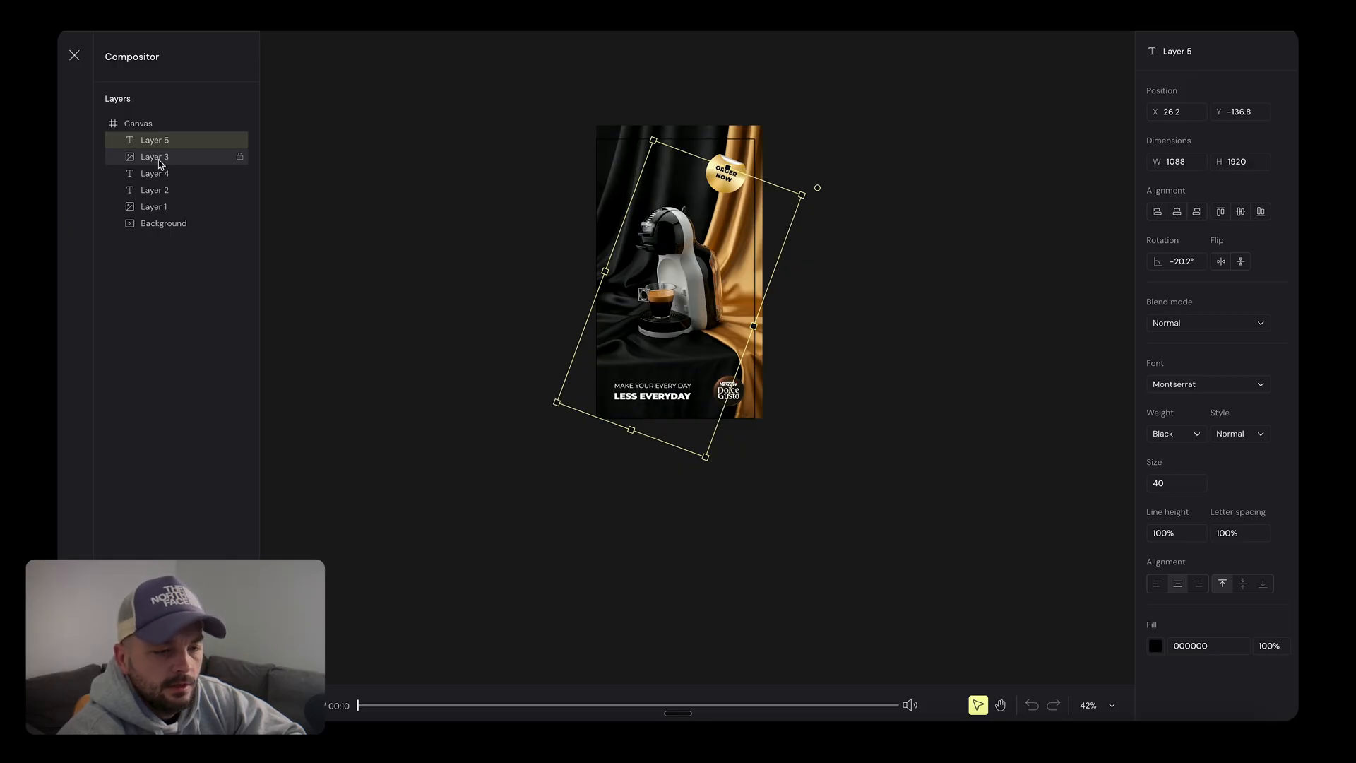
pyautogui.click(154, 156)
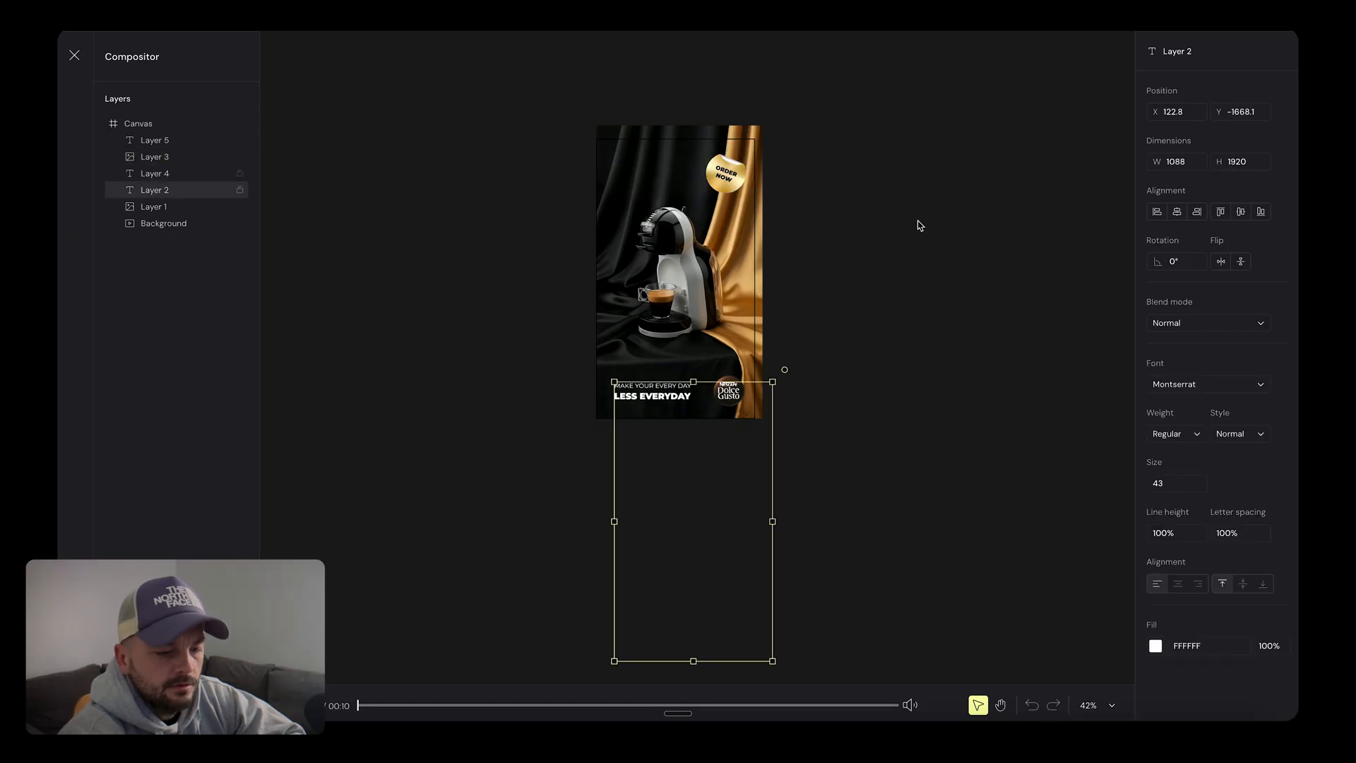
pyautogui.click(138, 123)
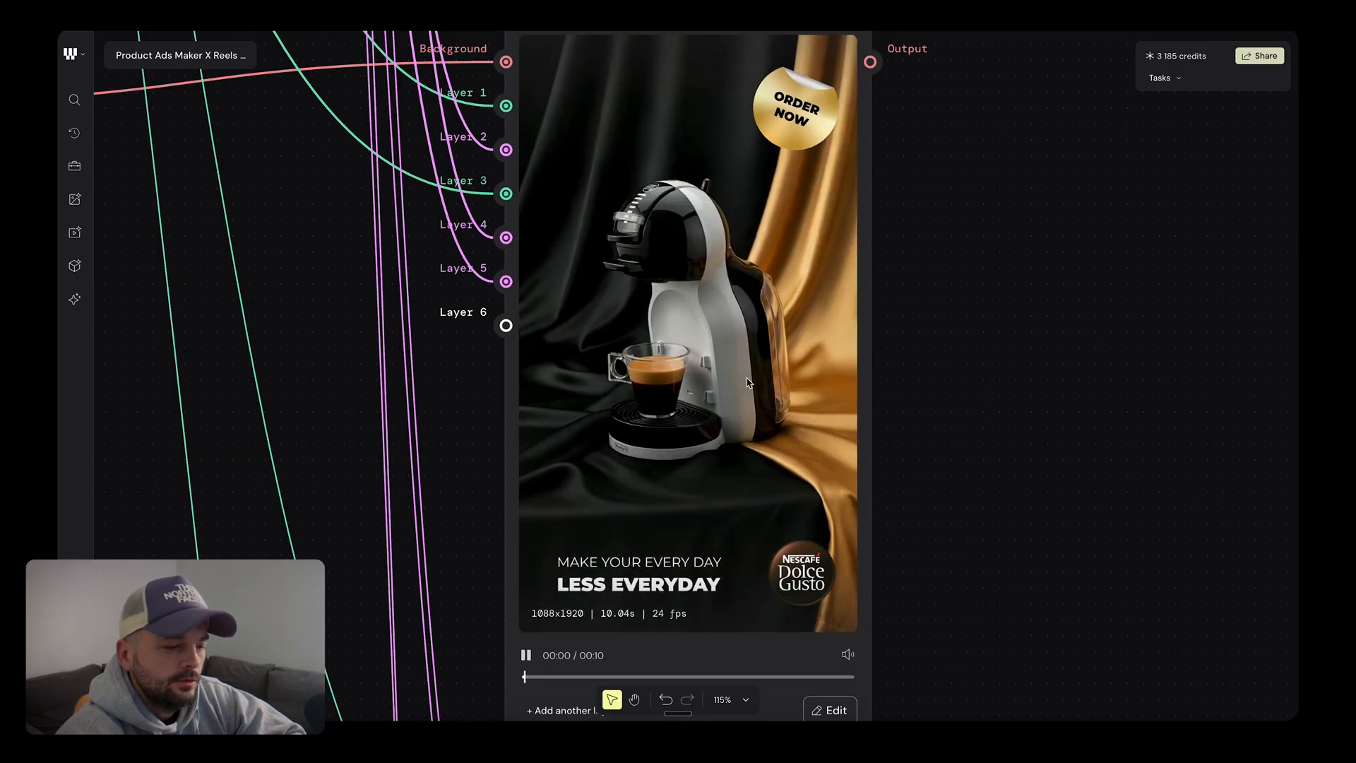
# - Play the red capsule ad preview with headline and corner logo
pyautogui.scroll(-3)
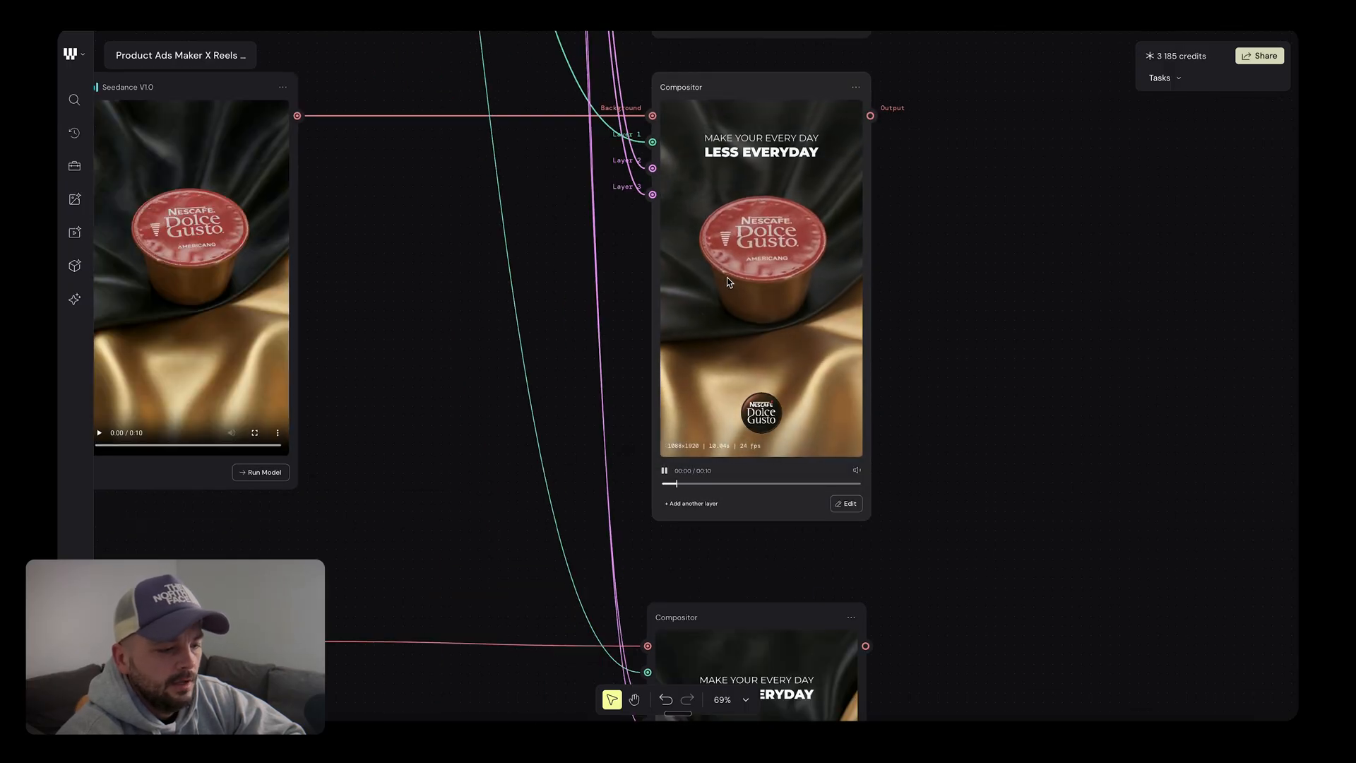
pyautogui.click(663, 470)
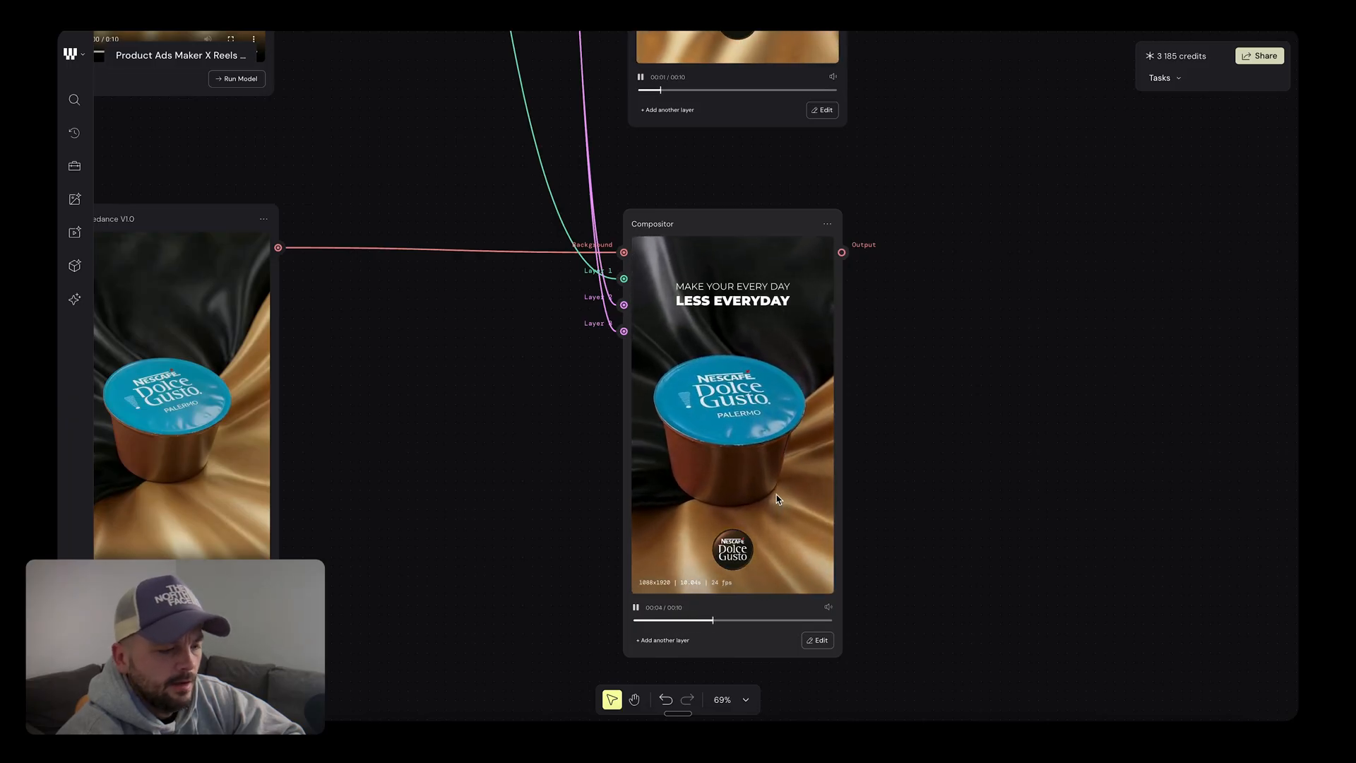
pyautogui.scroll(-3)
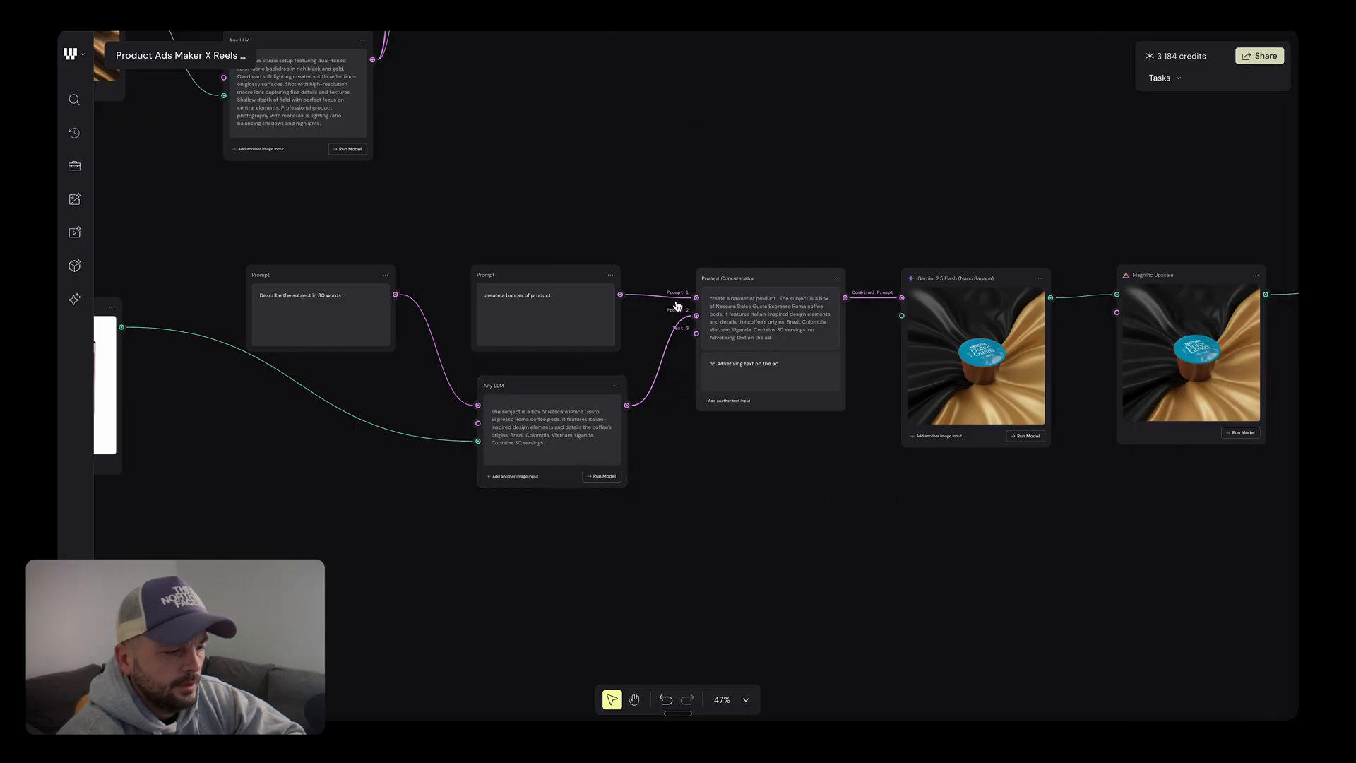
pyautogui.scroll(-3)
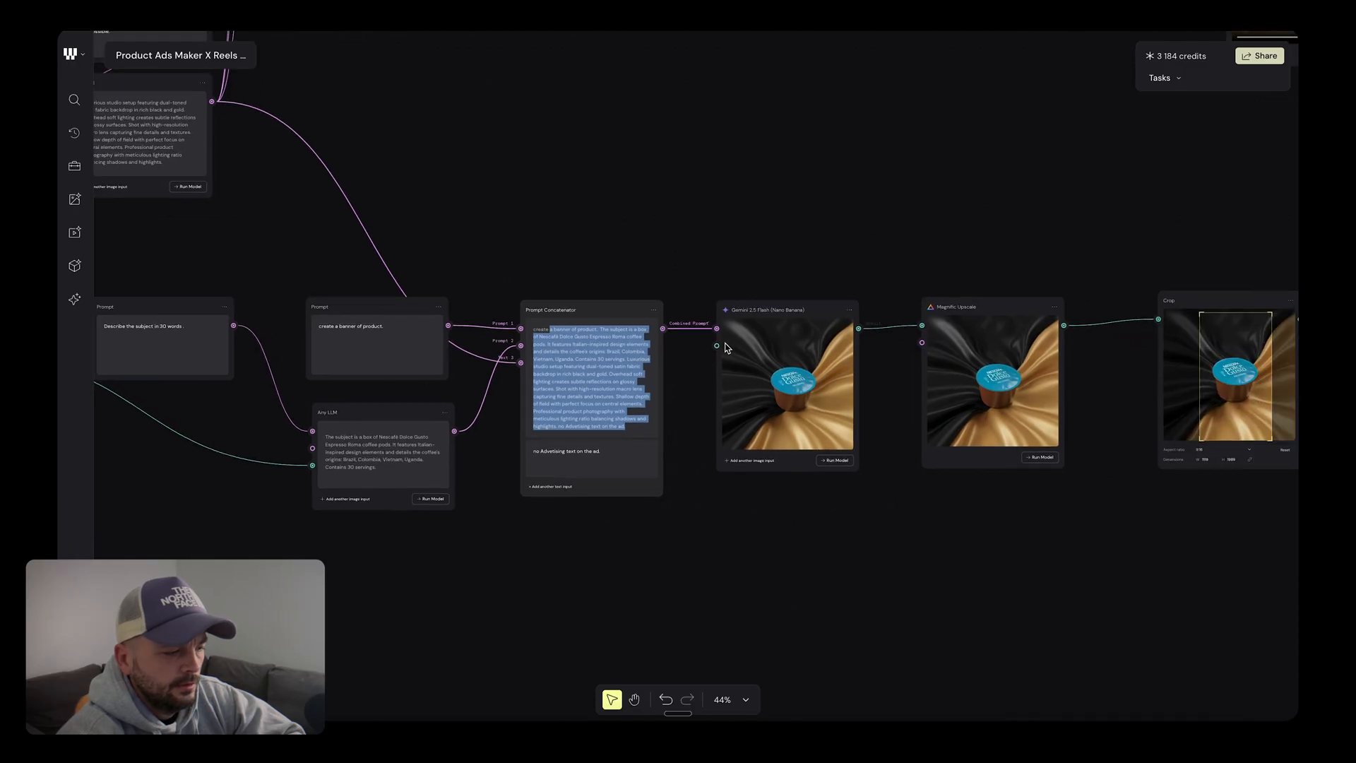
pyautogui.scroll(-3)
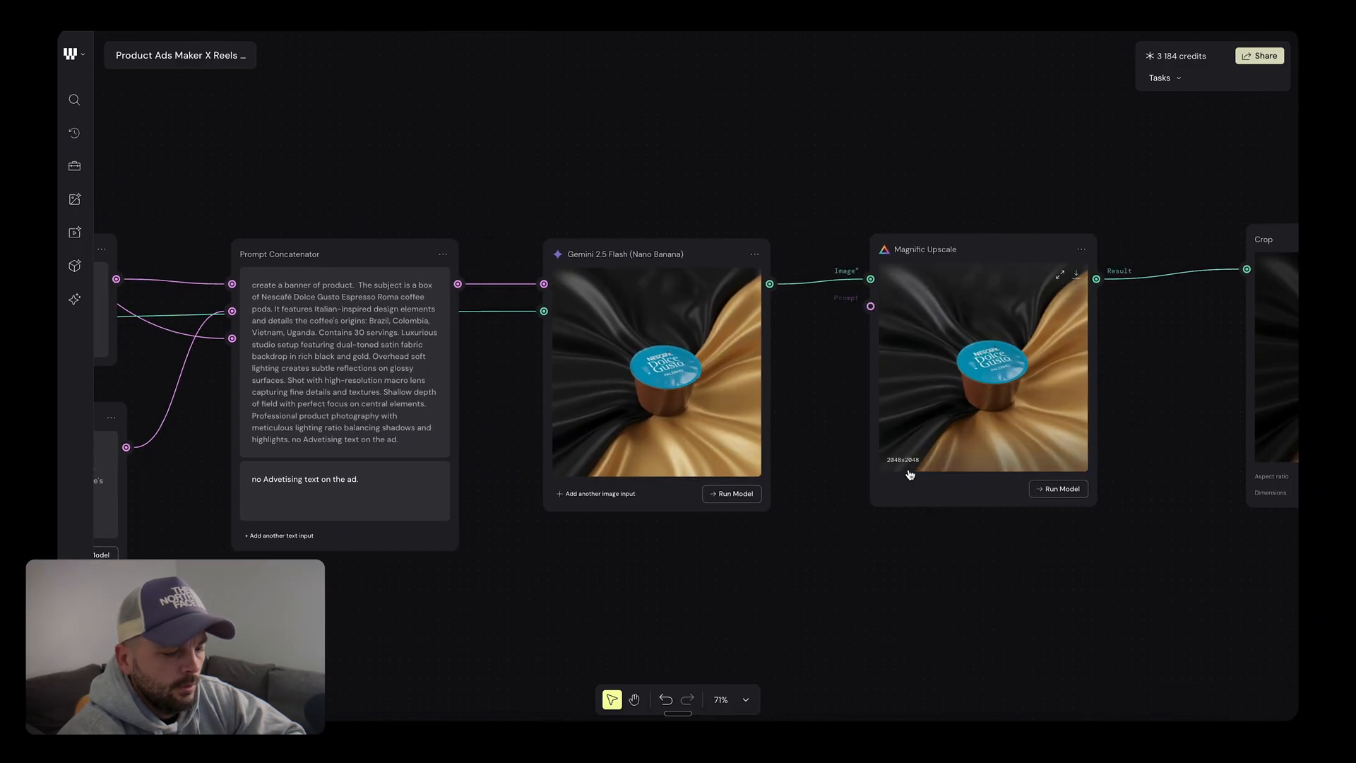
# - Select the Gemini 2.5 Flash node and raise its Runs for 9:16 box variations
pyautogui.scroll(-3)
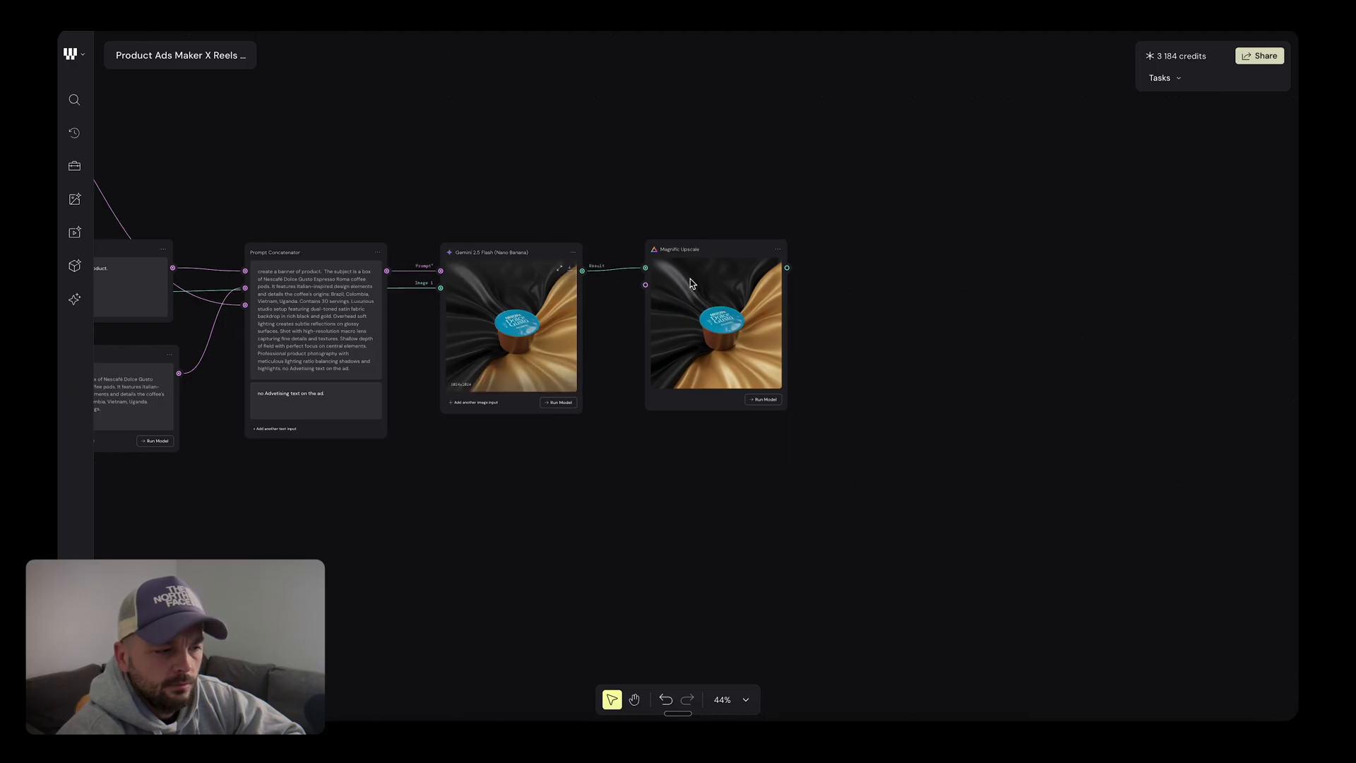
pyautogui.moveTo(890, 322)
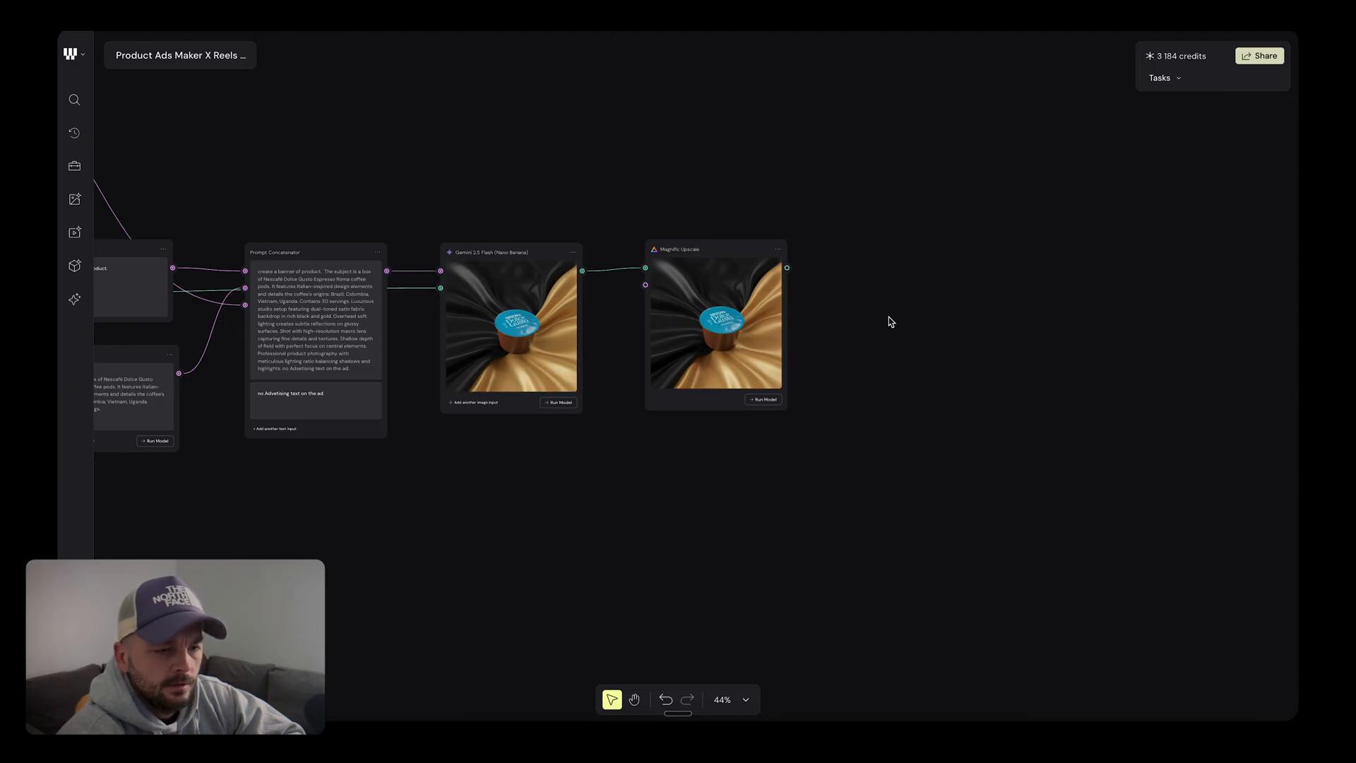
pyautogui.click(510, 251)
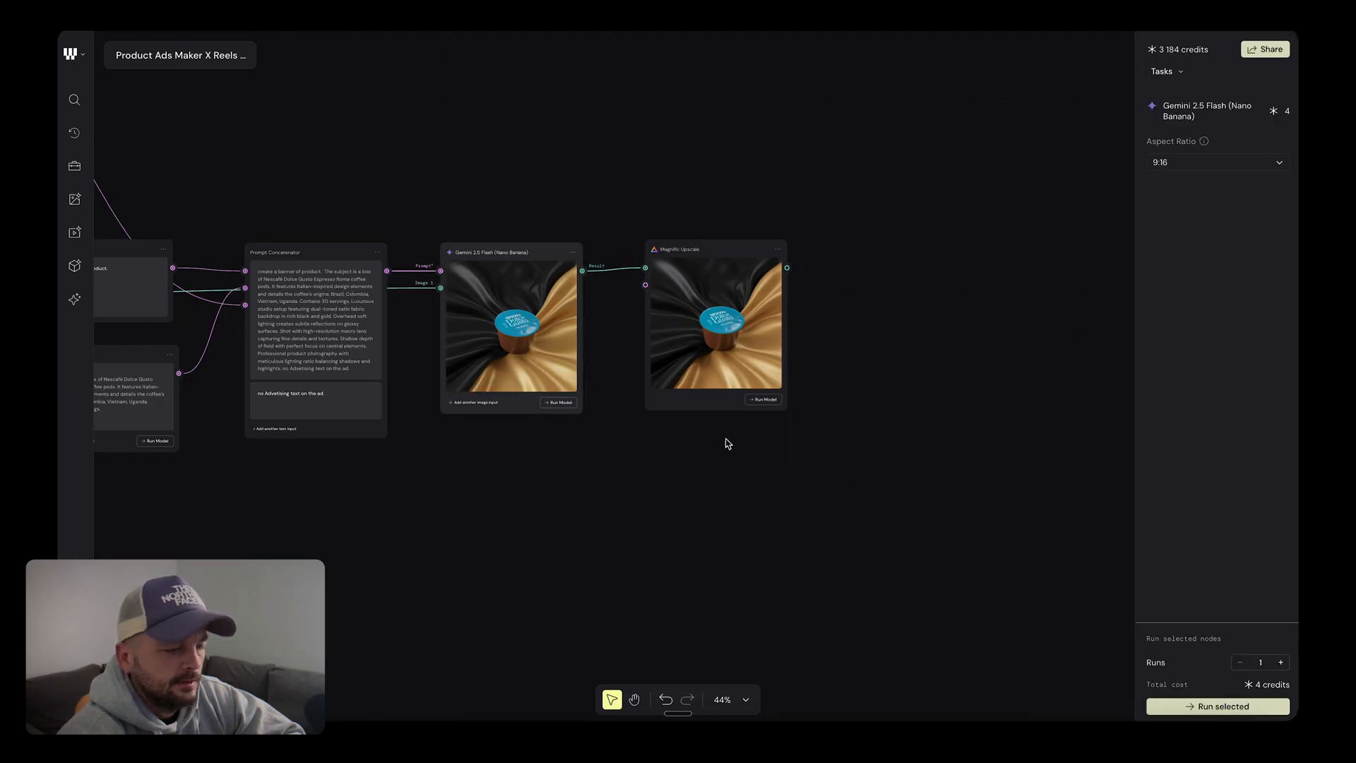
pyautogui.moveTo(640, 440)
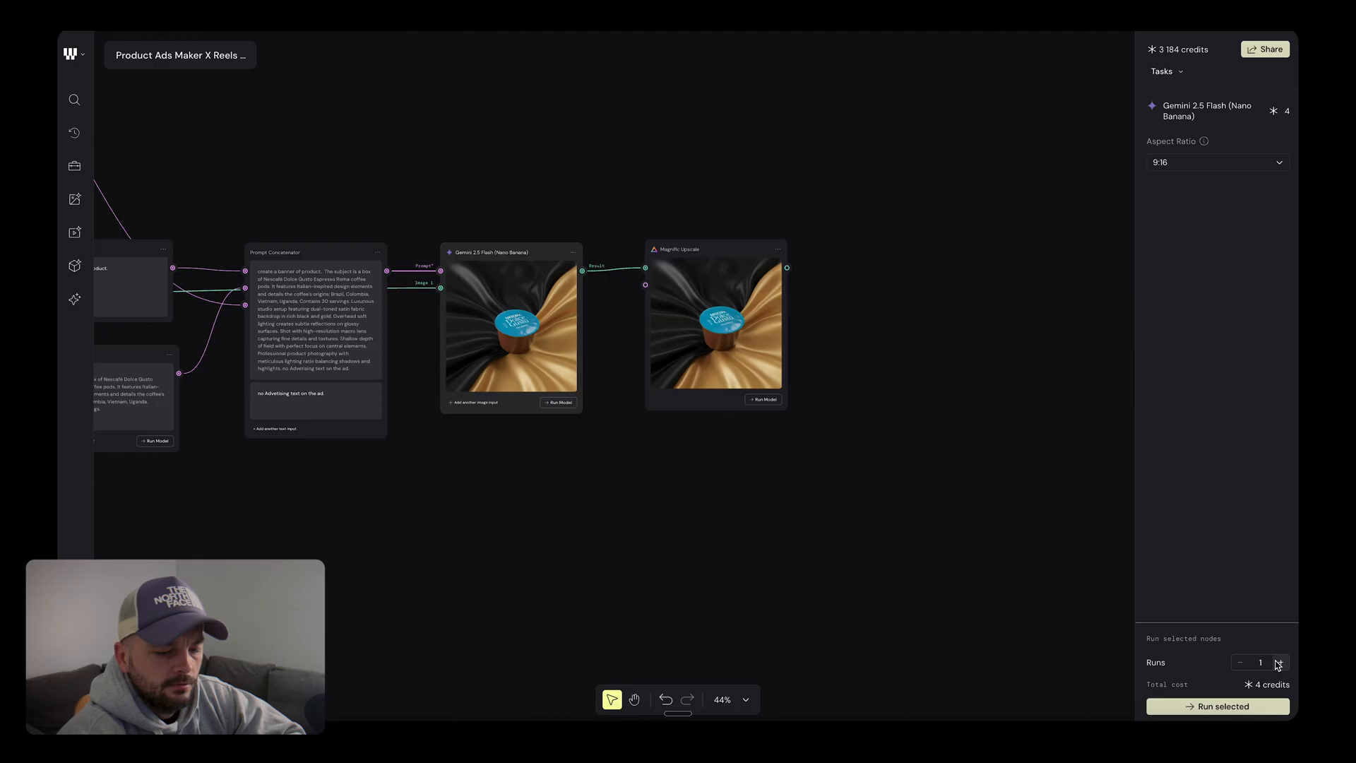
pyautogui.click(1279, 662)
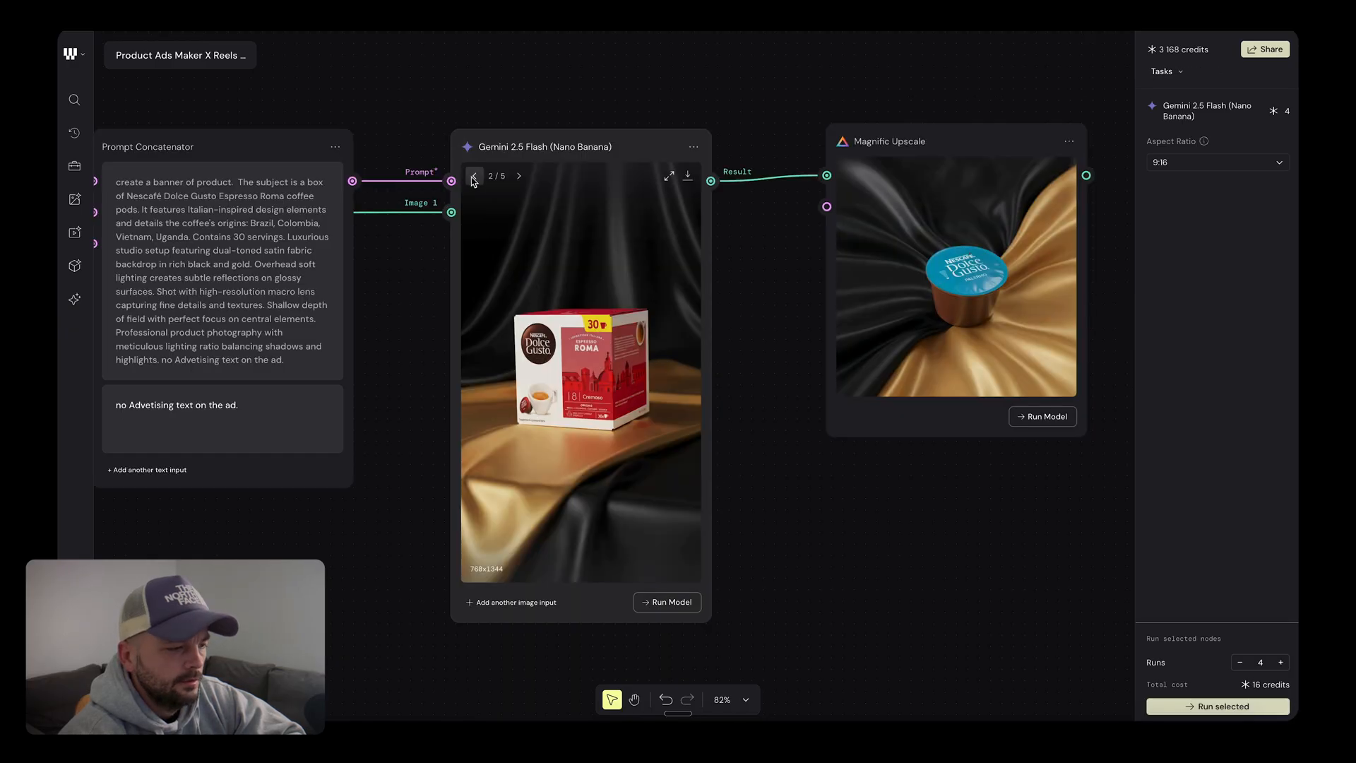
# - Page through the Nano Banana box variations and settle on image 3/5, the red box on gold satin
pyautogui.click(518, 176)
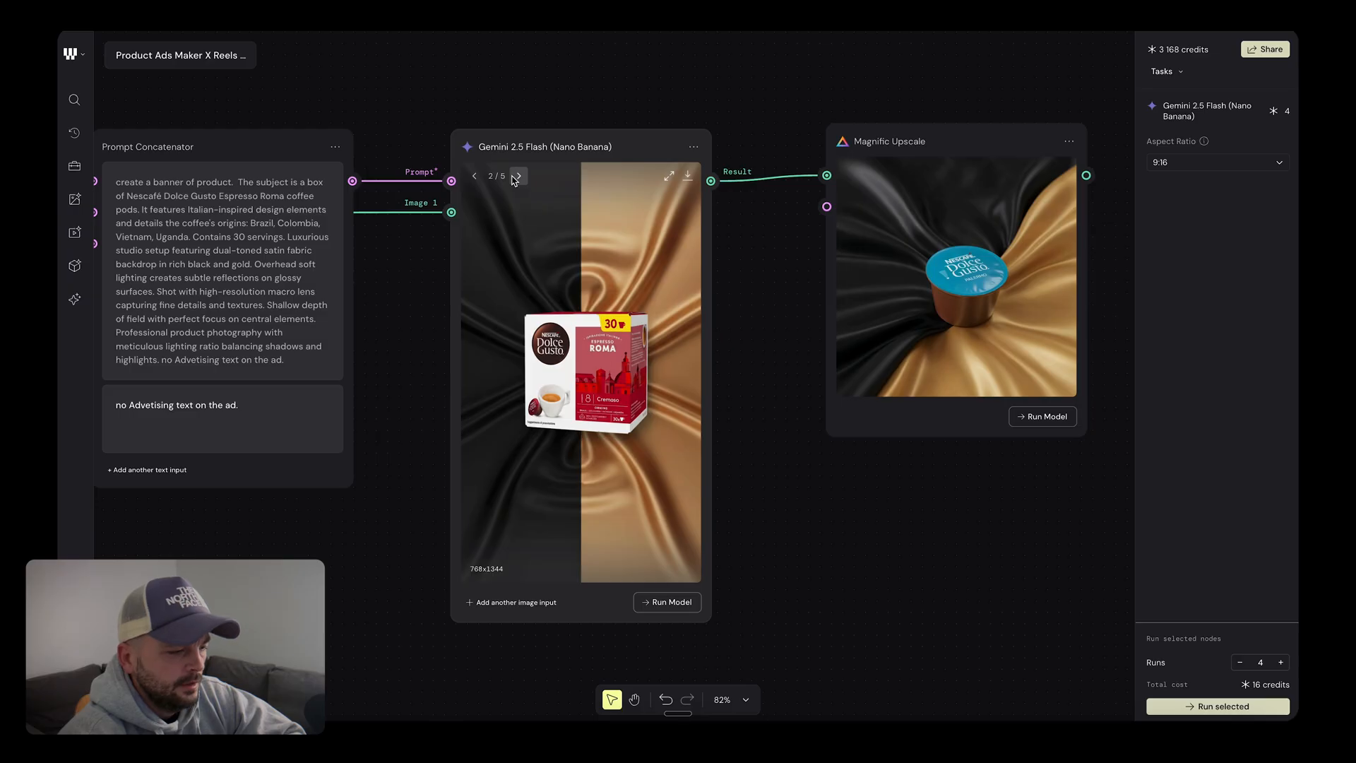
pyautogui.click(519, 176)
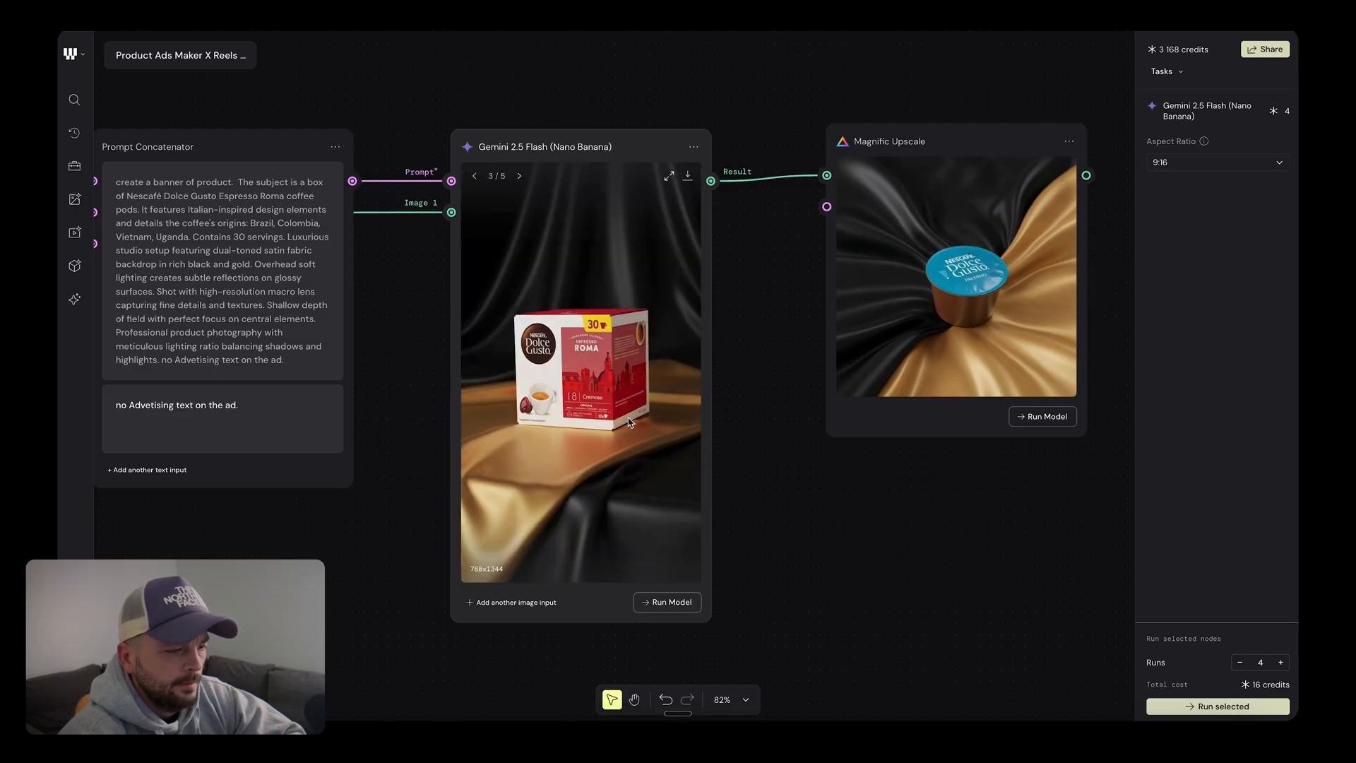
pyautogui.click(520, 176)
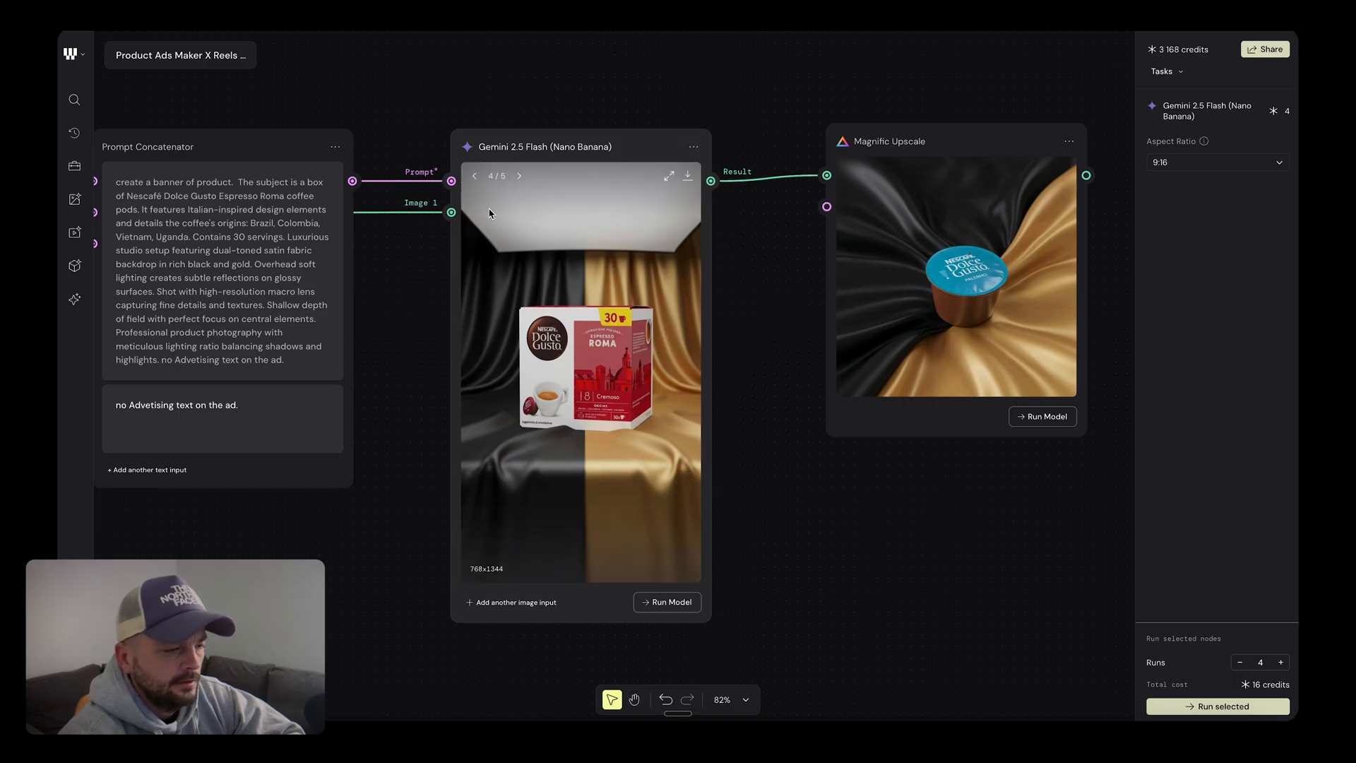
pyautogui.moveTo(581, 284)
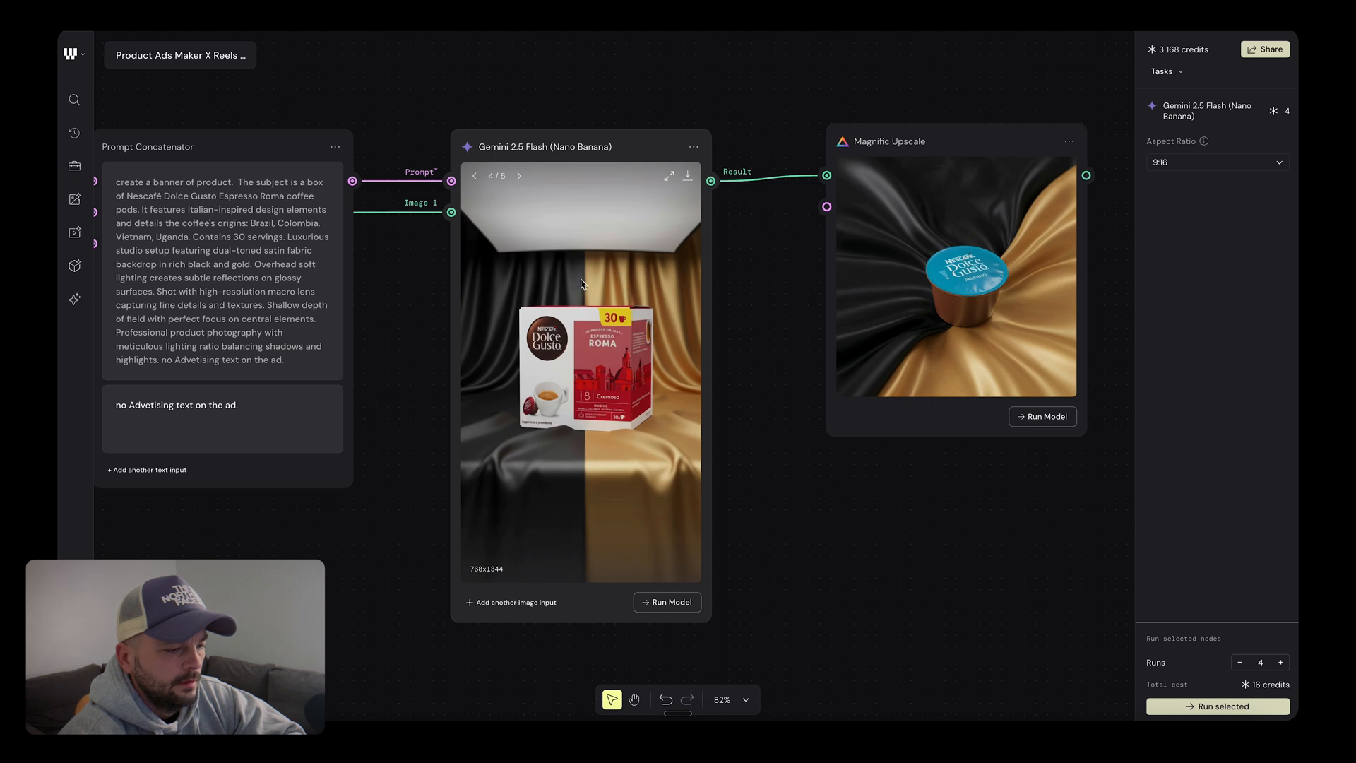
pyautogui.click(517, 176)
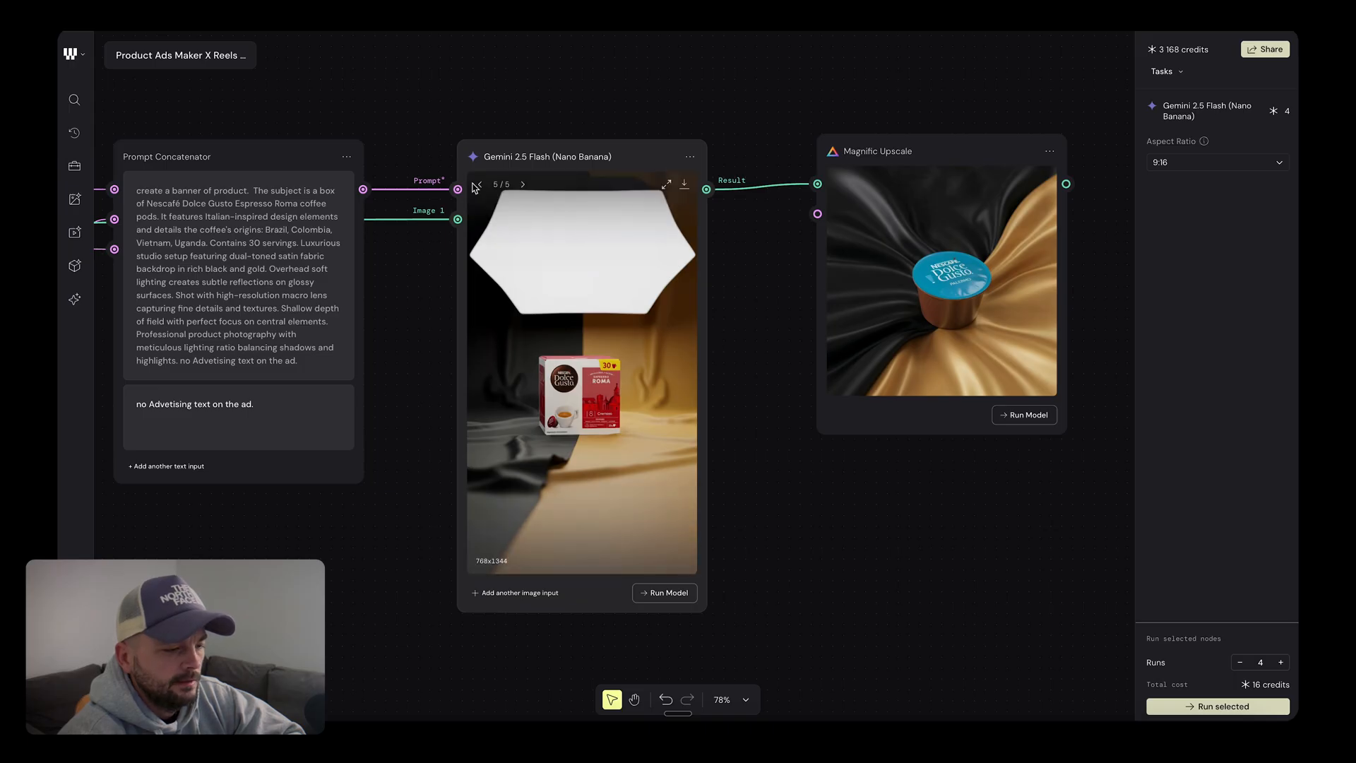
pyautogui.click(479, 184)
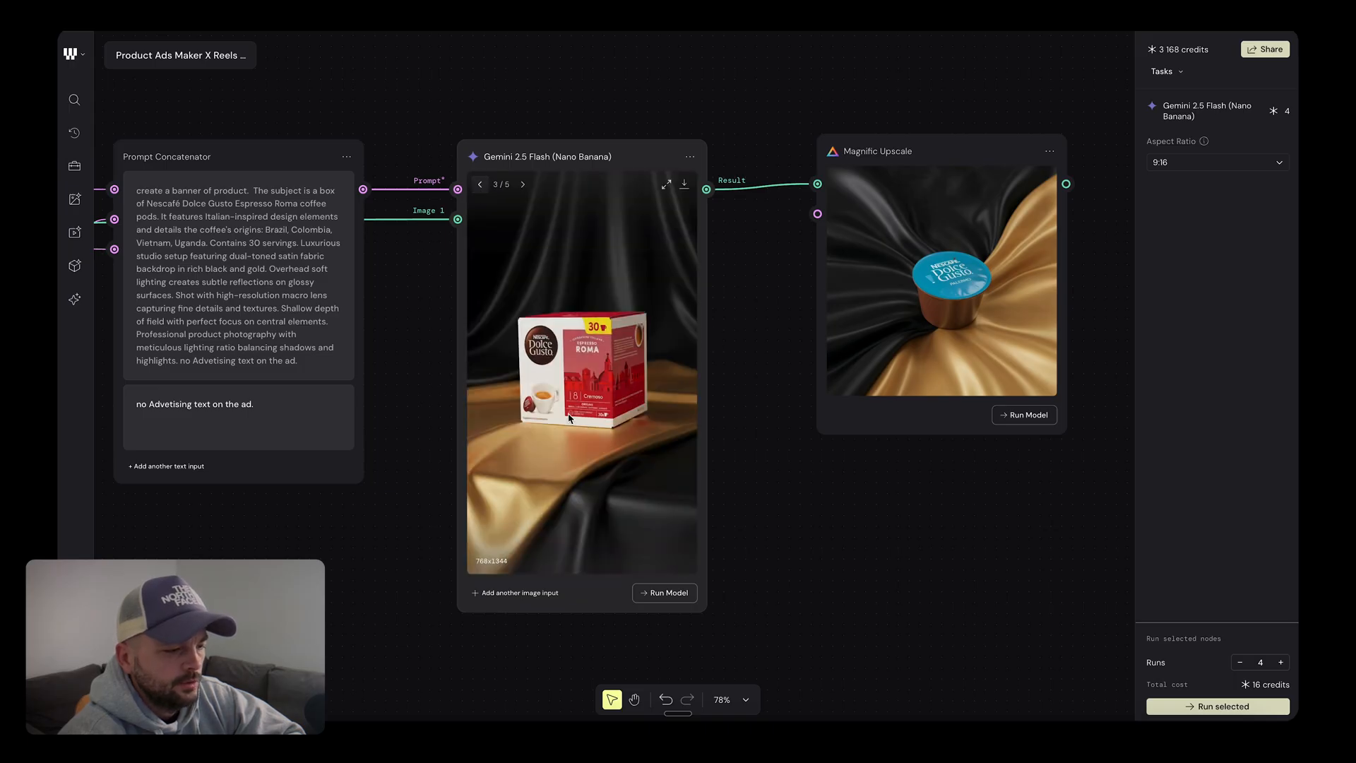
pyautogui.moveTo(635, 382)
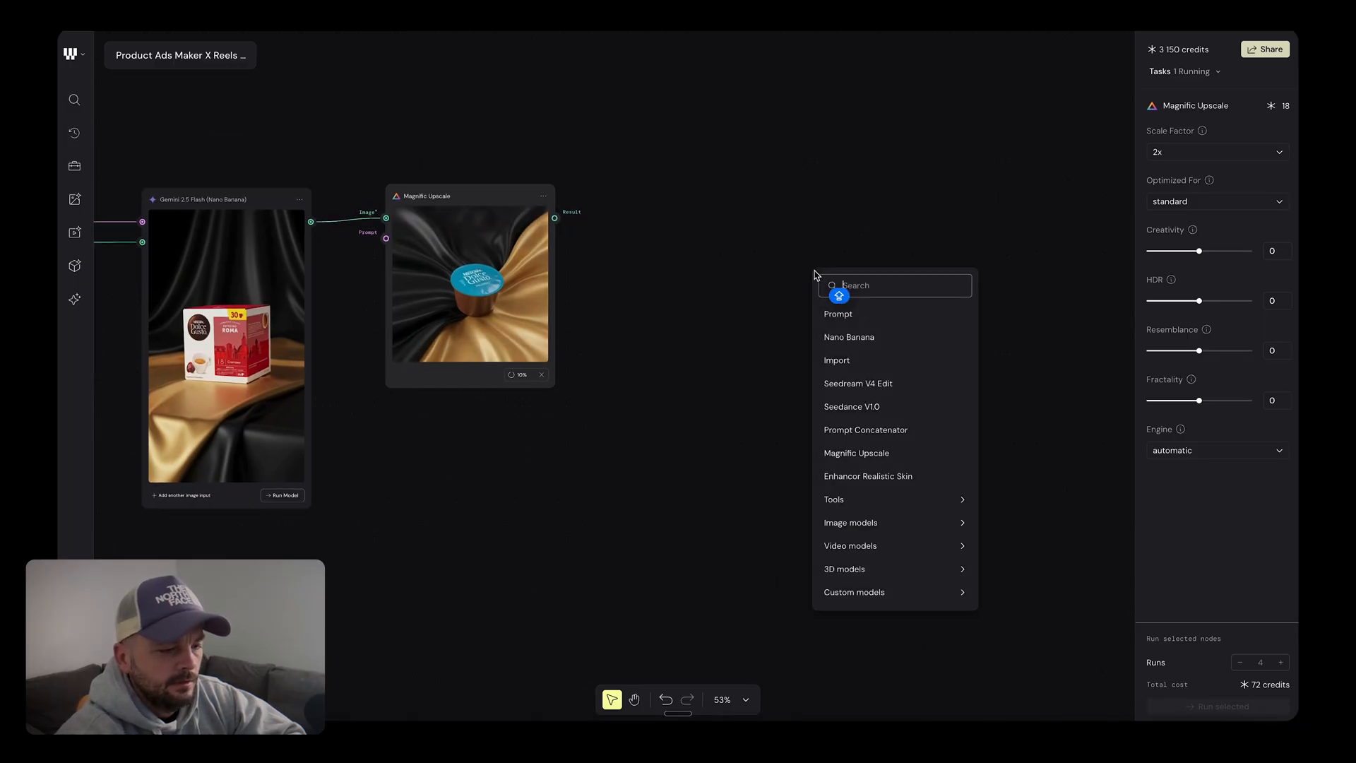
# - Add a Seedance V1.0 node wired to the prompt and upscaled box image, and run it
pyautogui.write('SEE')
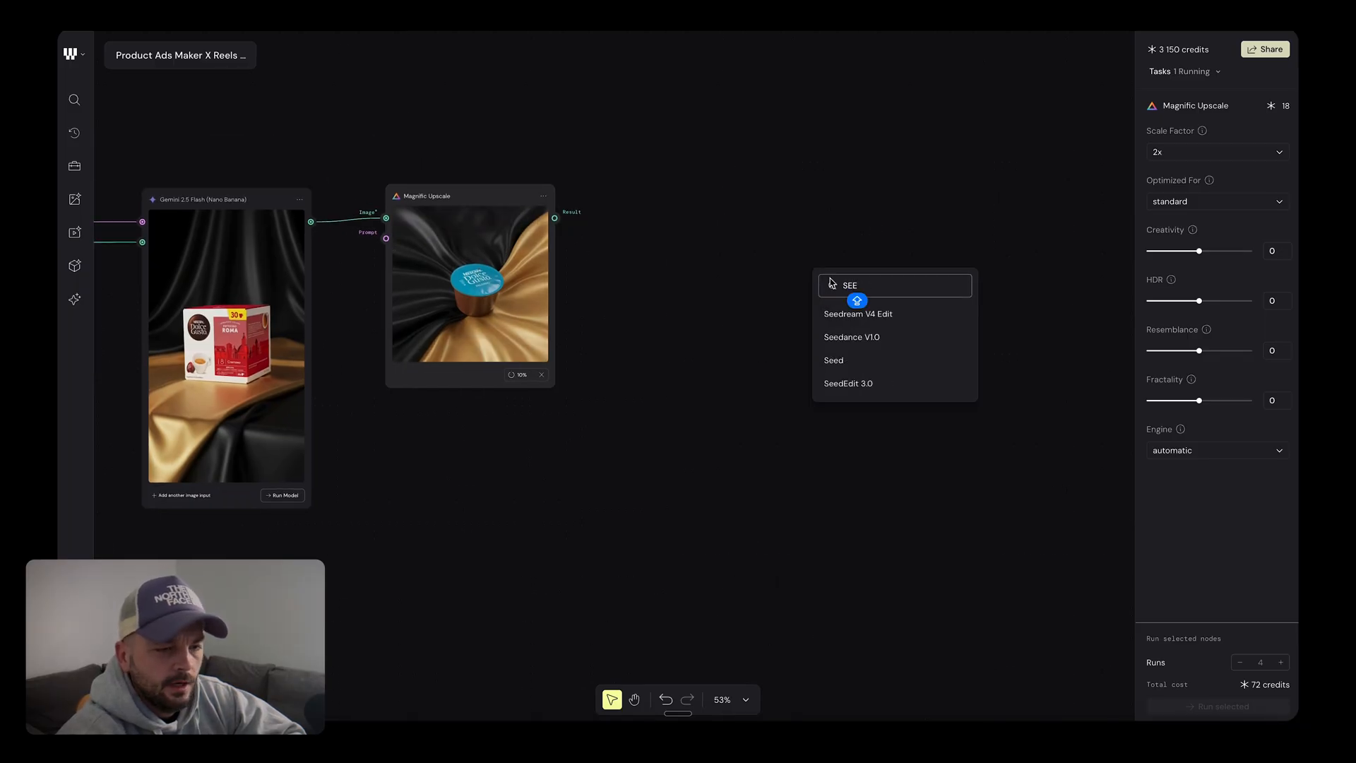
pyautogui.click(851, 336)
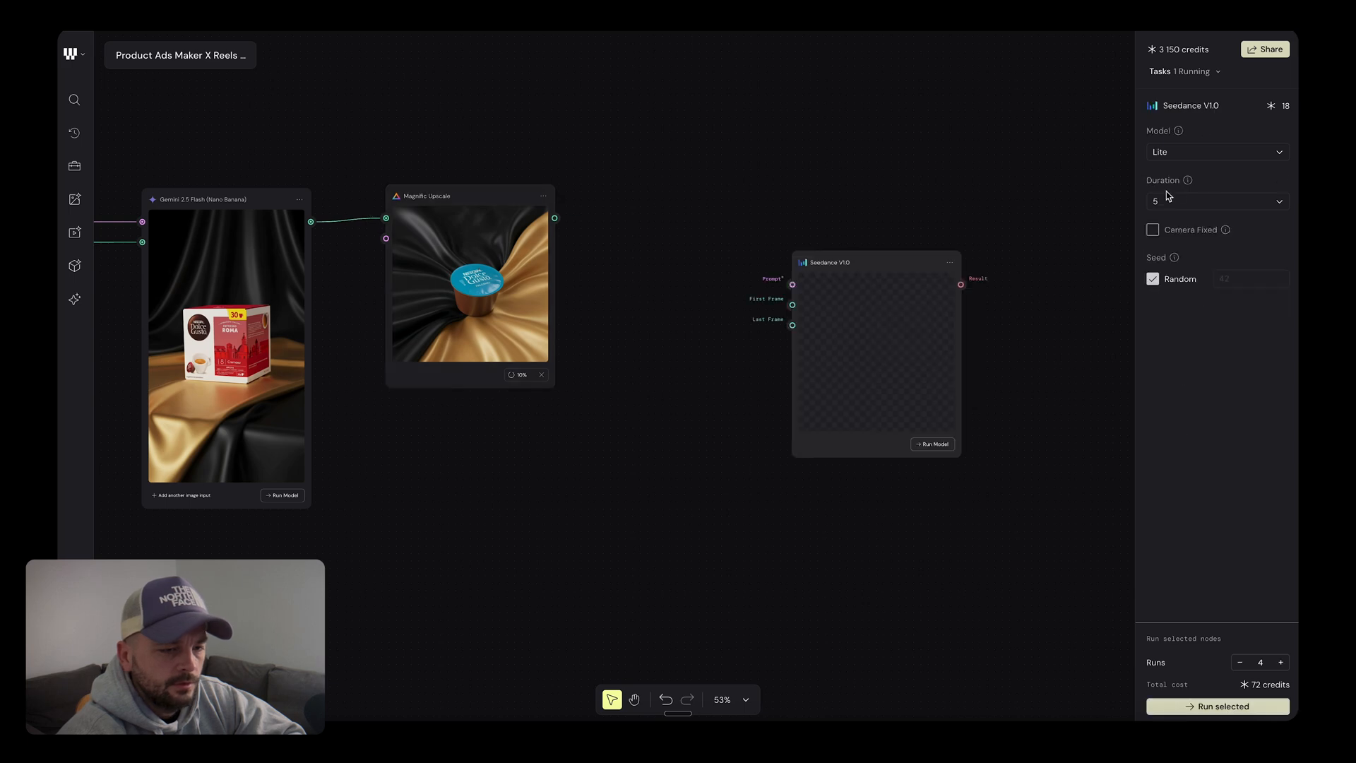
pyautogui.click(1215, 151)
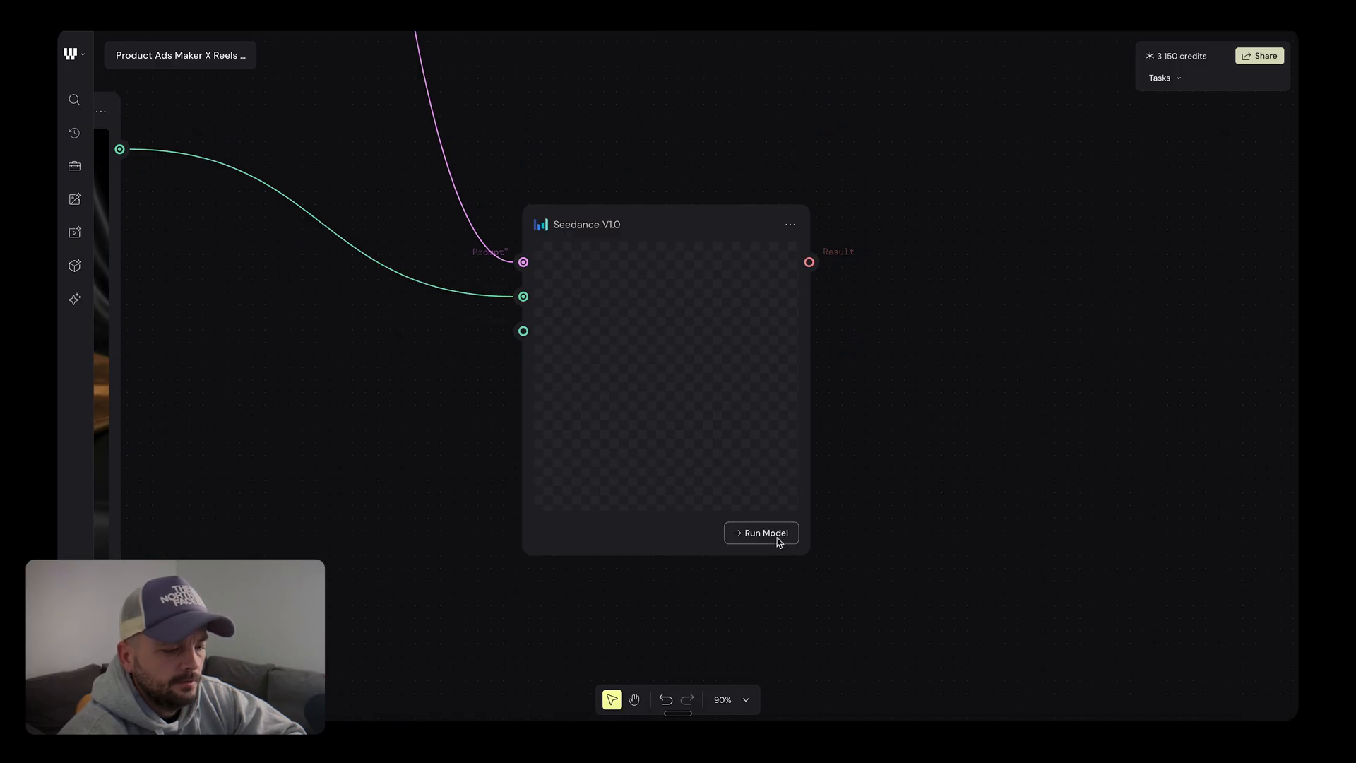
pyautogui.click(760, 533)
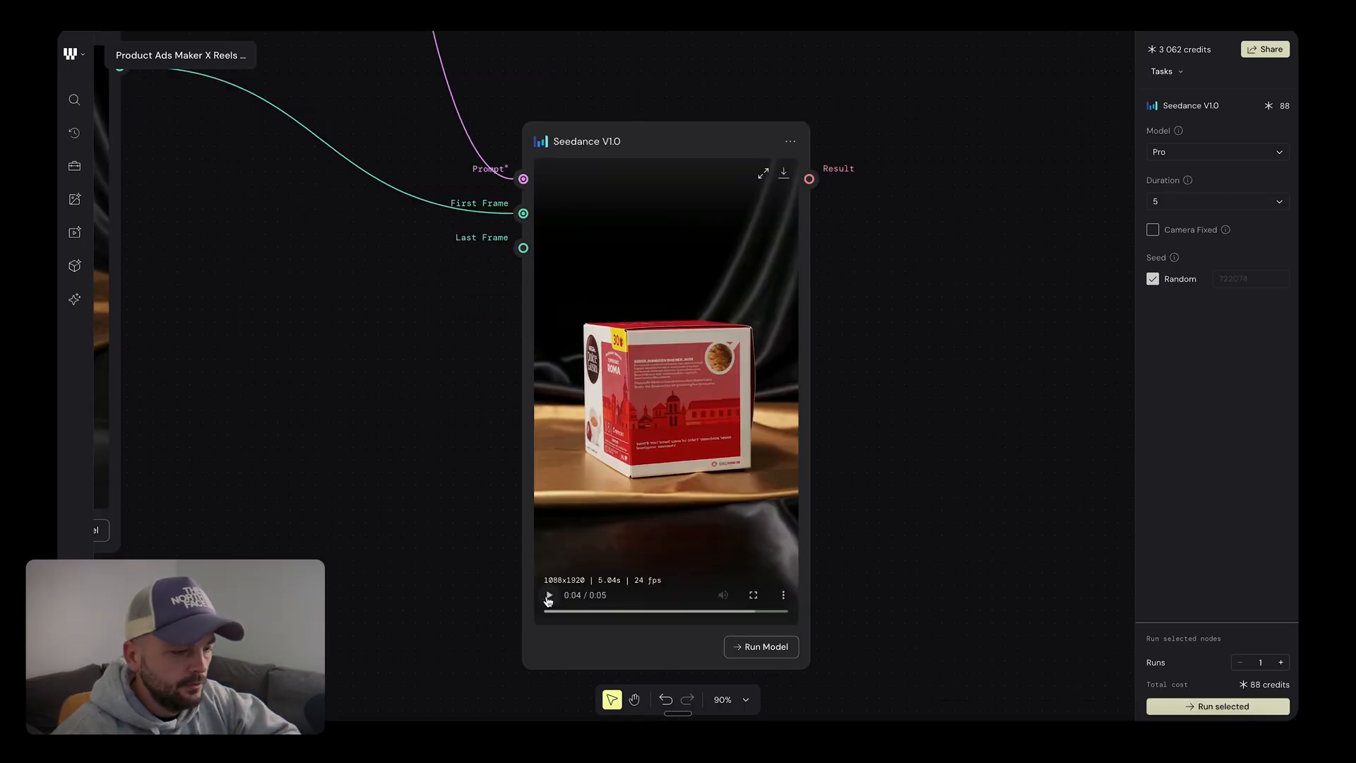
# - Play the generated coffee box clip and zoom out over the video rows
pyautogui.click(548, 595)
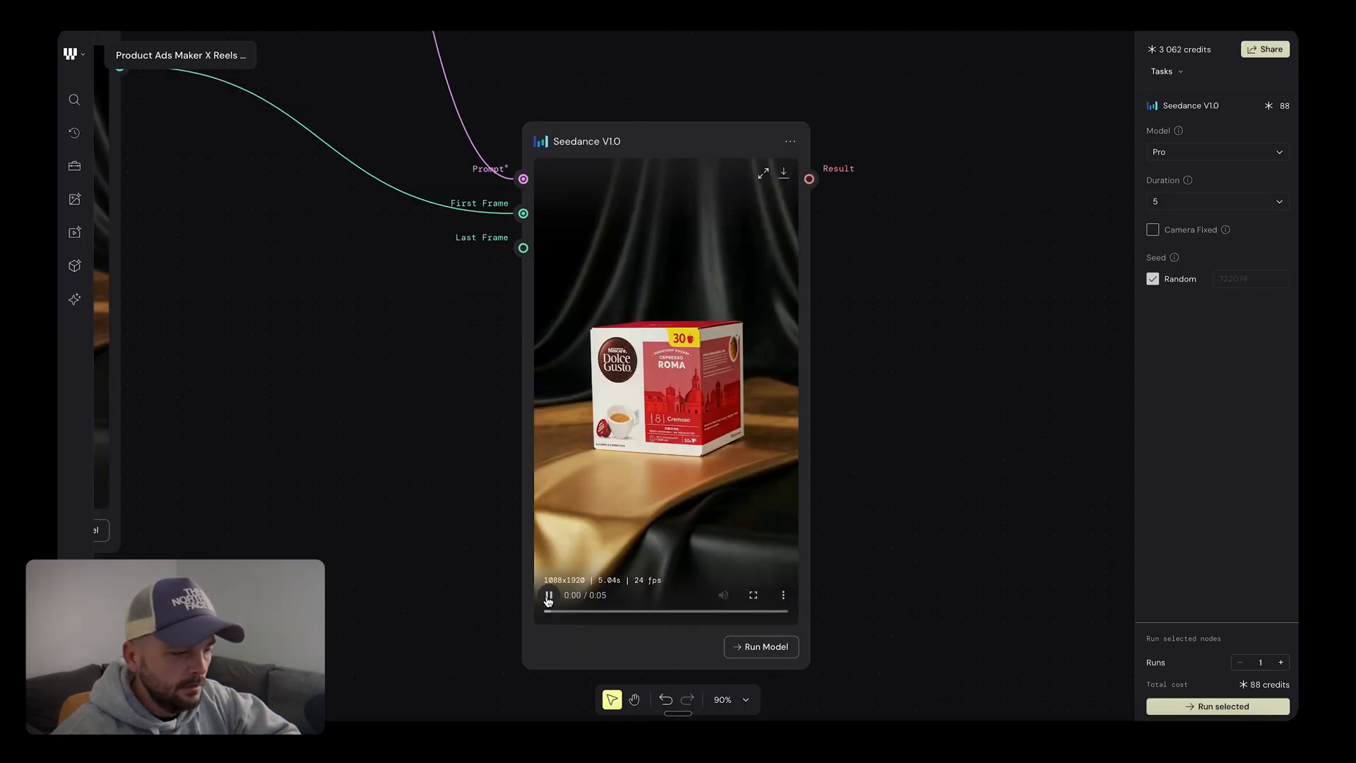
pyautogui.click(548, 595)
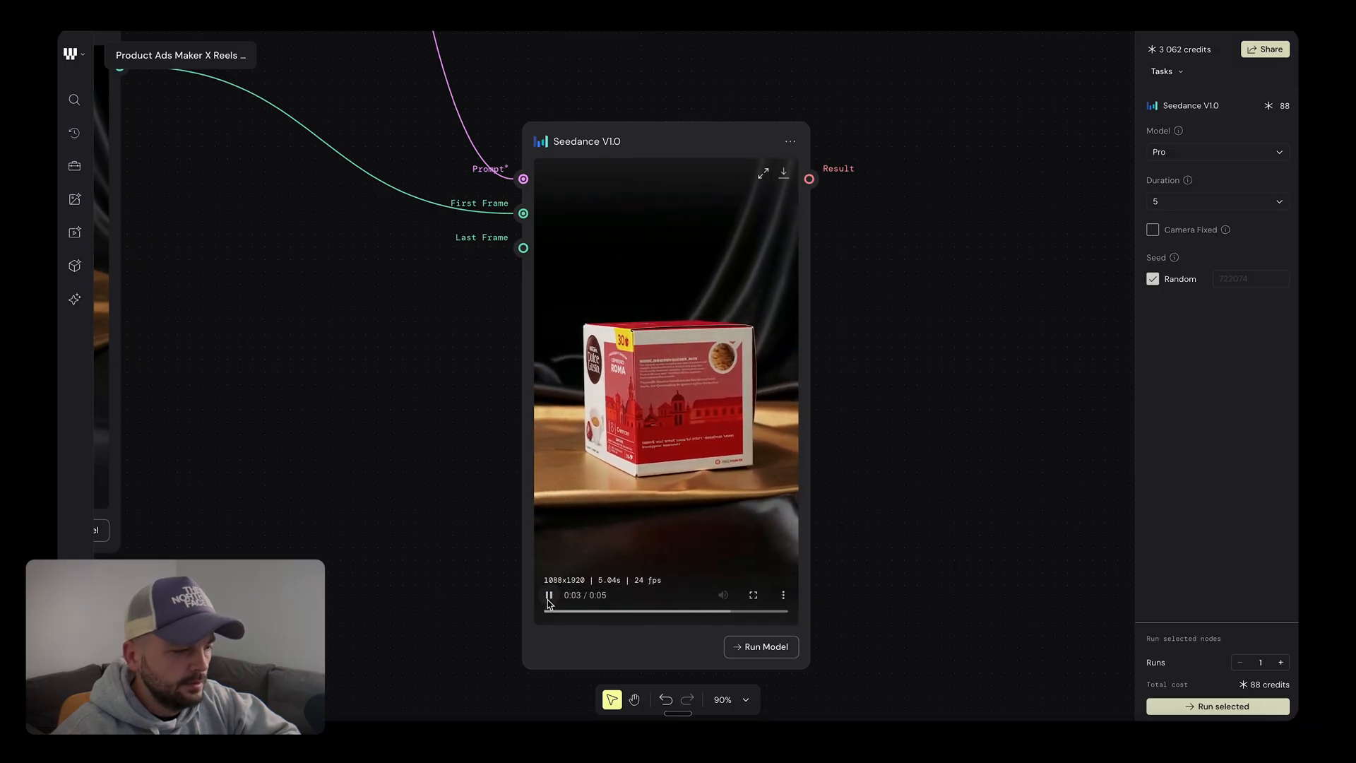
pyautogui.scroll(-3)
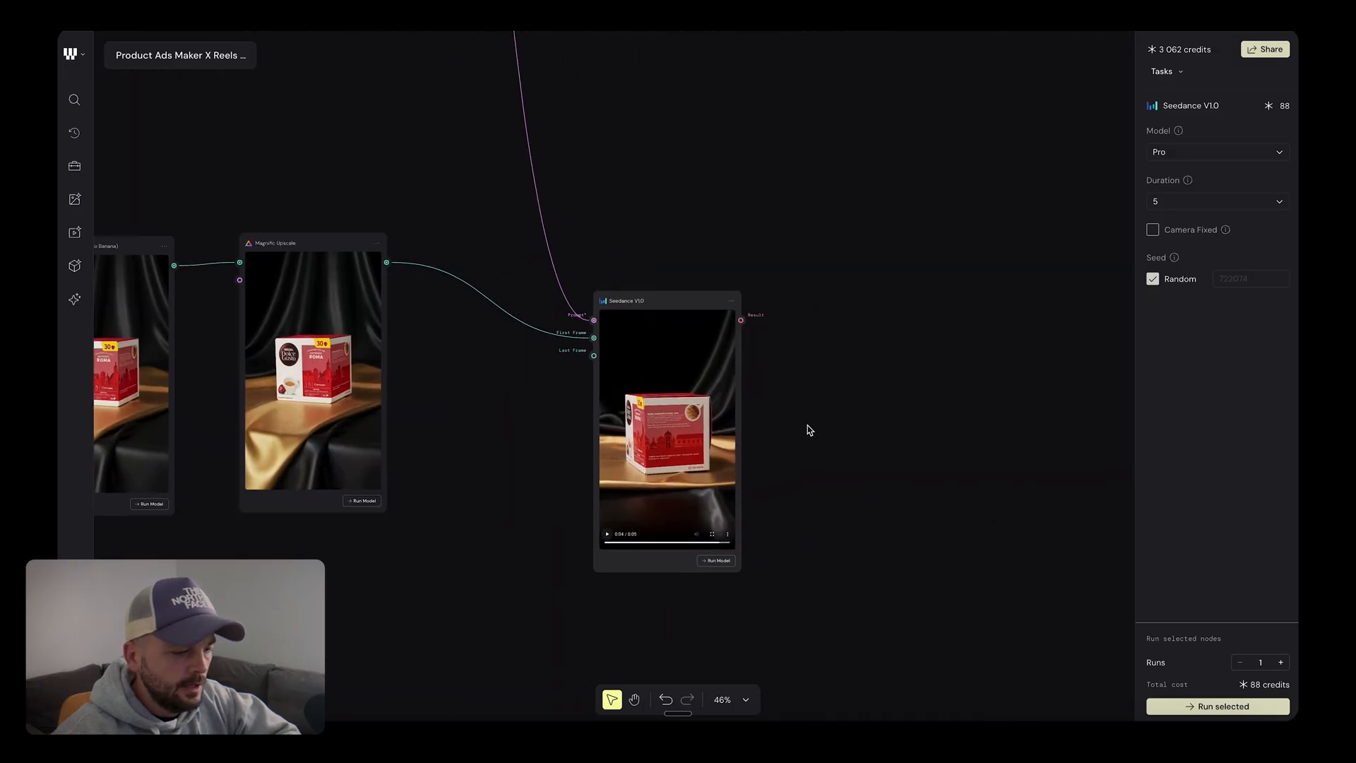
pyautogui.scroll(-3)
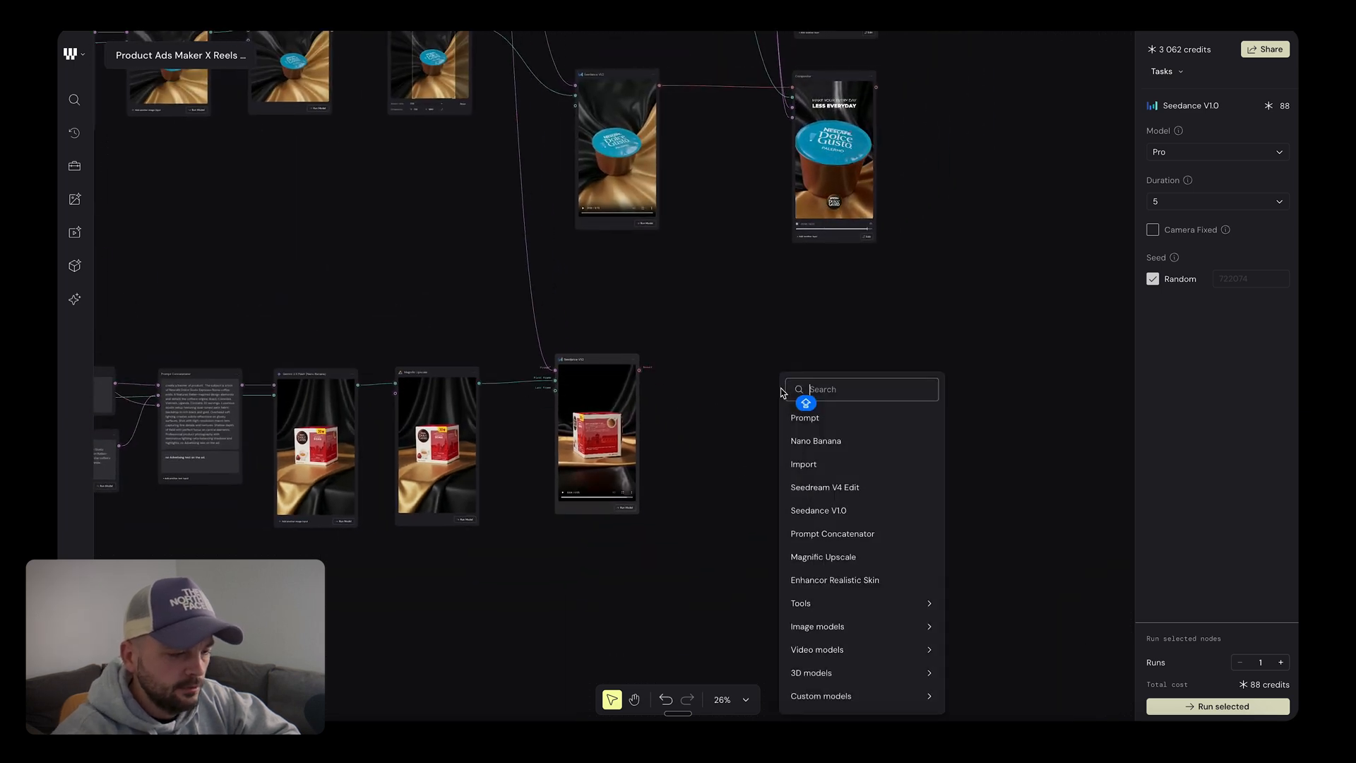
# - Add a Compositor node (COMP) fed by the Seedance coffee box clip as its background
pyautogui.write('COMP')
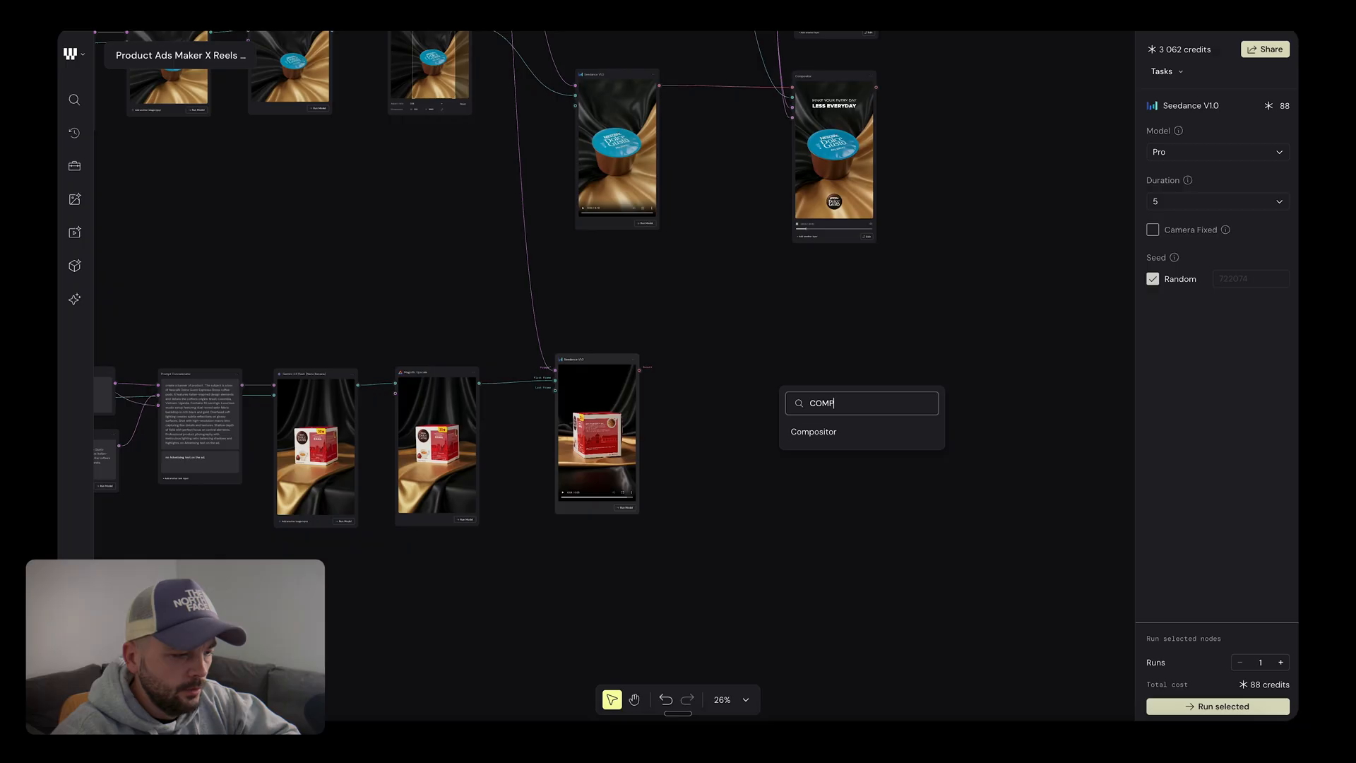
pyautogui.click(813, 432)
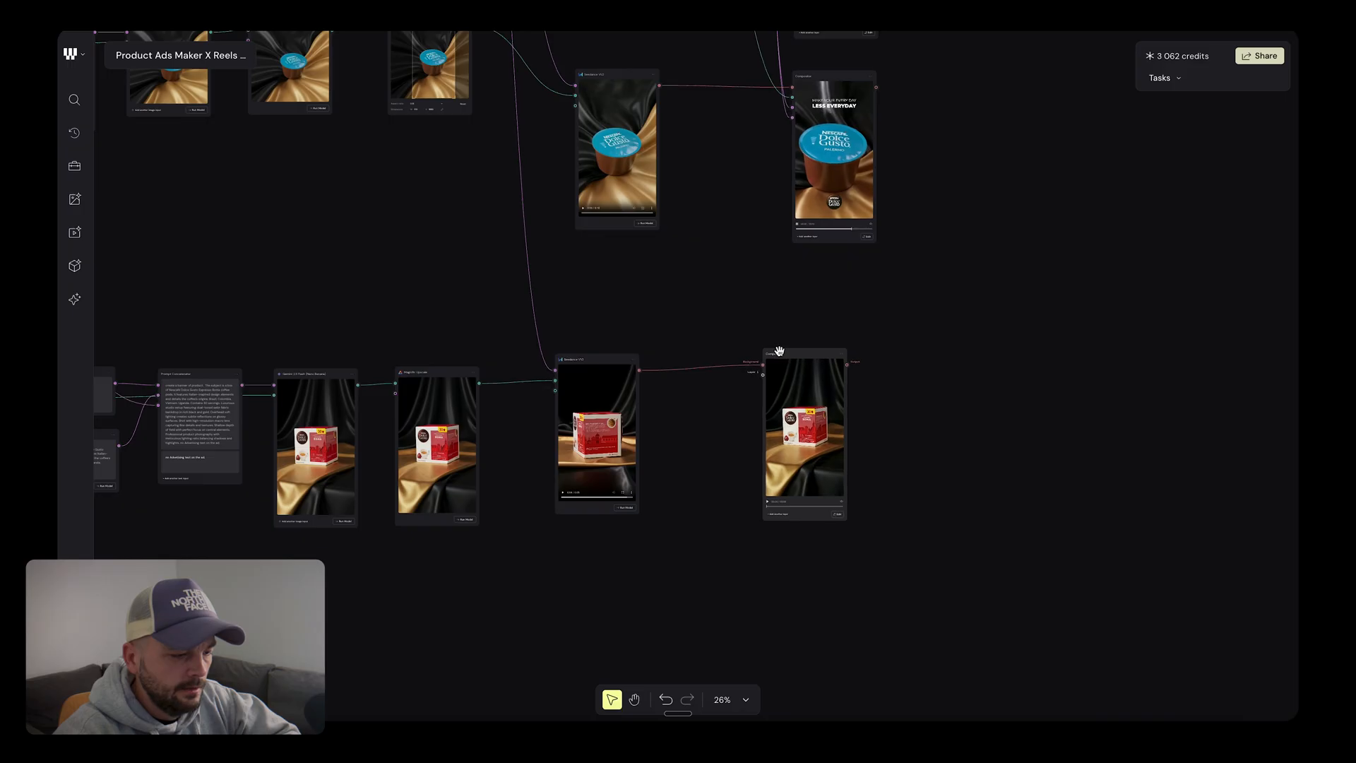
pyautogui.scroll(-3)
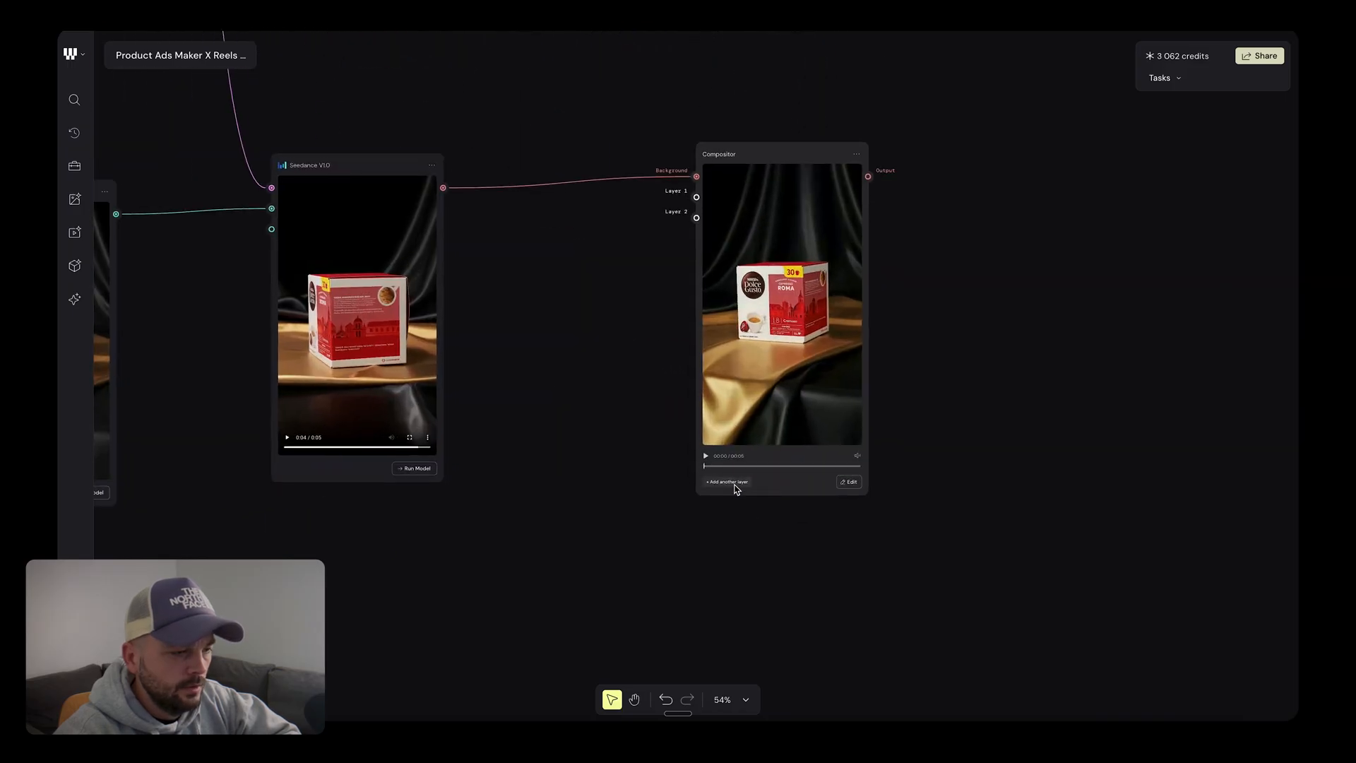
pyautogui.scroll(-3)
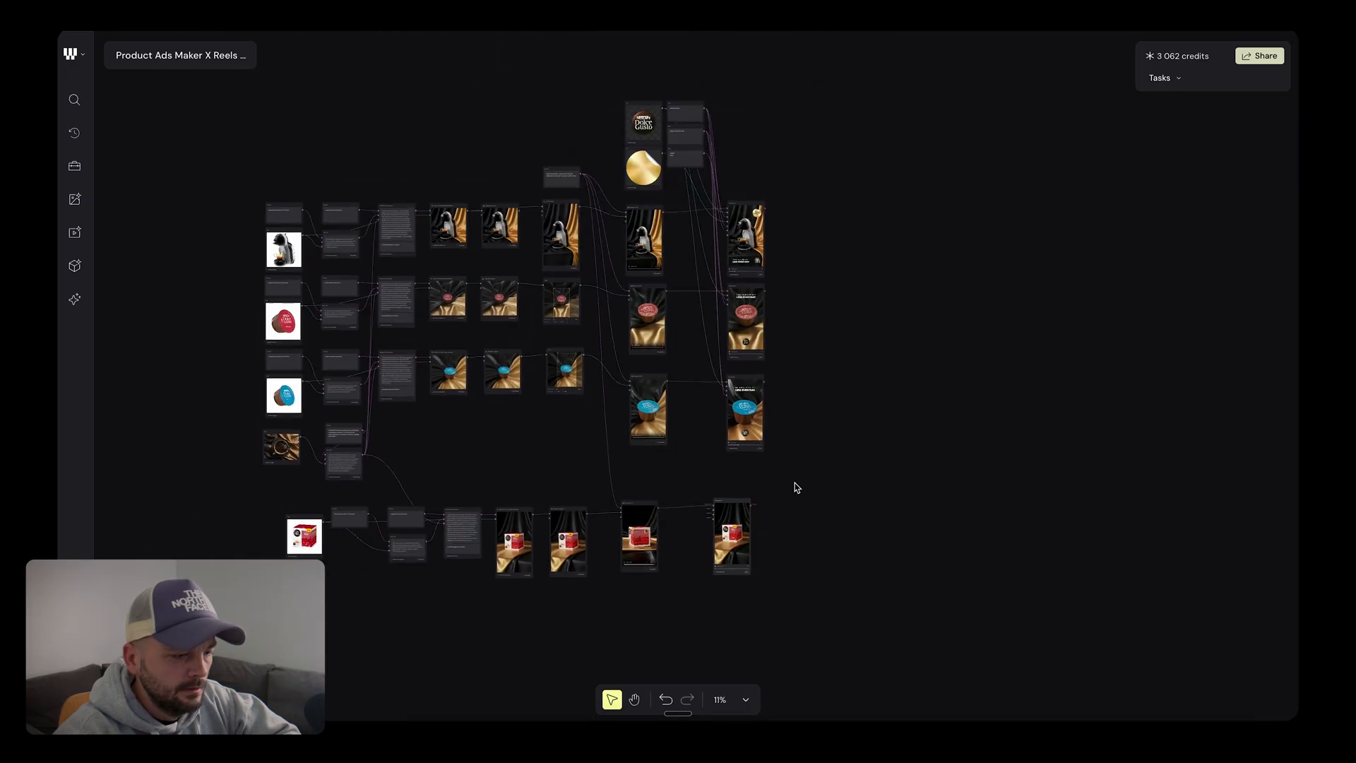
# - Pan the canvas to wire the logo and headline text nodes into the Compositor's layer inputs
pyautogui.scroll(-3)
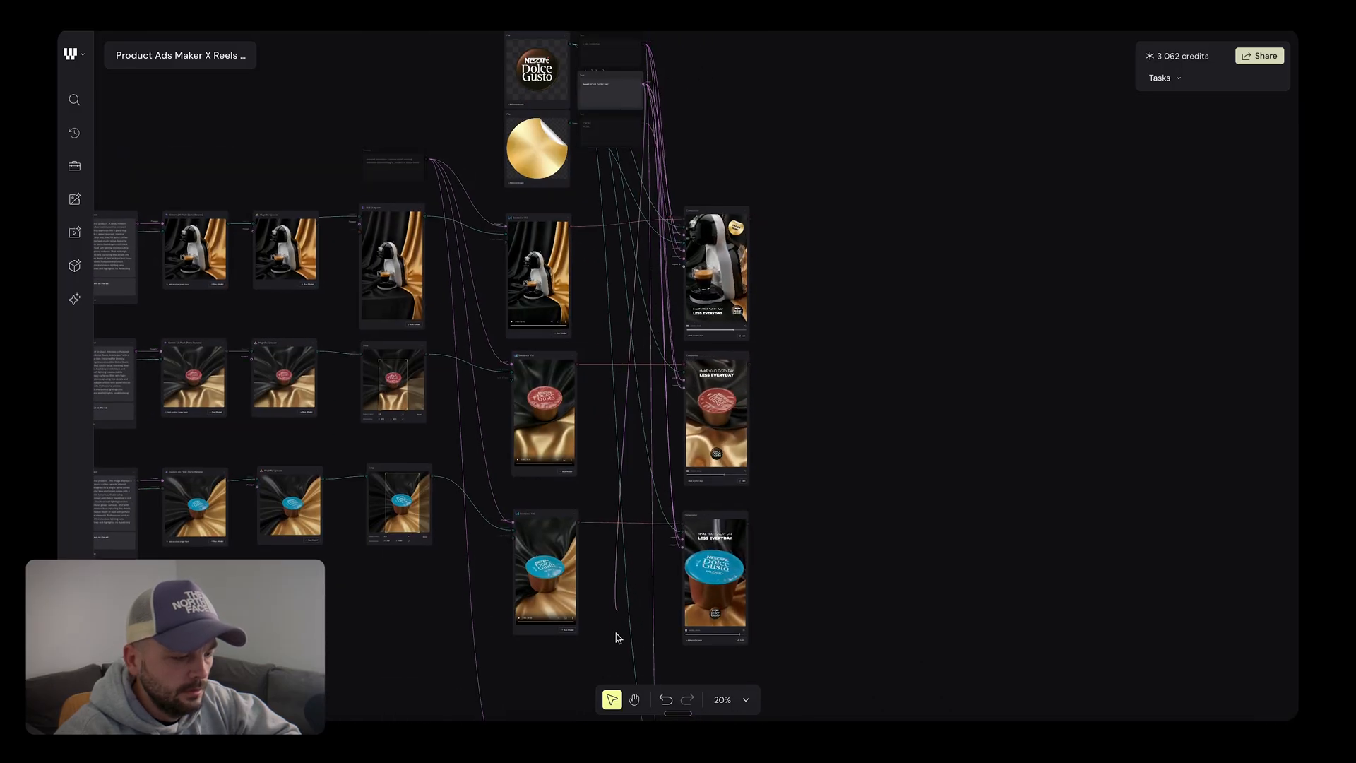
pyautogui.scroll(-3)
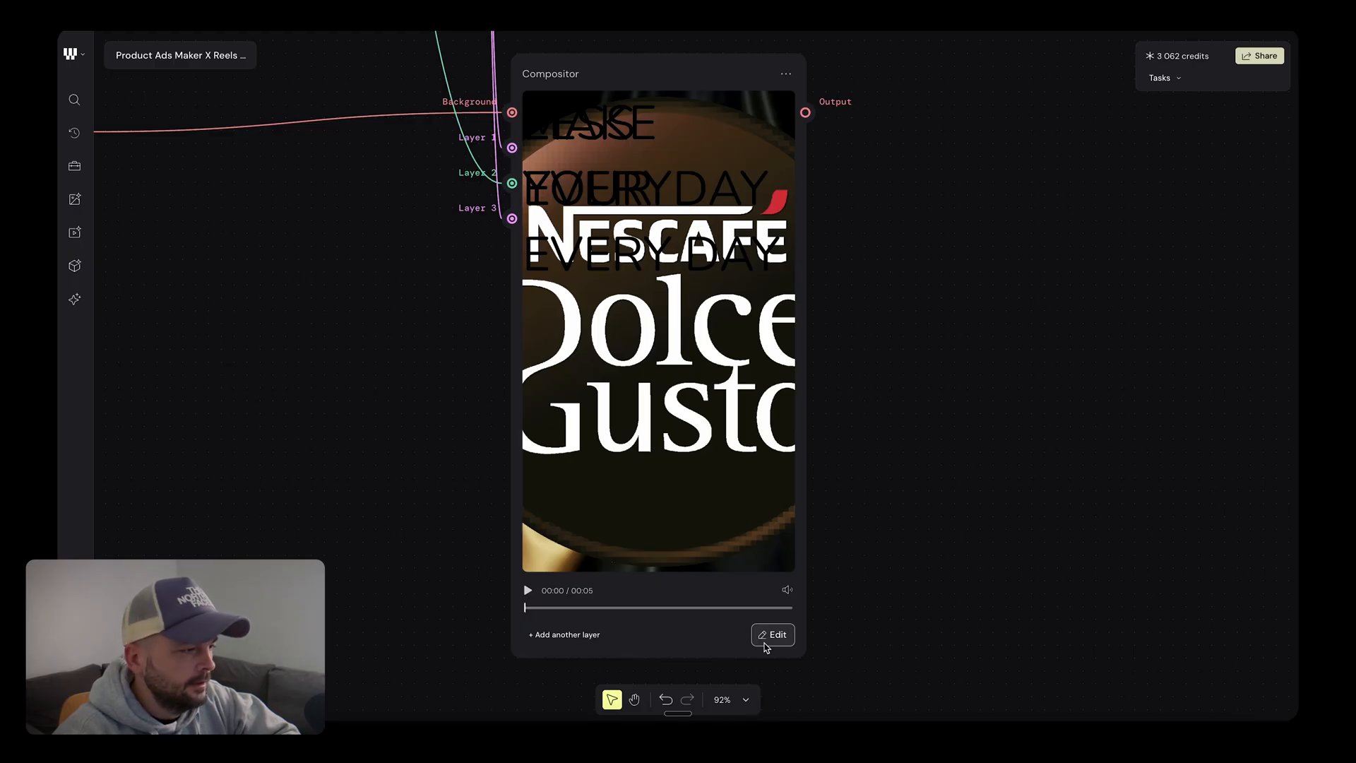
# - In the Compositor editor, scale the Dolce Gusto logo (Layer 2) down and park it bottom-right
pyautogui.click(772, 635)
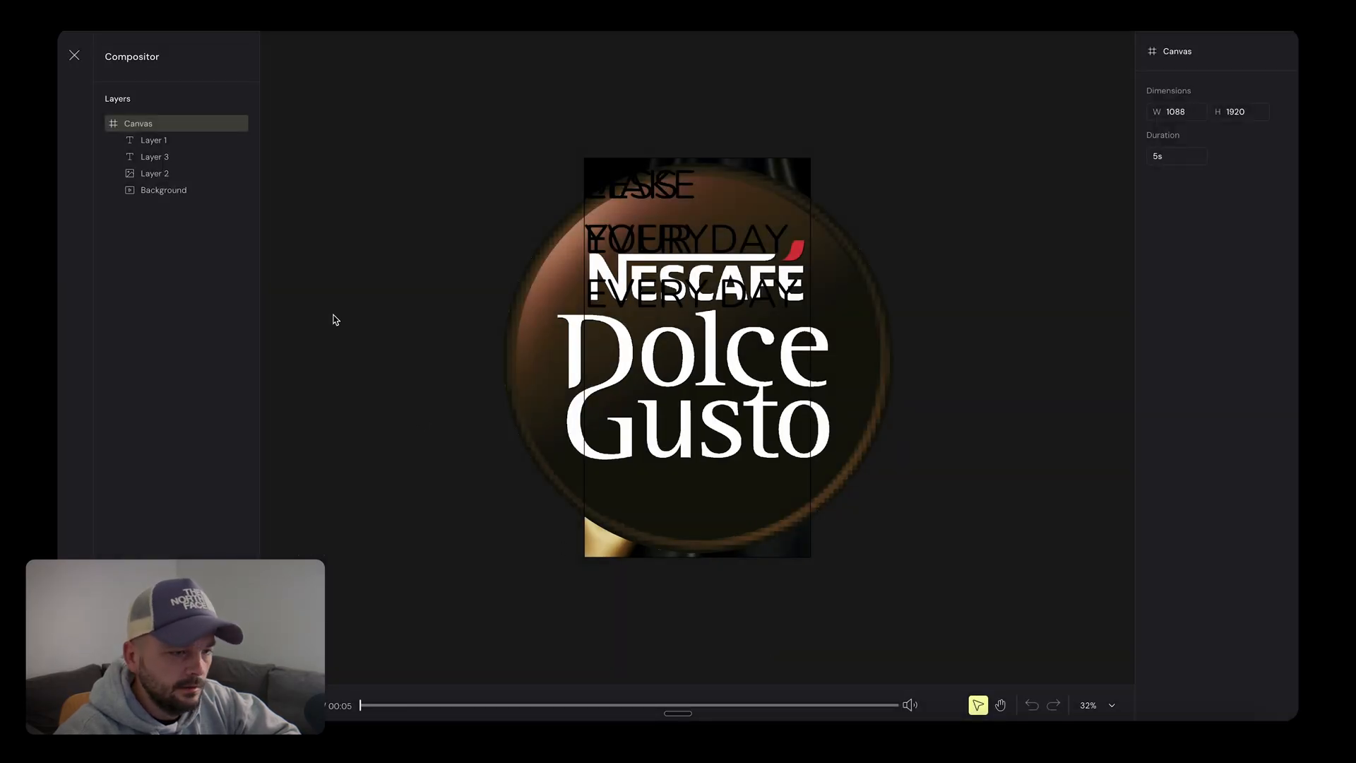
pyautogui.click(154, 174)
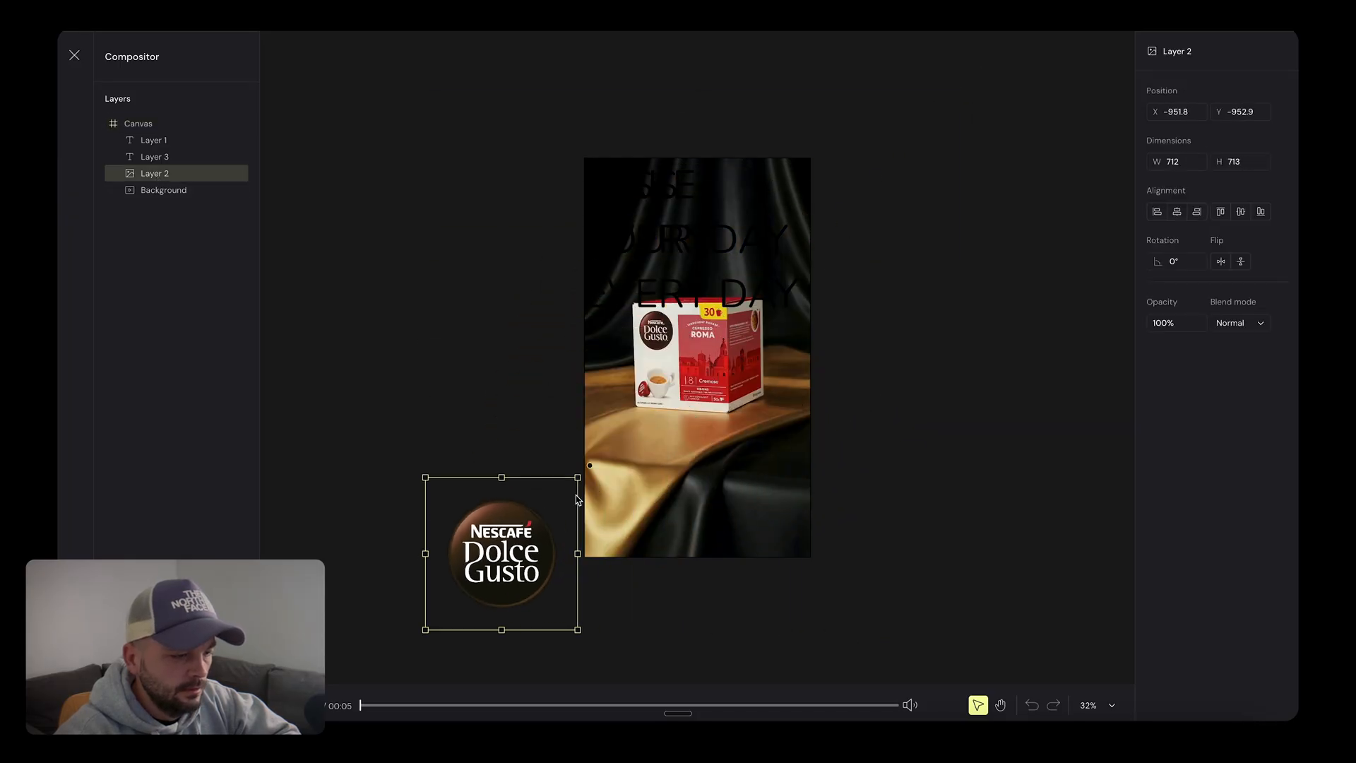
pyautogui.moveTo(501, 551); pyautogui.dragTo(720, 498)
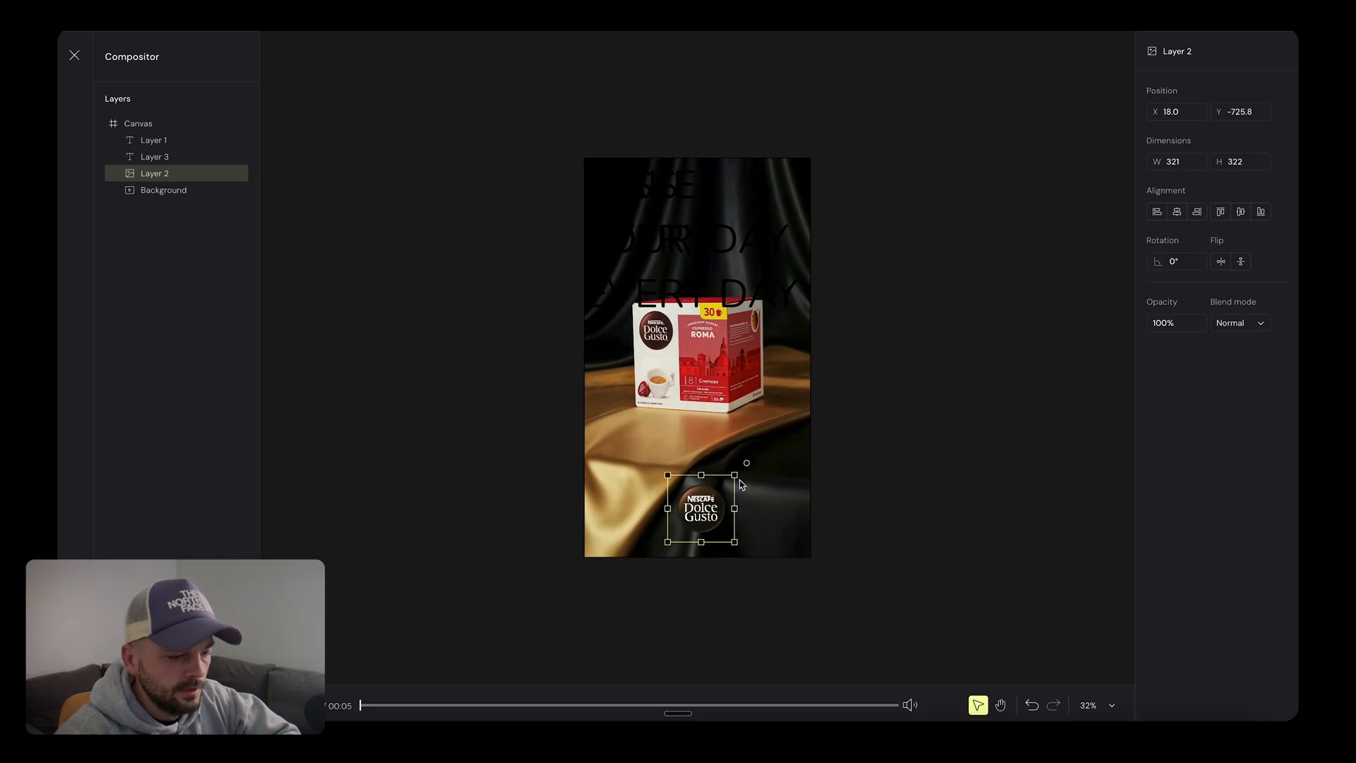
pyautogui.moveTo(698, 509); pyautogui.dragTo(737, 510)
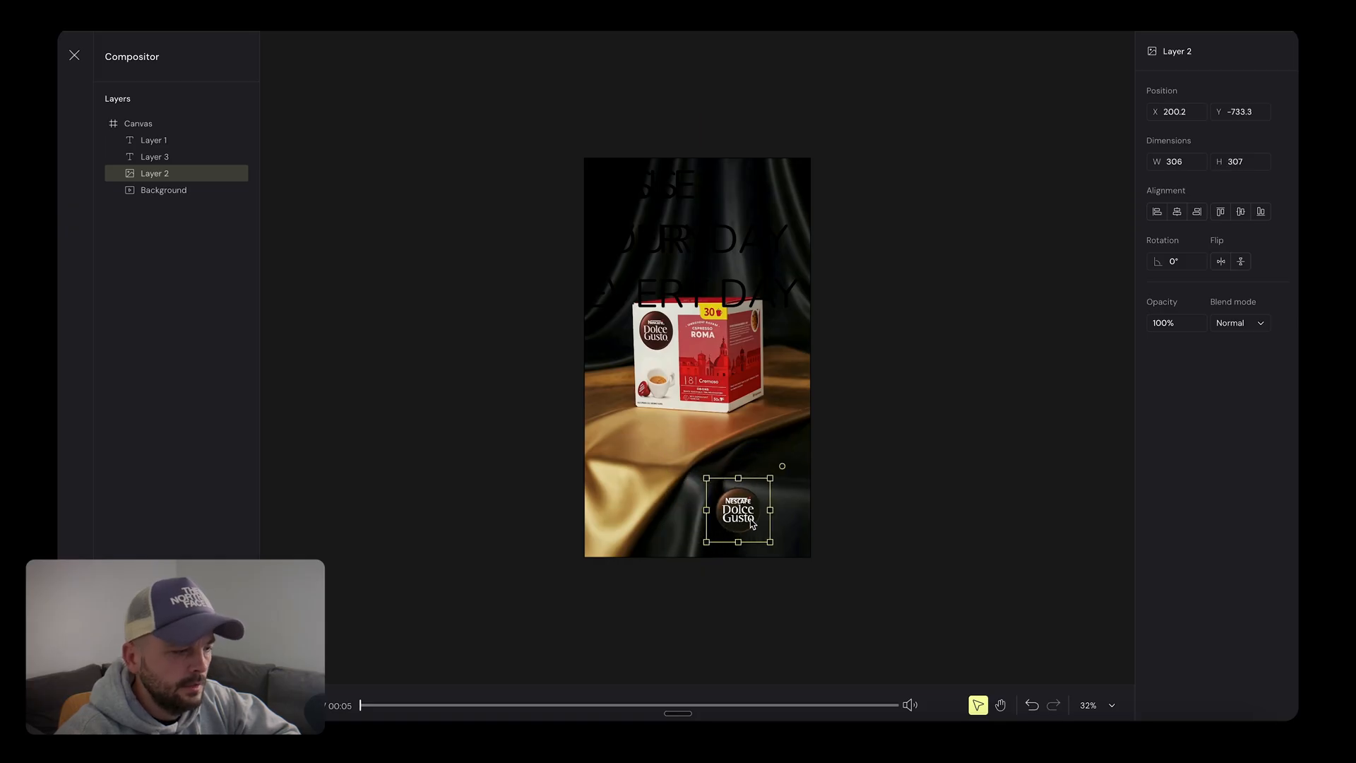
pyautogui.moveTo(737, 508); pyautogui.dragTo(766, 517)
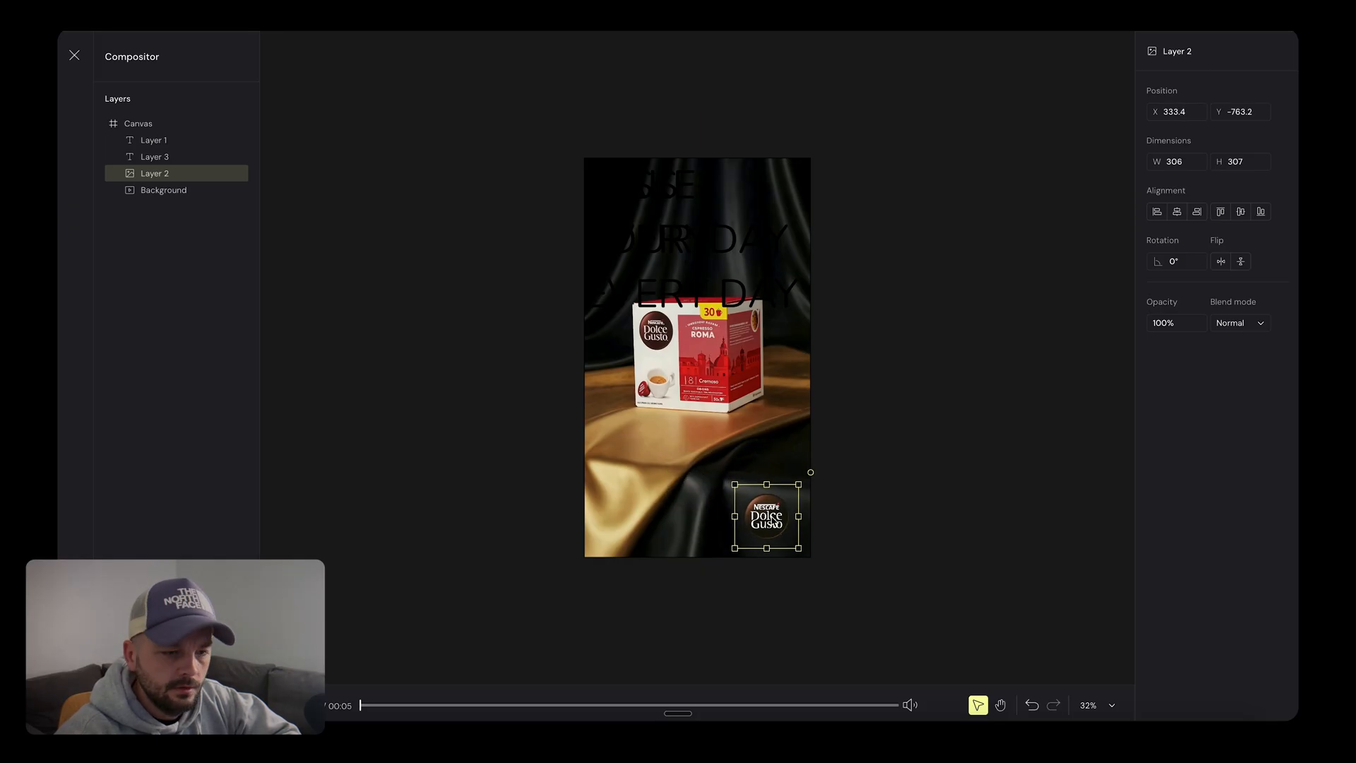
pyautogui.click(153, 140)
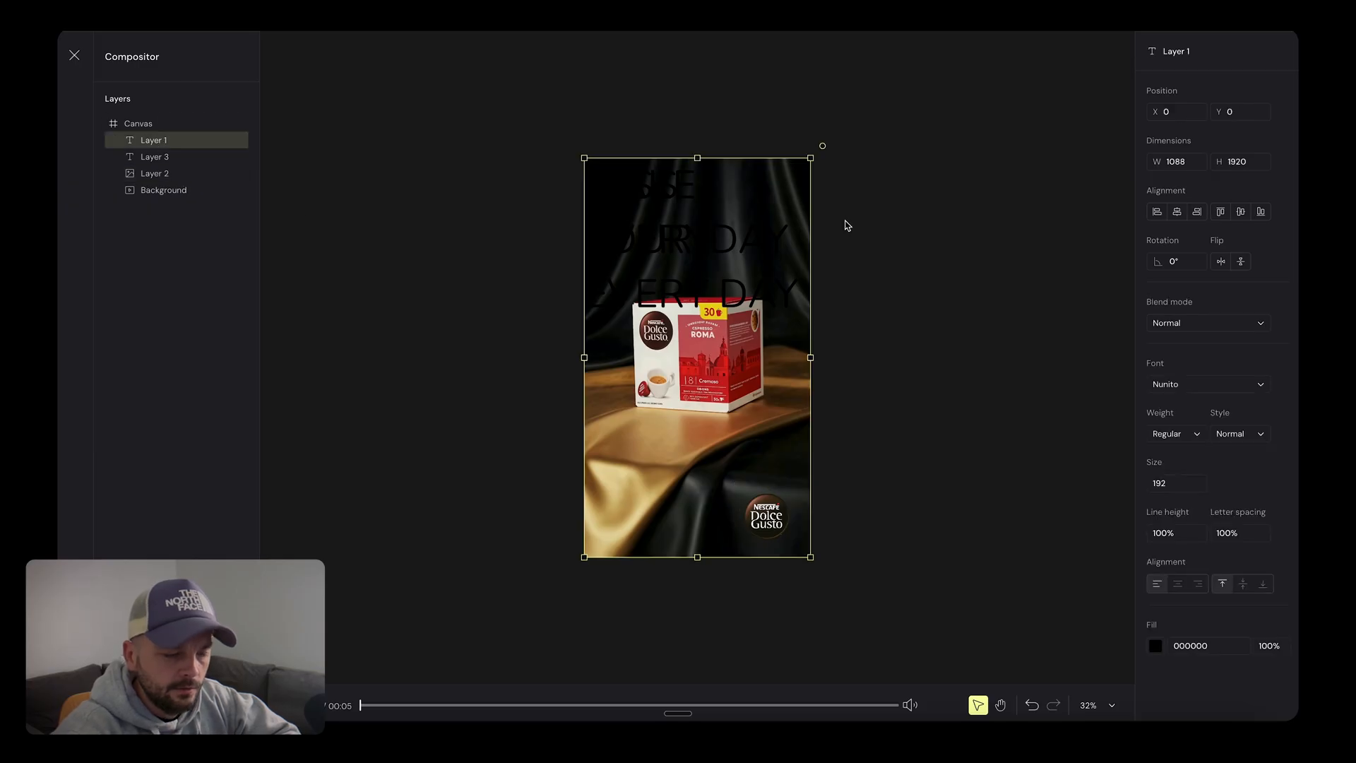
# - Style Layer 1 'MAKE YOUR EVERY DAY' as Montserrat, fill FFFFFF, size 70
pyautogui.click(1205, 384)
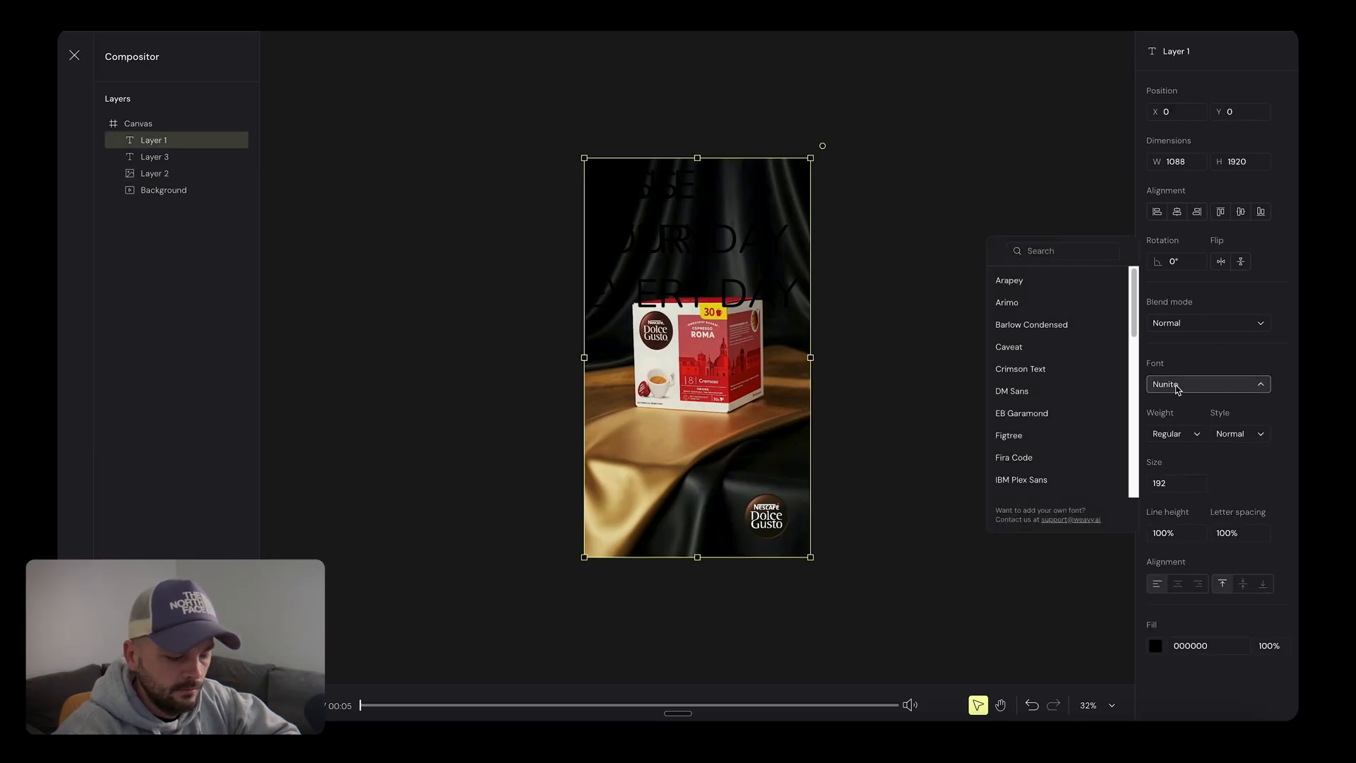
pyautogui.click(1063, 251)
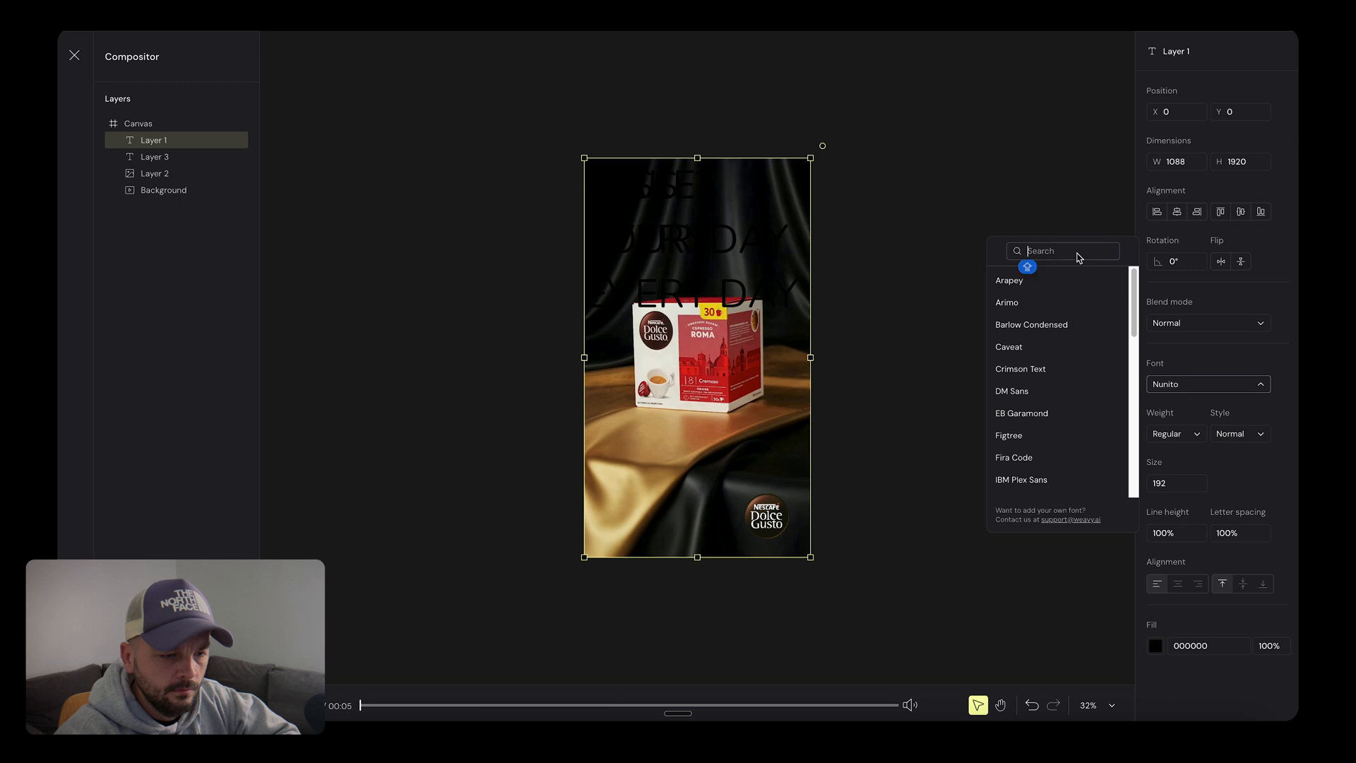
pyautogui.write('MON')
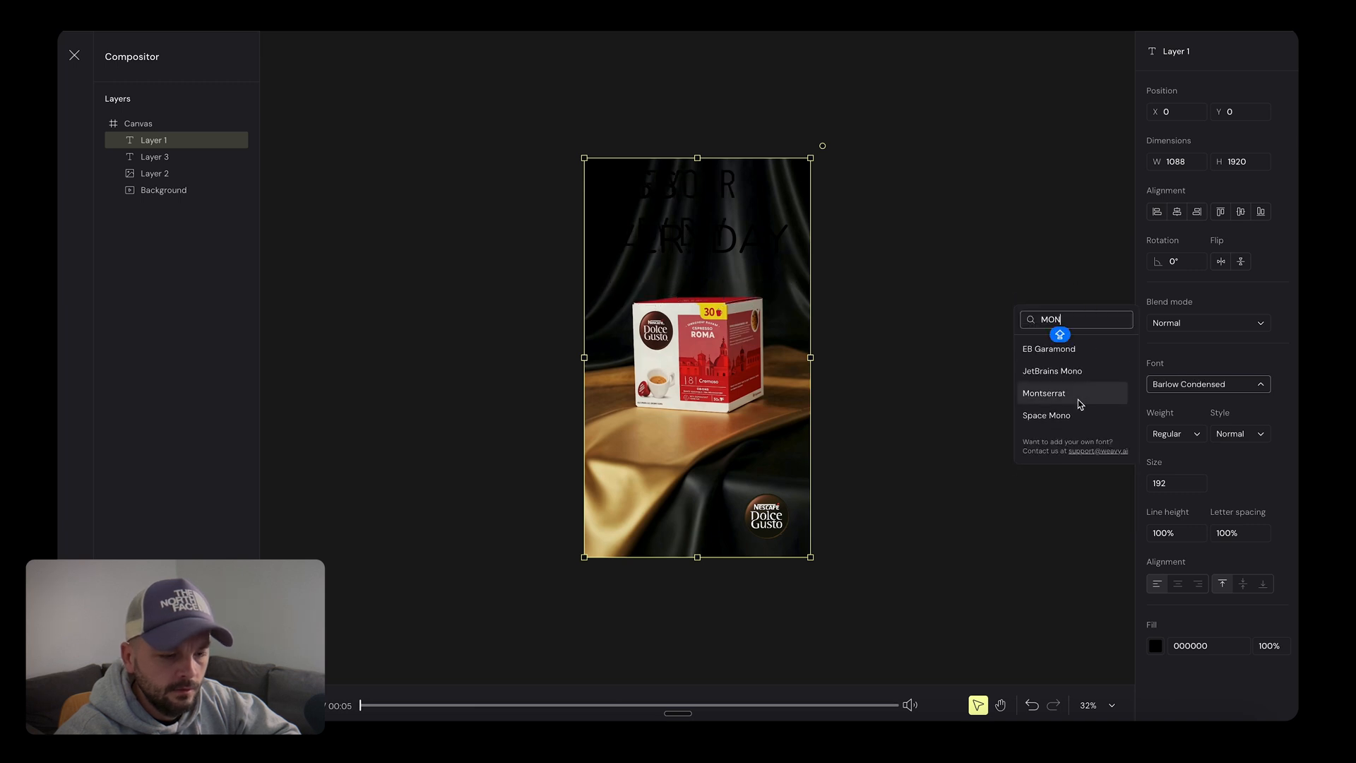
pyautogui.click(1044, 392)
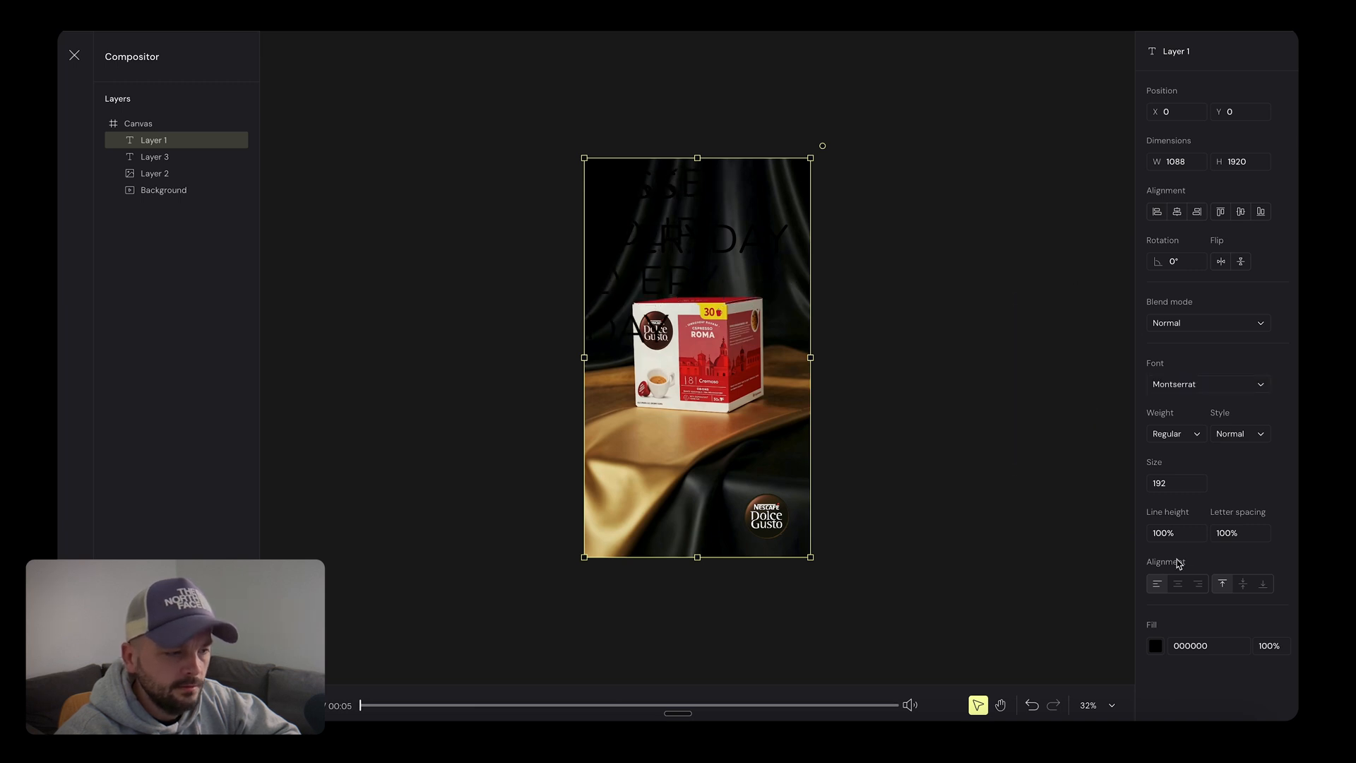
pyautogui.click(1155, 645)
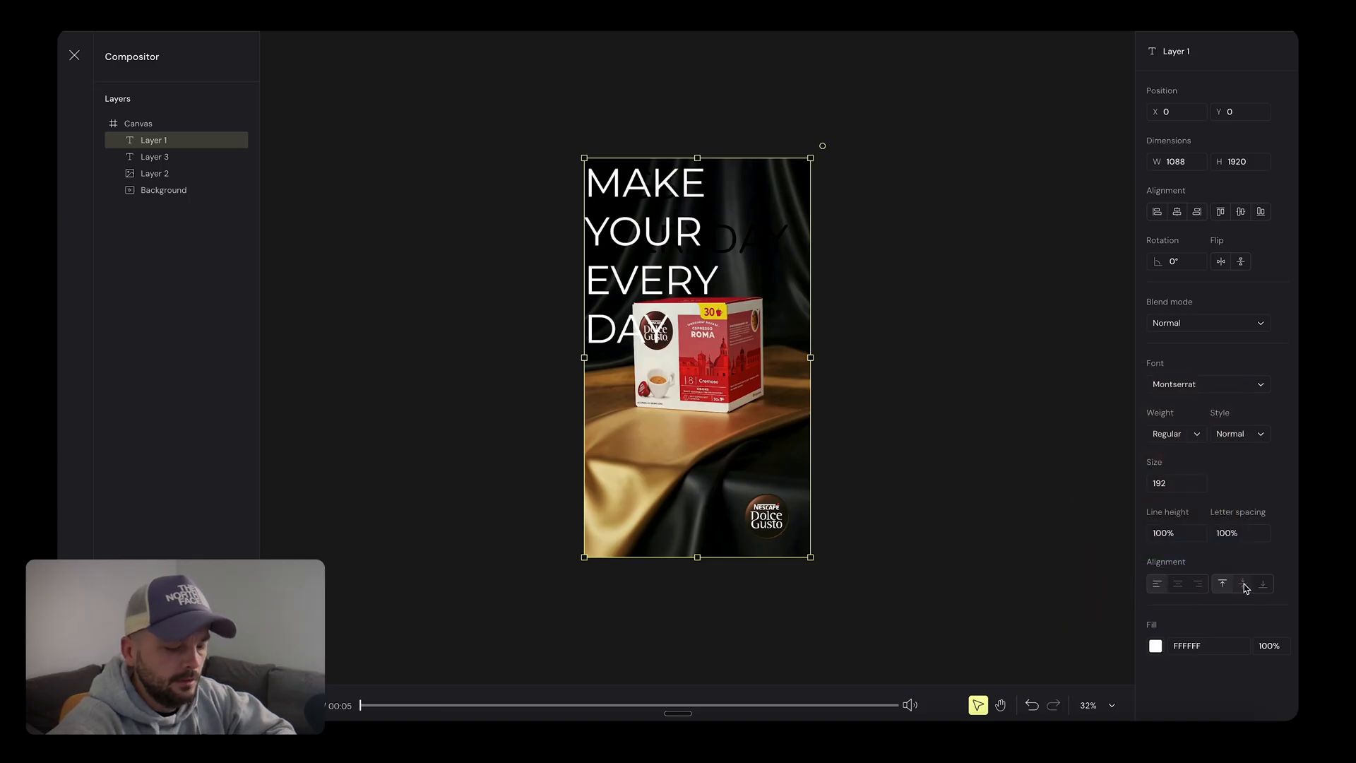
pyautogui.click(1177, 482)
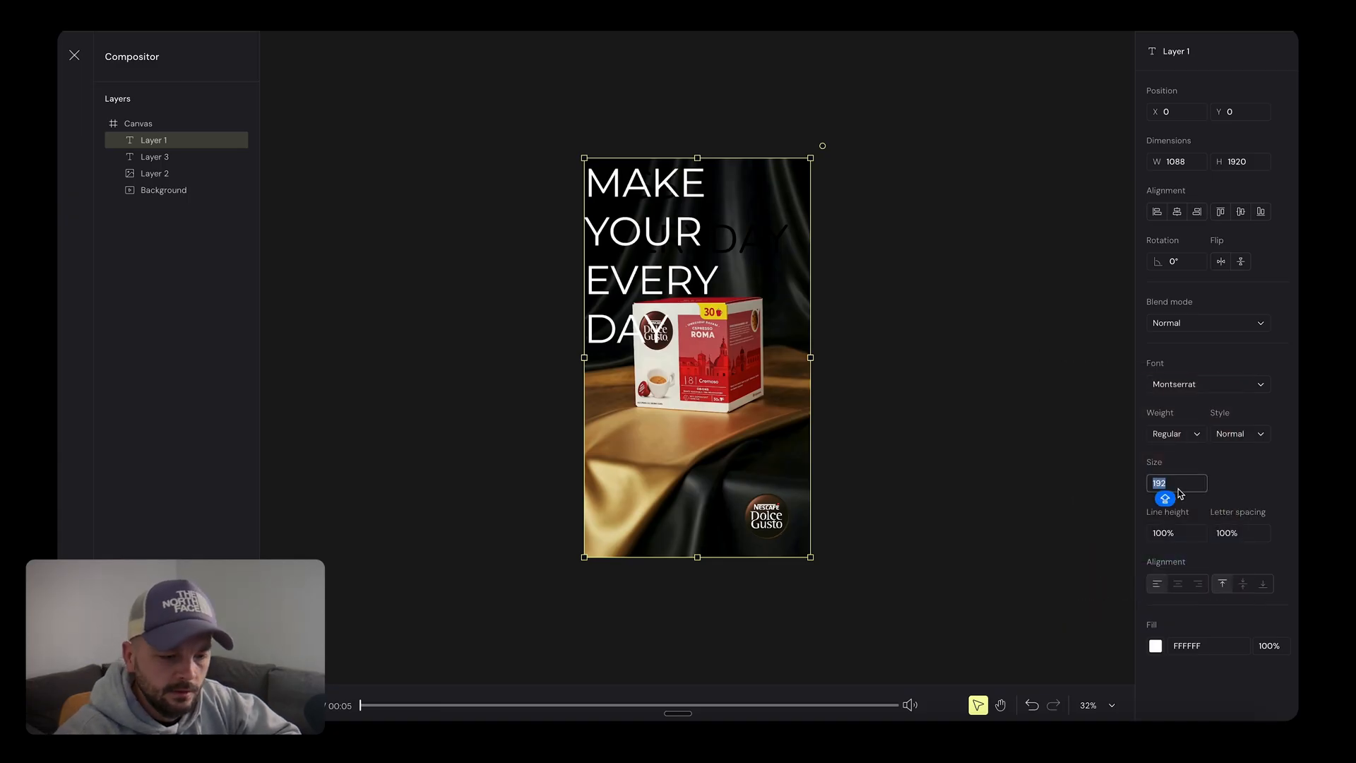
pyautogui.write('70')
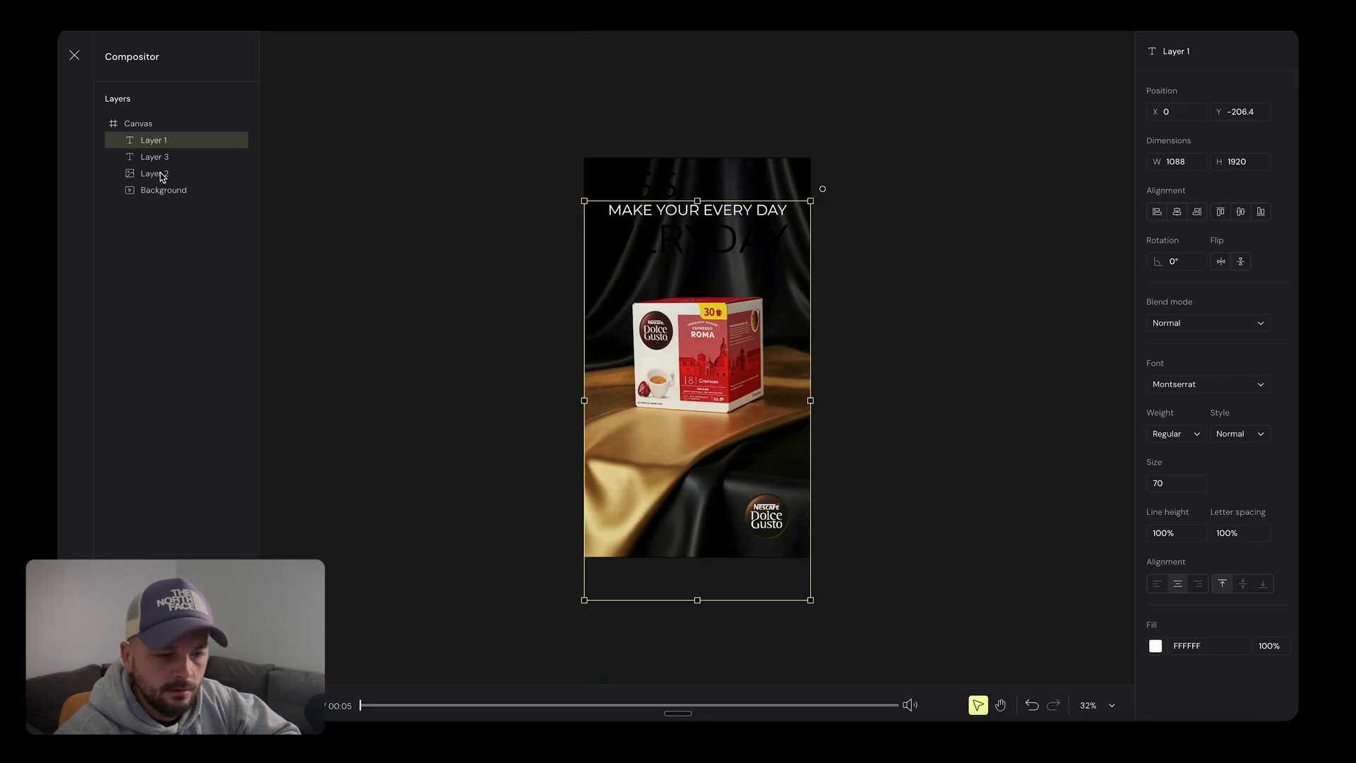
pyautogui.click(154, 157)
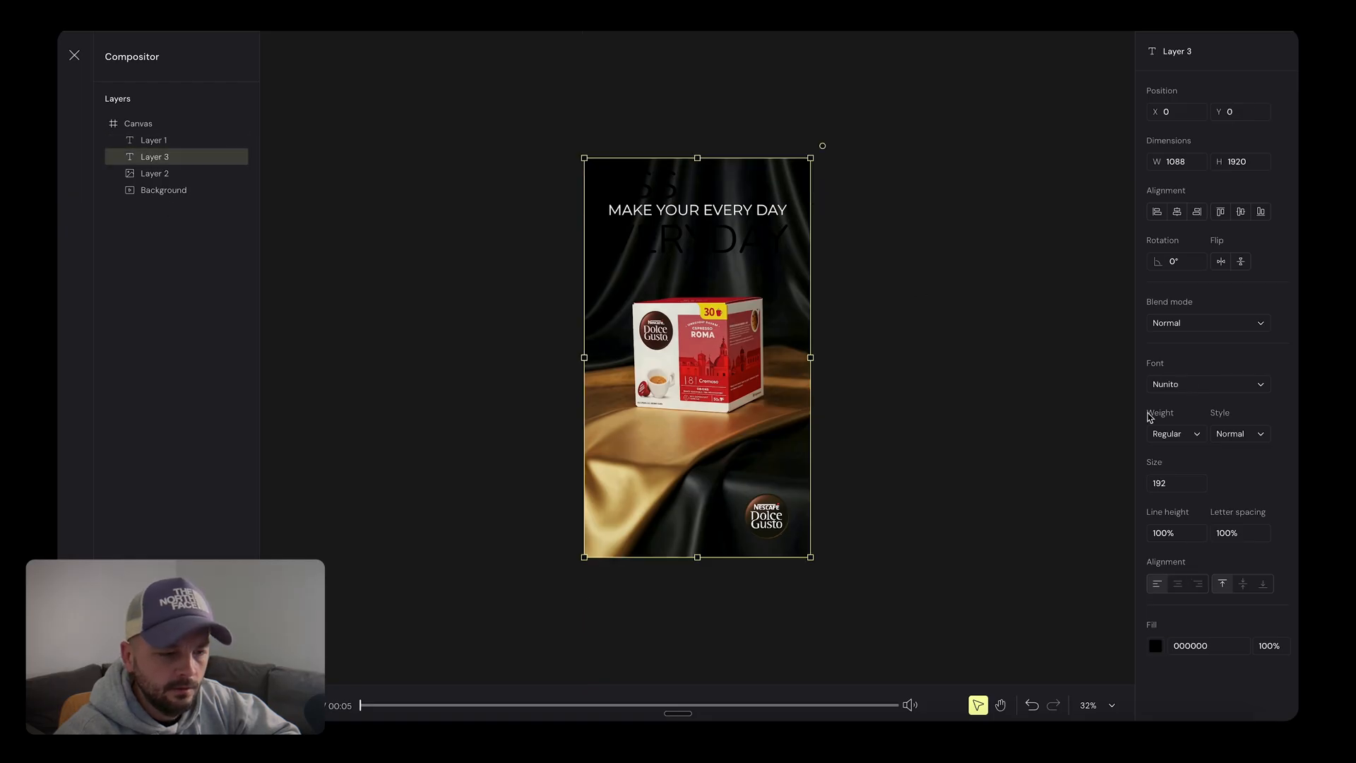
# - Set Layer 3 'LESS EVERYDAY' to Montserrat Black weight in white
pyautogui.write('MON')
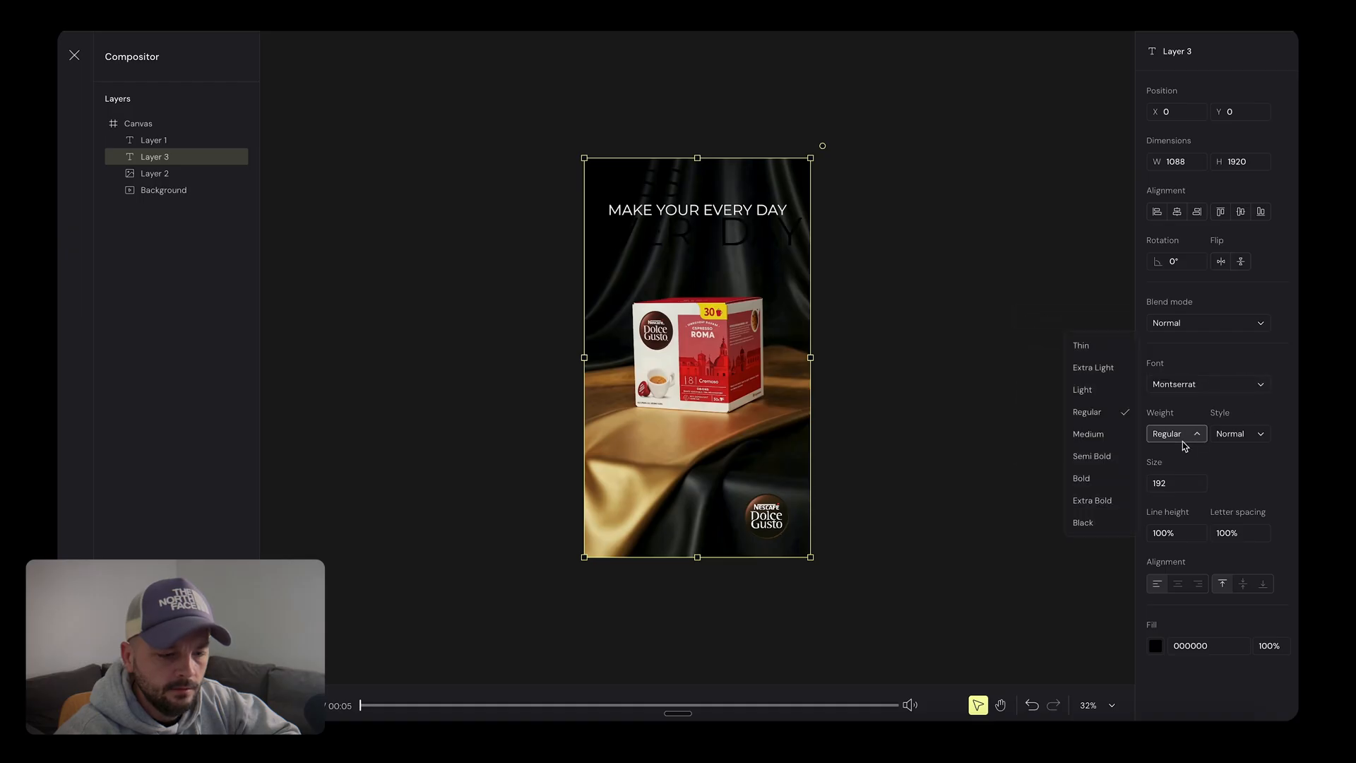
pyautogui.click(1083, 521)
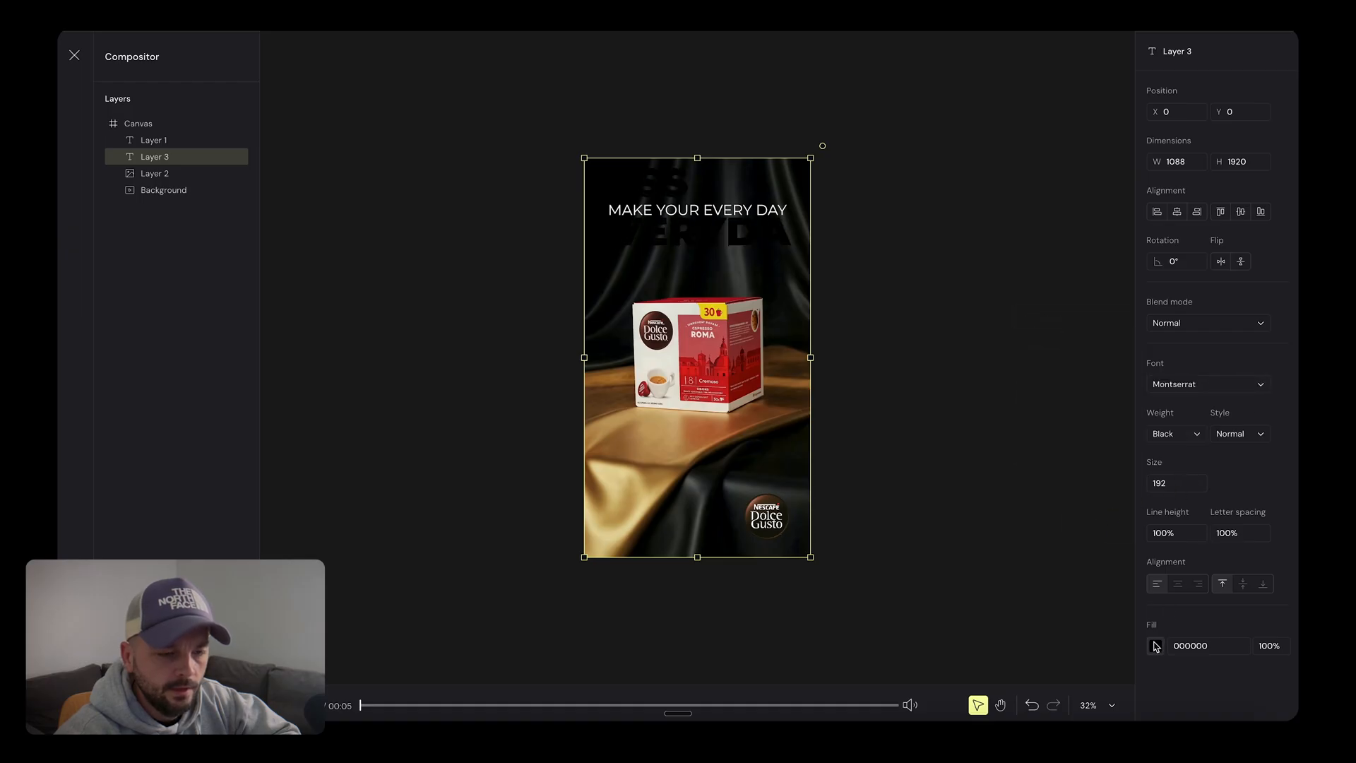
pyautogui.click(1156, 645)
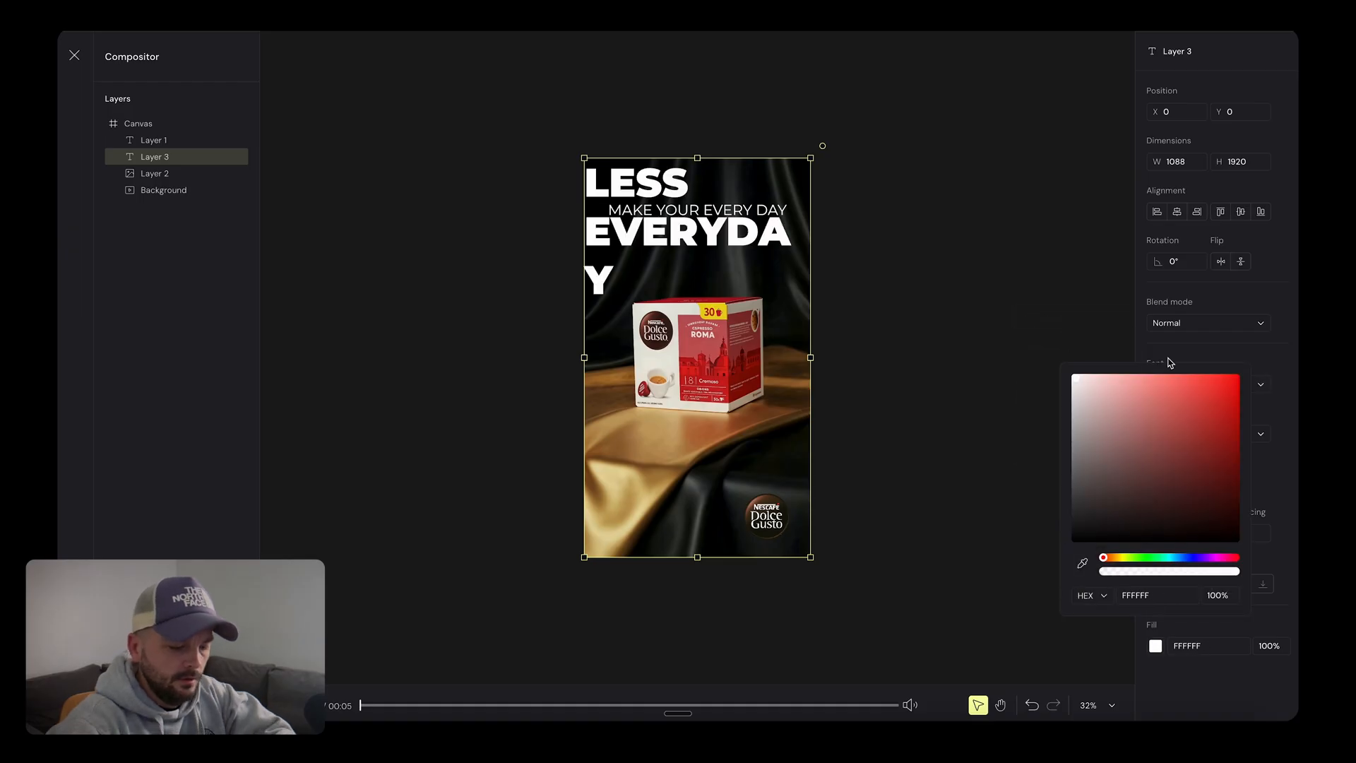
# - Try sizes 50, 70, 90 and settle on 100, placing the line just below the headline
pyautogui.click(1176, 482)
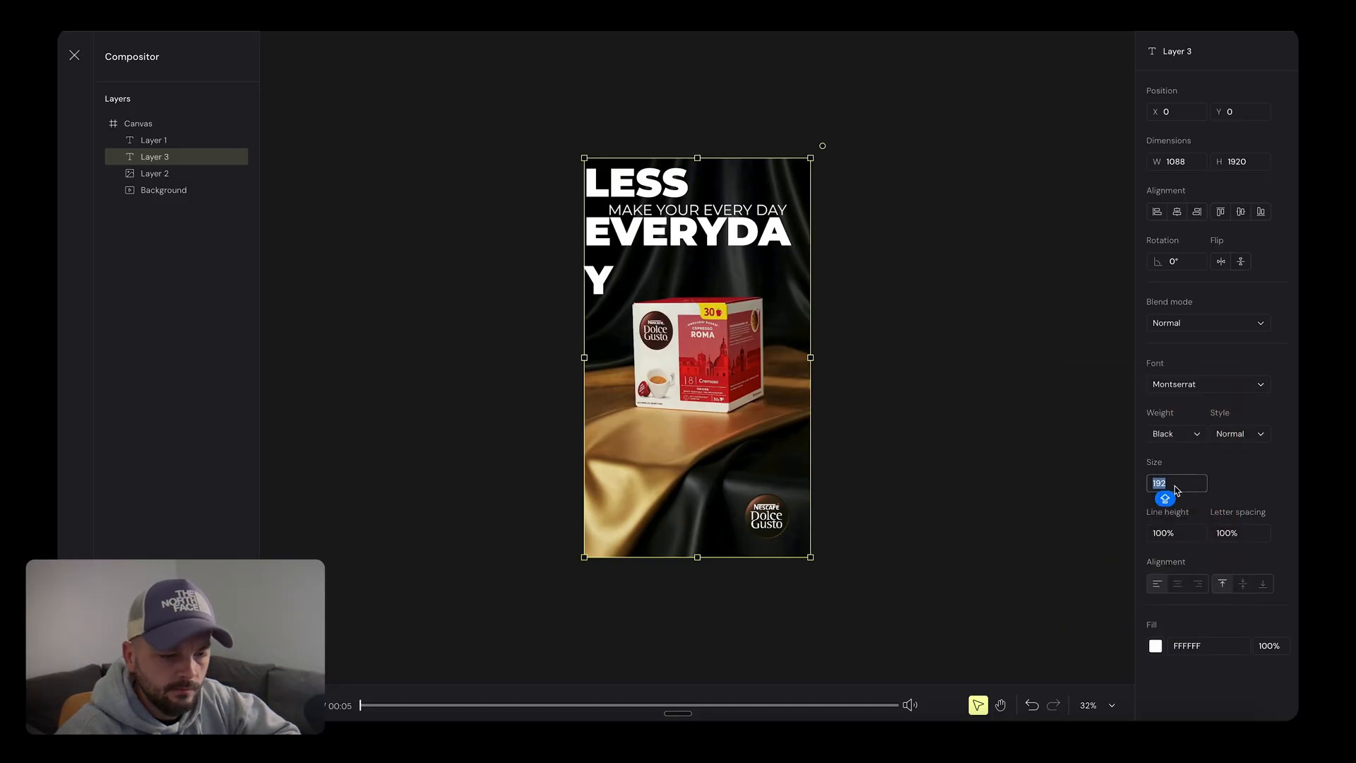
pyautogui.write('50')
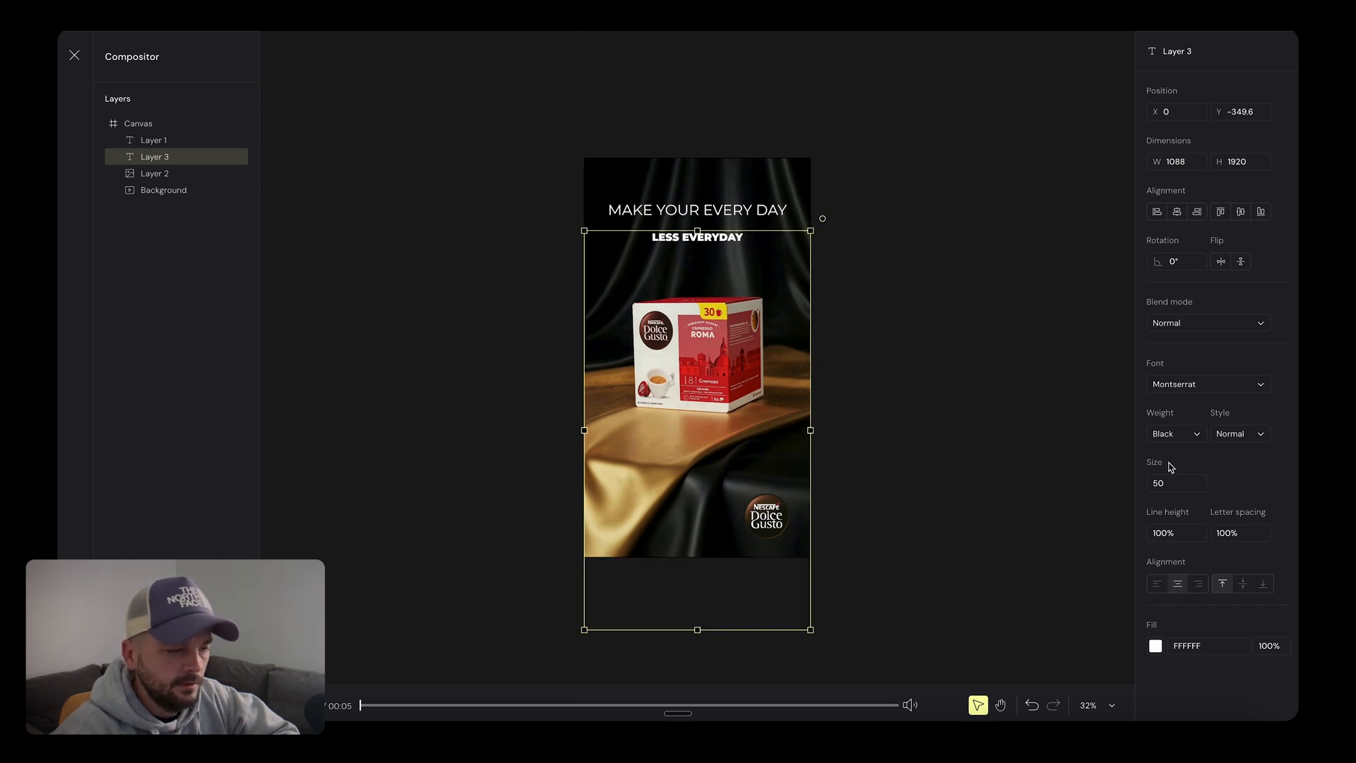
pyautogui.write('70')
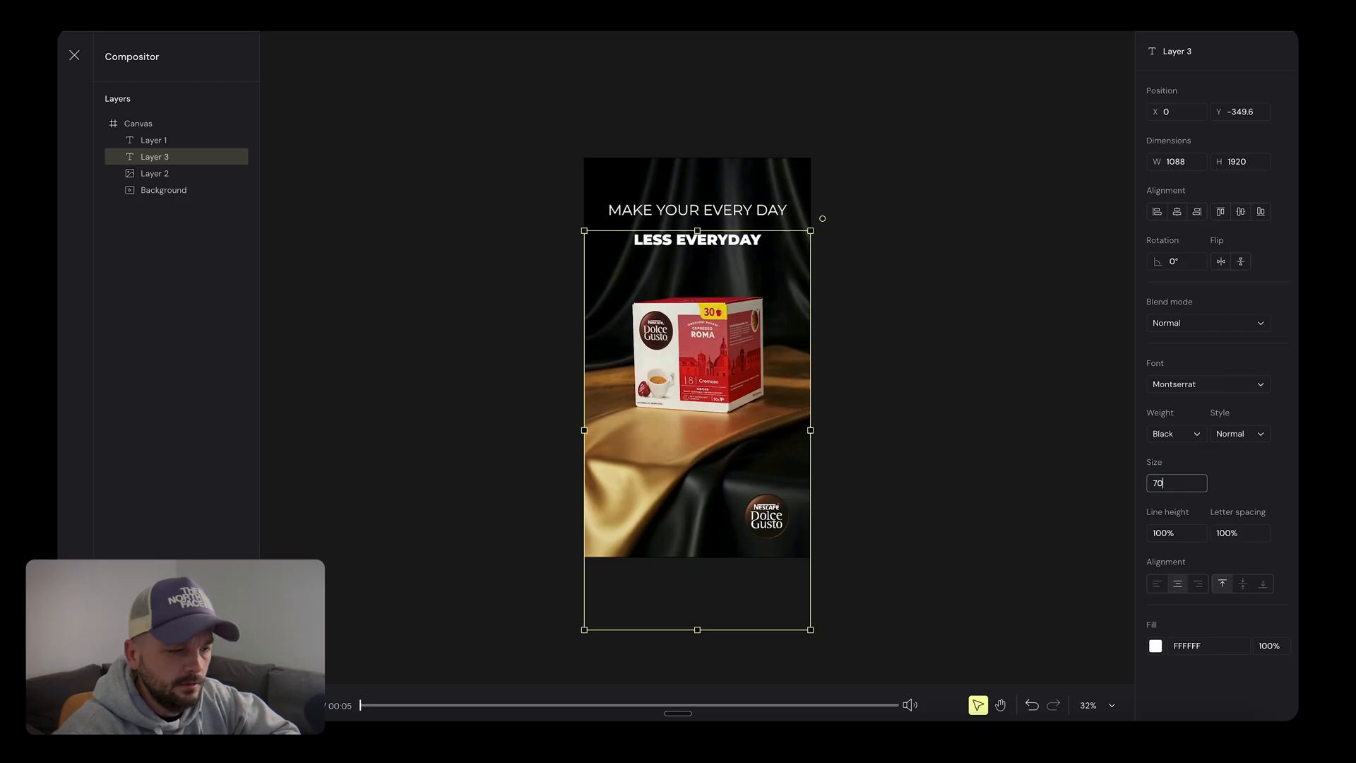
pyautogui.write('90')
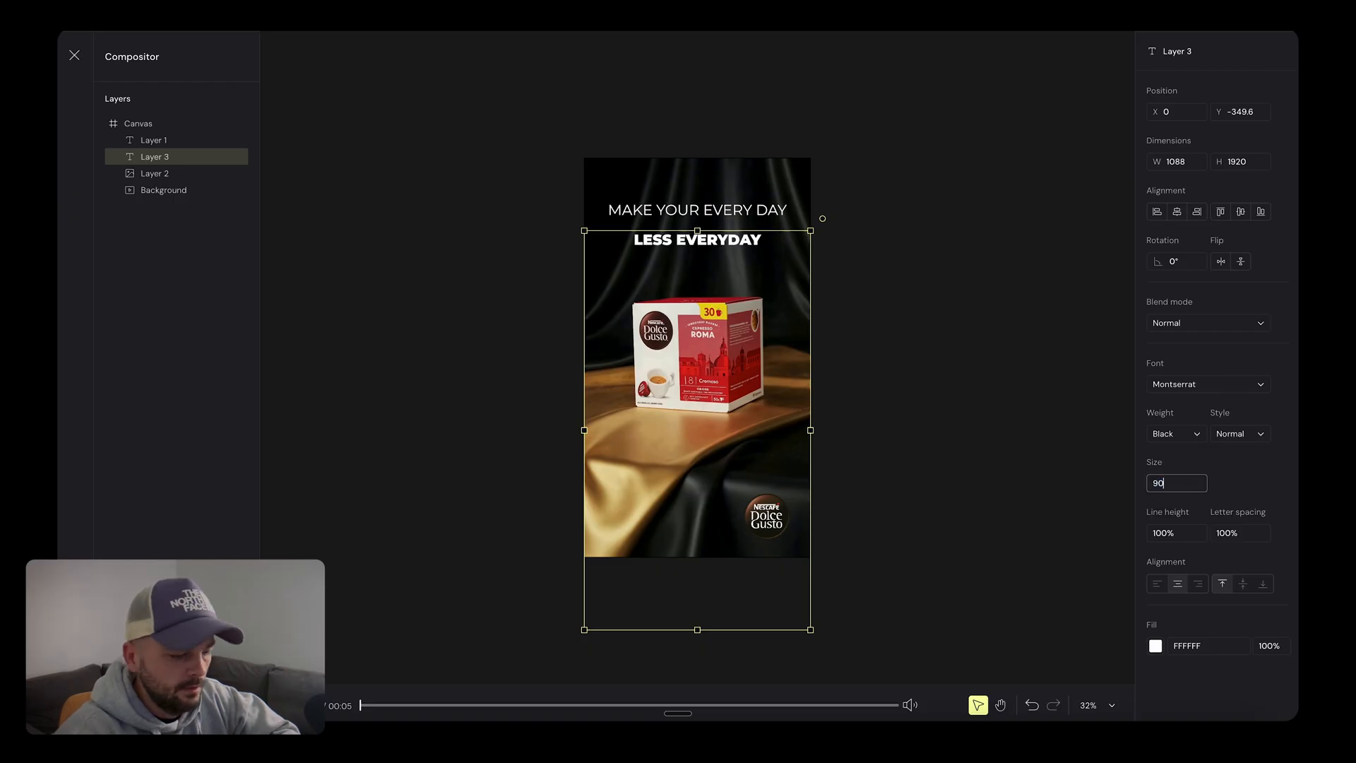
pyautogui.tripleClick(1176, 482)
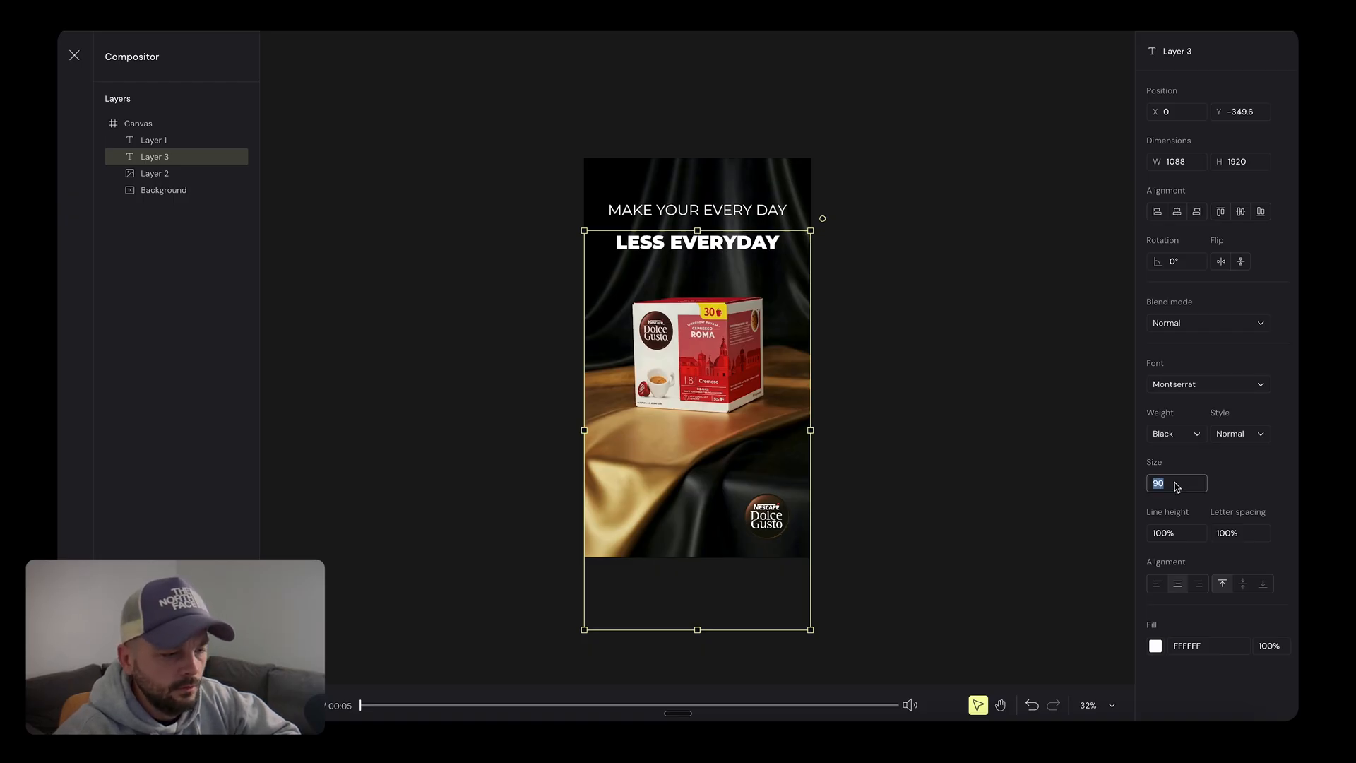
pyautogui.write('100')
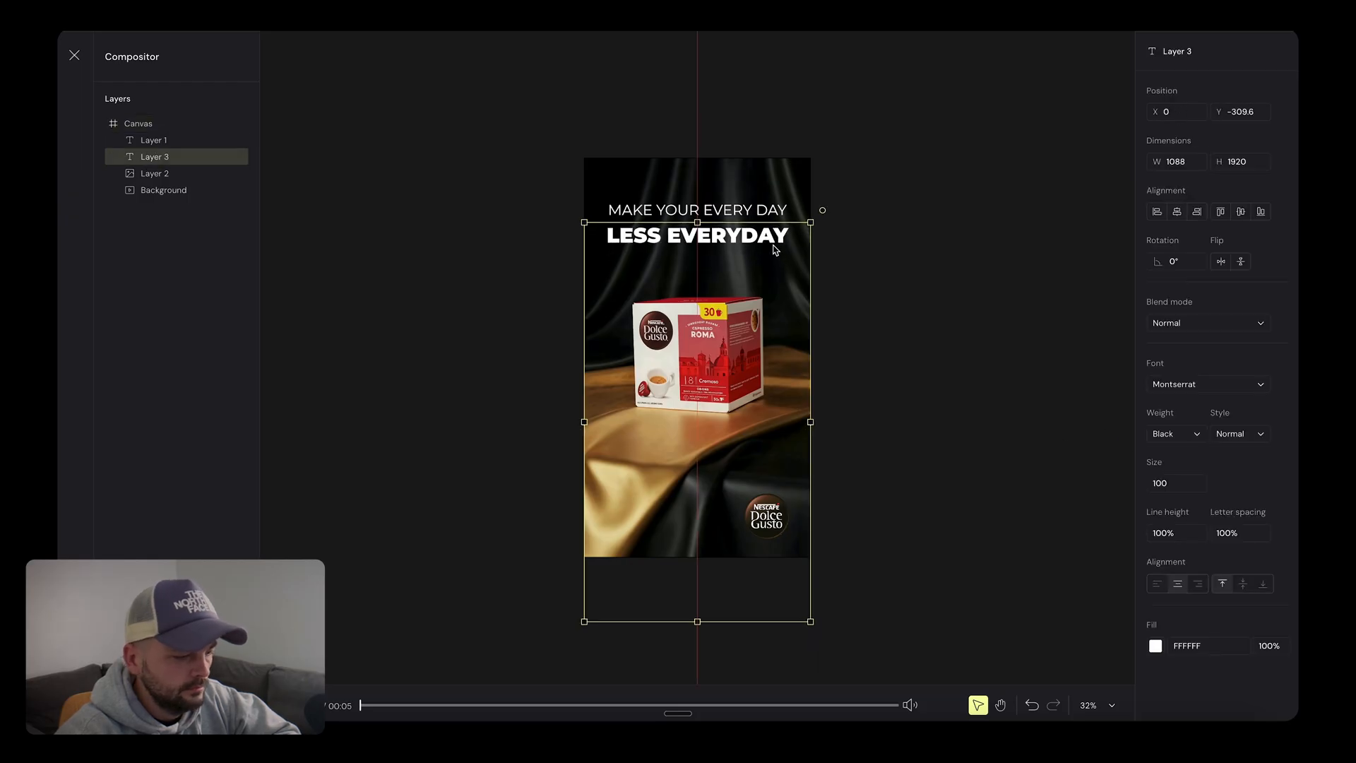
pyautogui.click(138, 123)
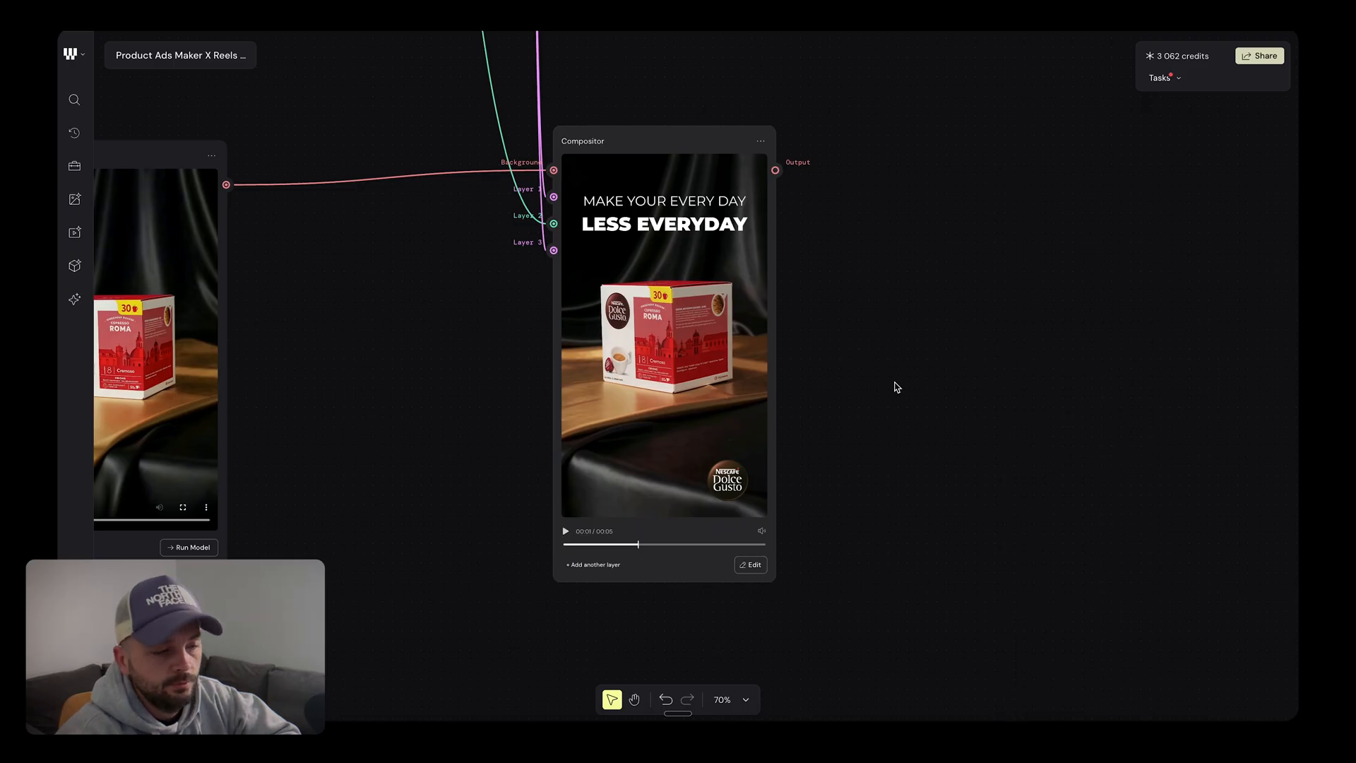
pyautogui.moveTo(755, 307)
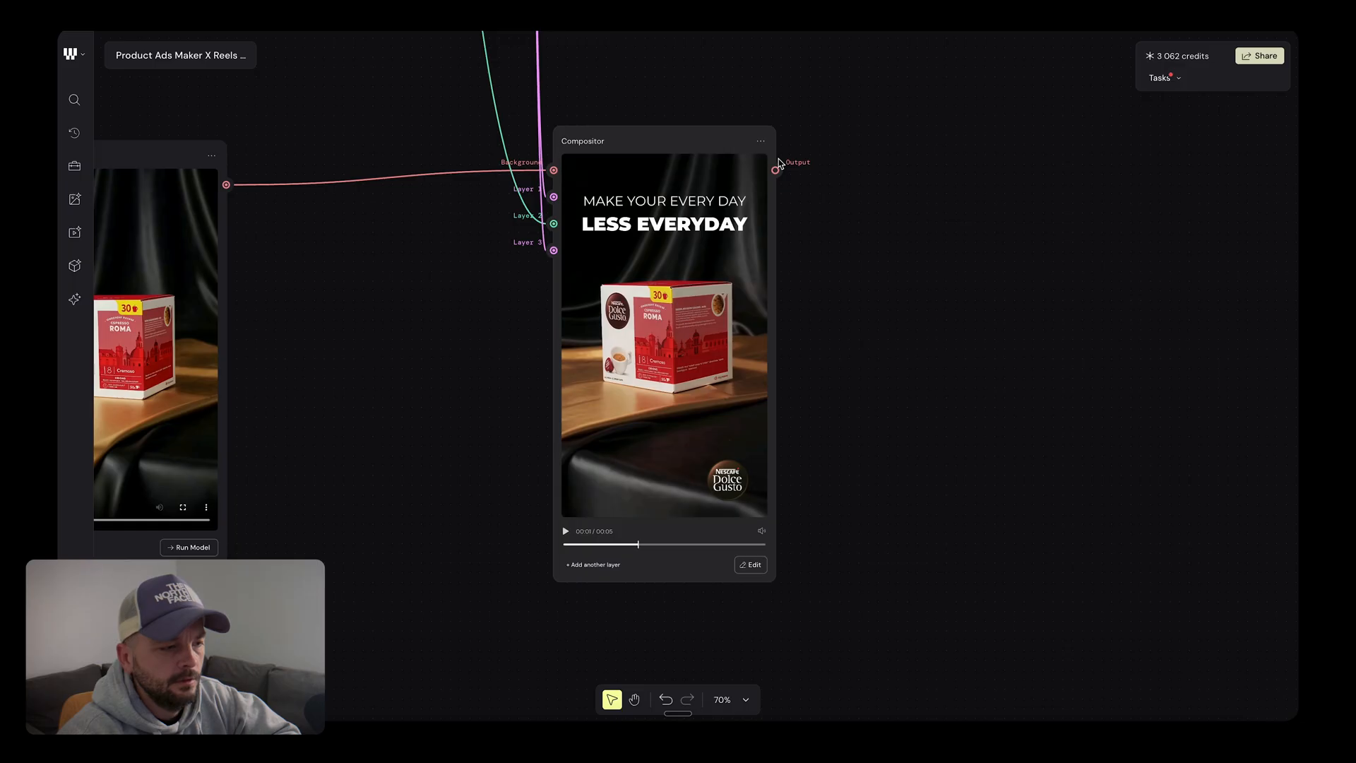
# - Drag out from the Compositor output and filter the node search to 'ex'
pyautogui.click(760, 141)
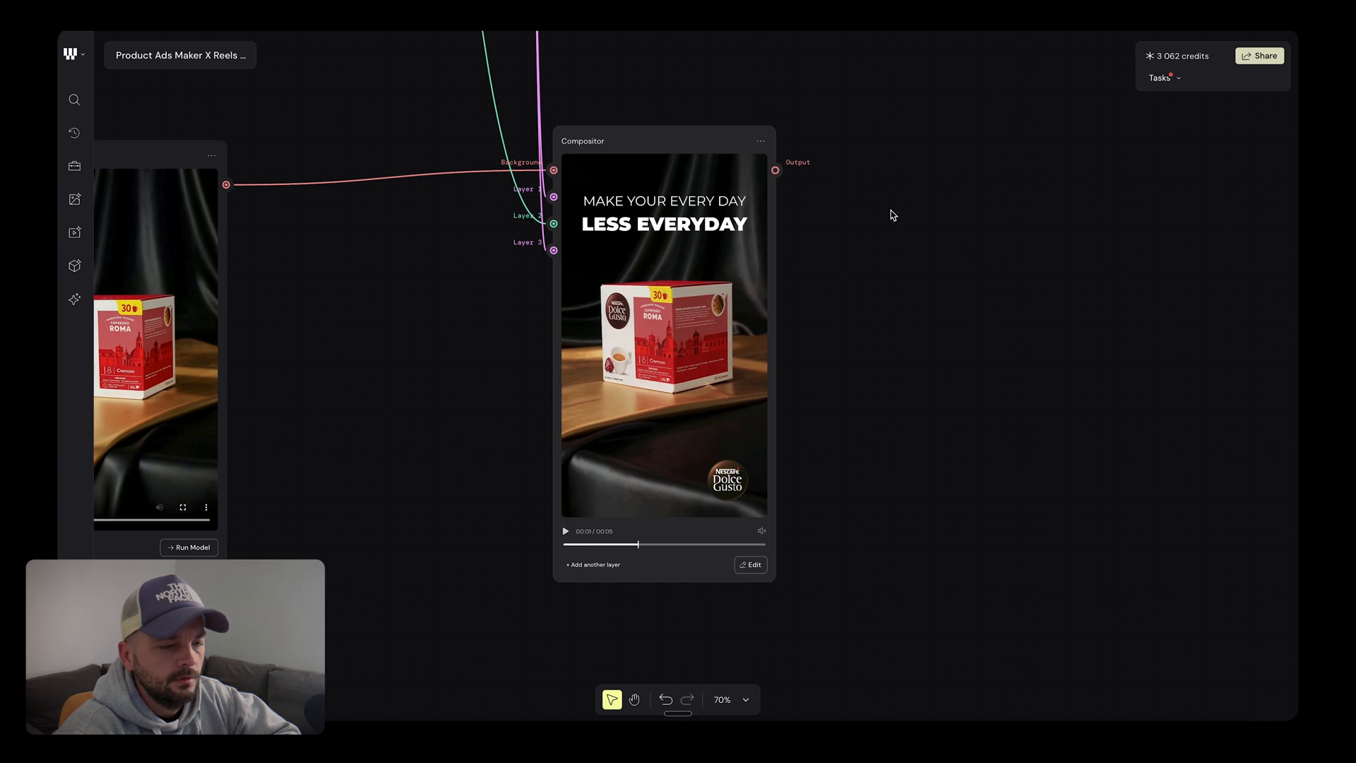
pyautogui.write('ex')
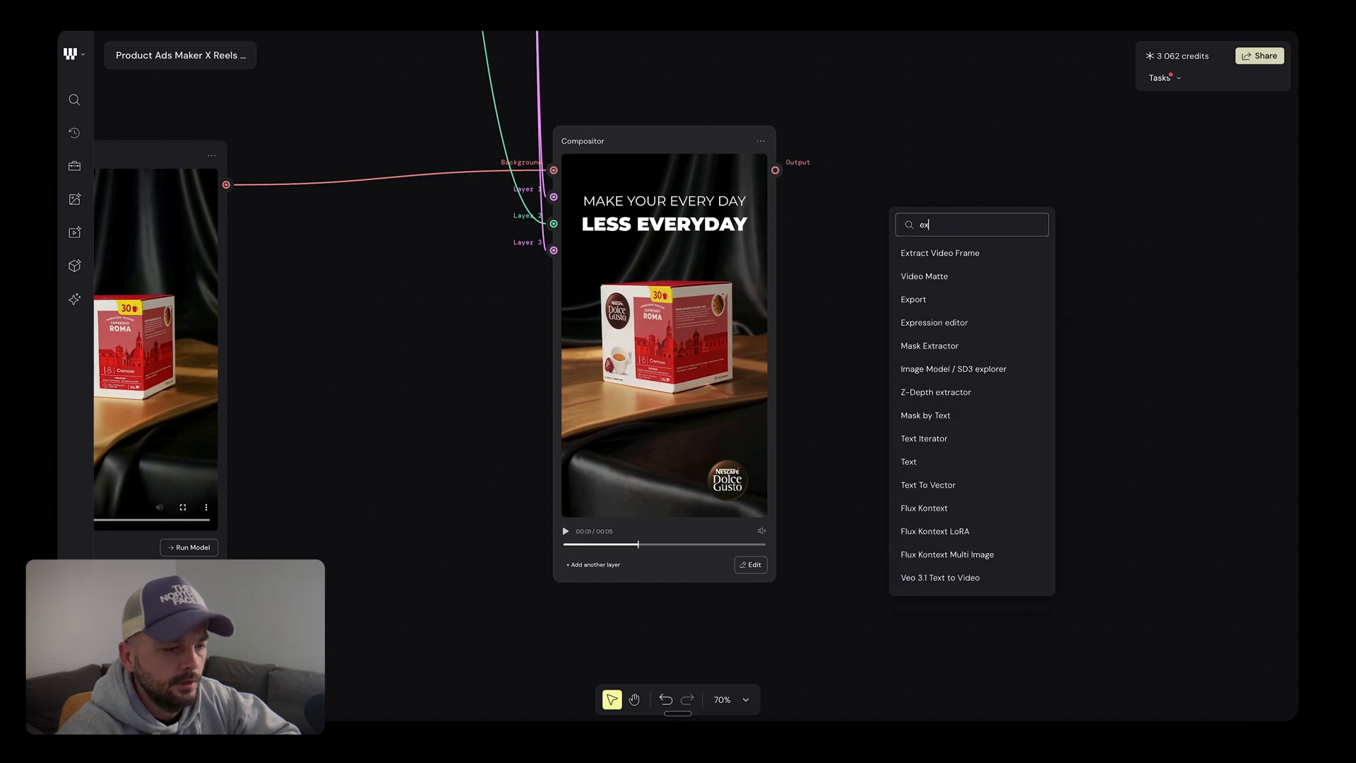
# - Attach an Export node to the Compositor output and start rendering the reel
pyautogui.click(913, 300)
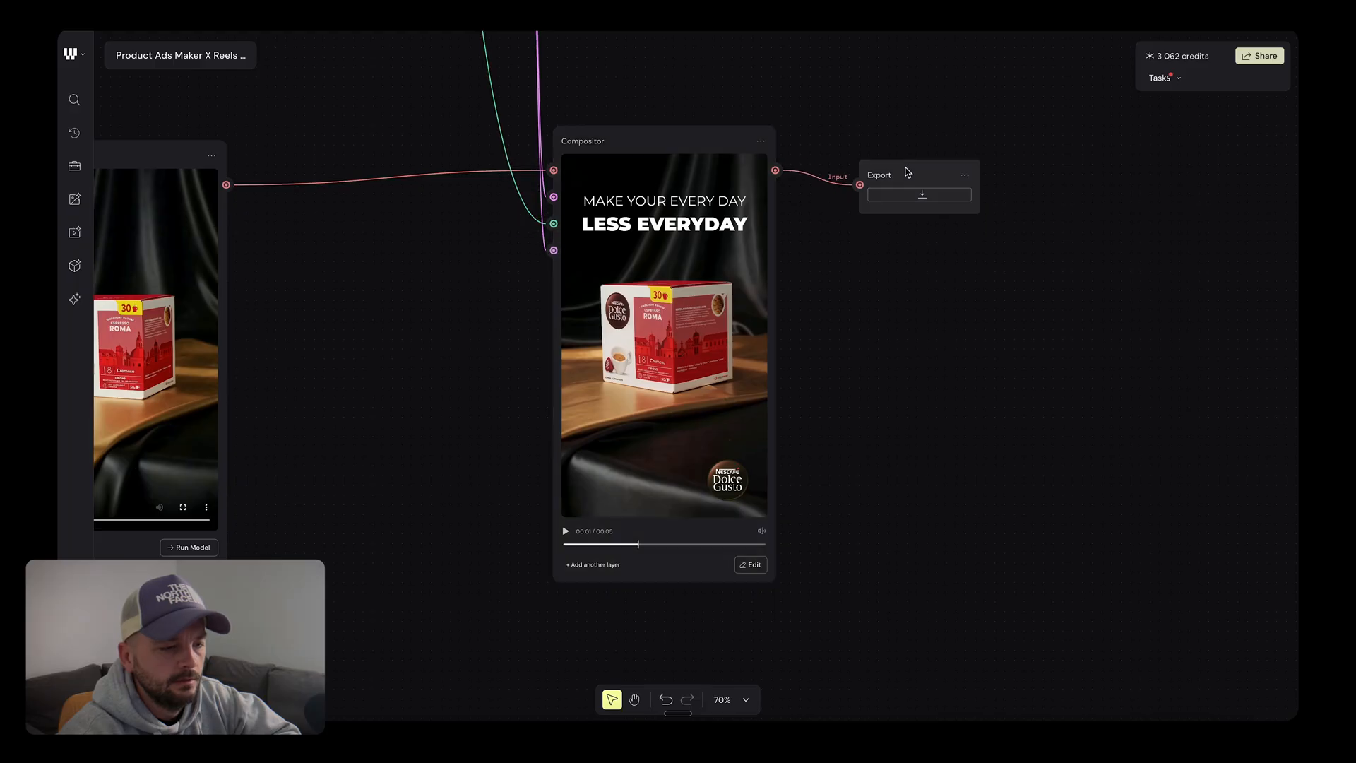
pyautogui.click(920, 193)
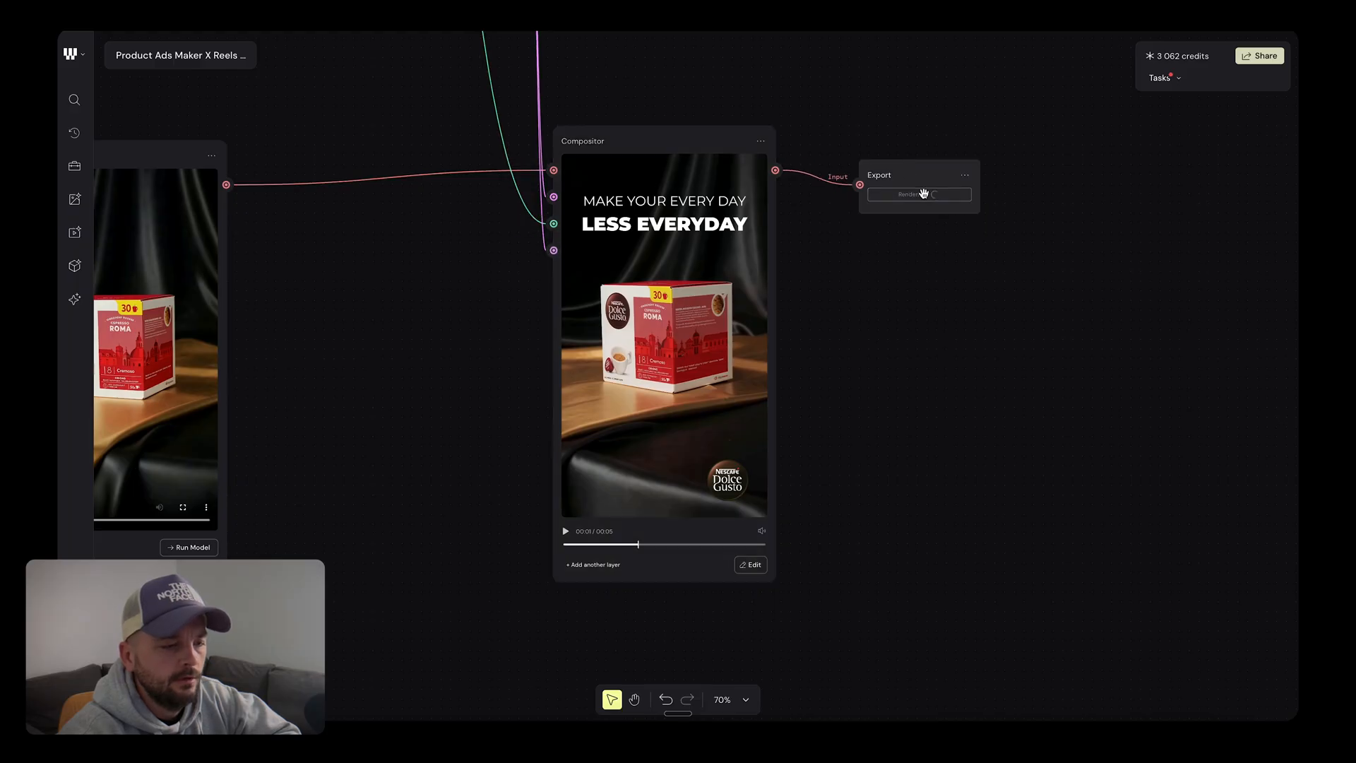
pyautogui.click(918, 193)
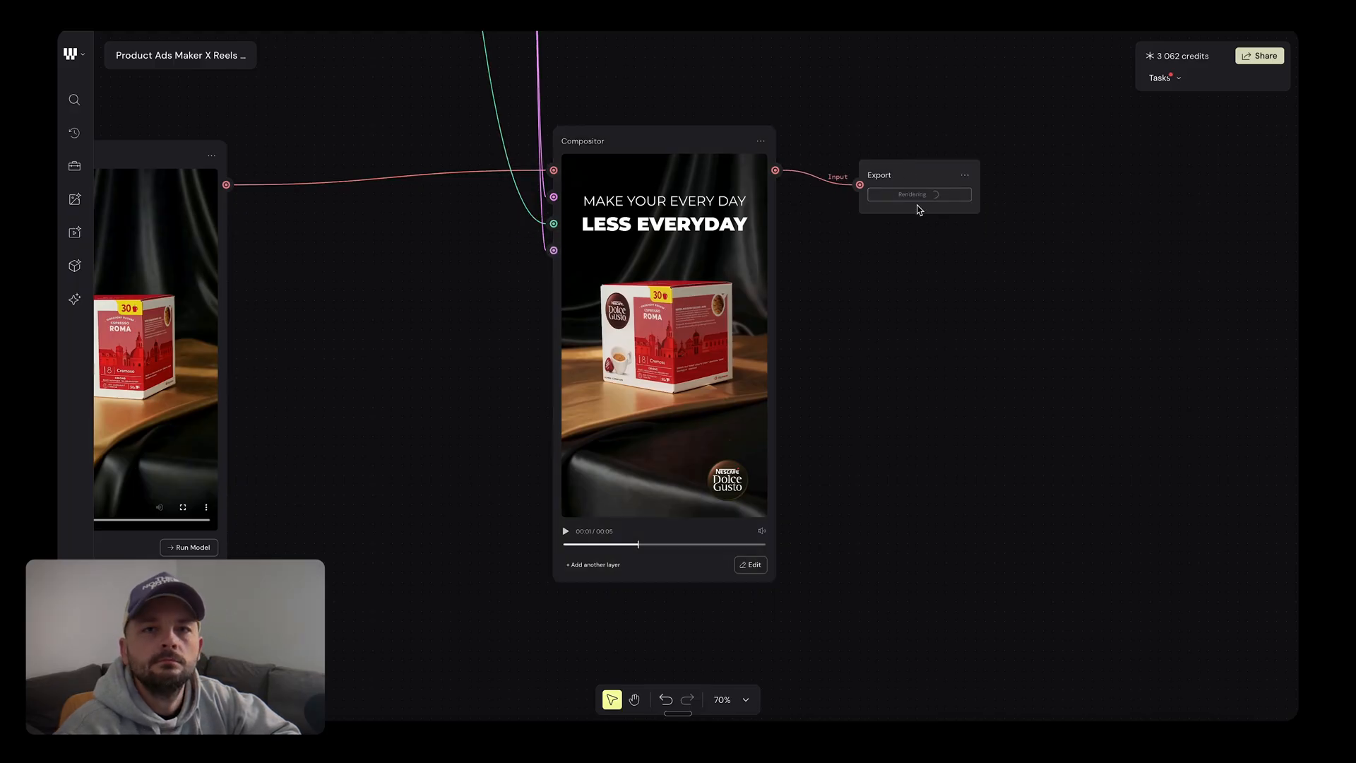